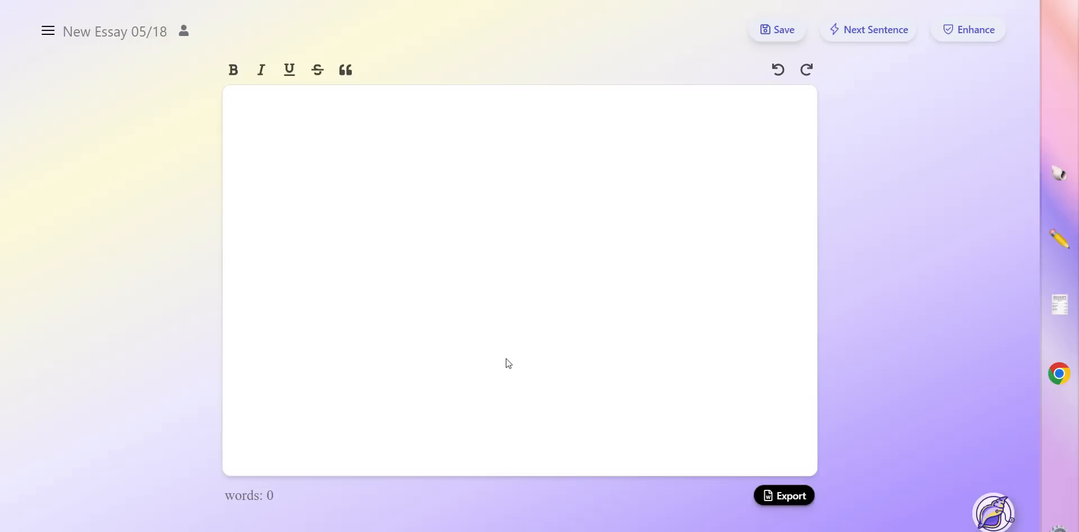
mouse_move(496, 288)
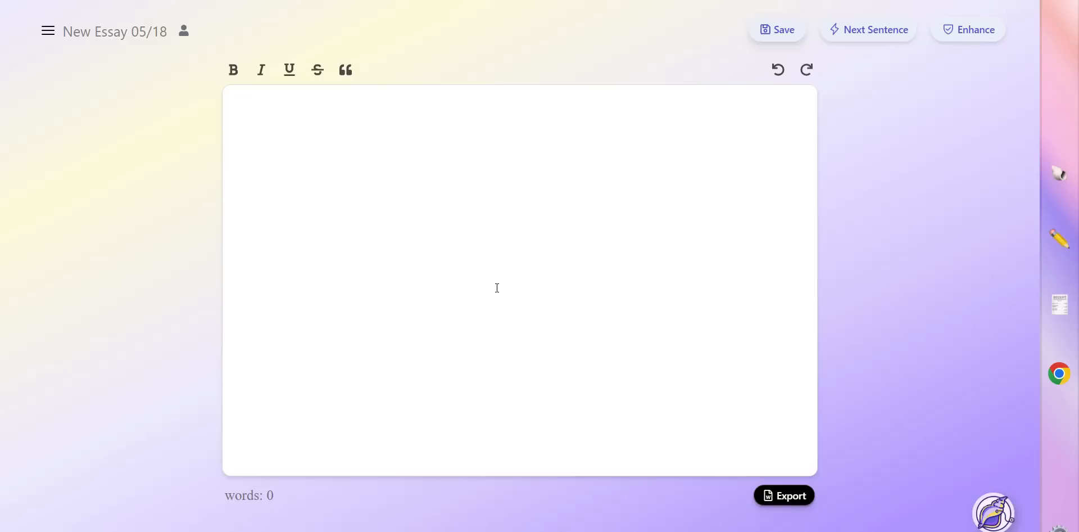
mouse_move(682, 337)
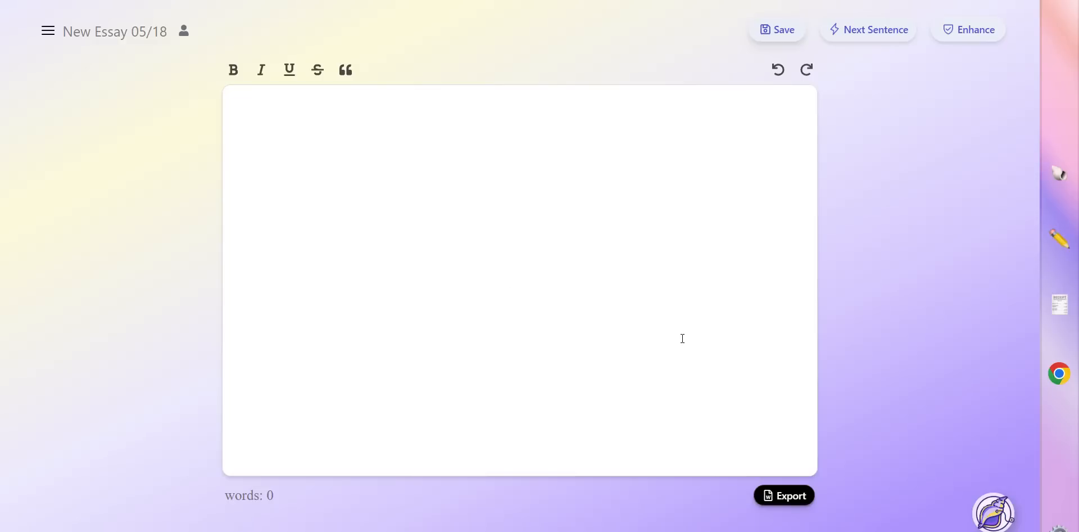
mouse_move(627, 308)
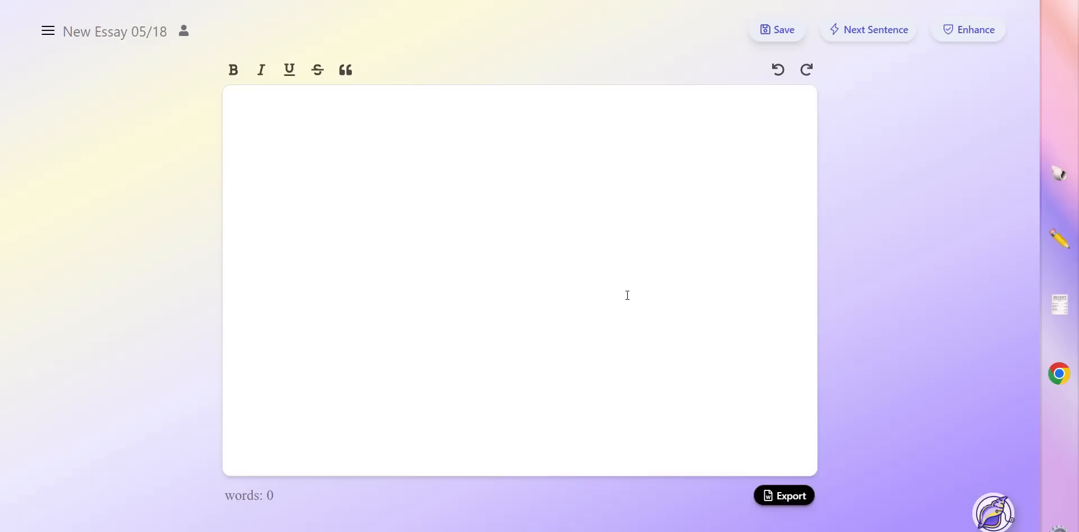
mouse_move(883, 272)
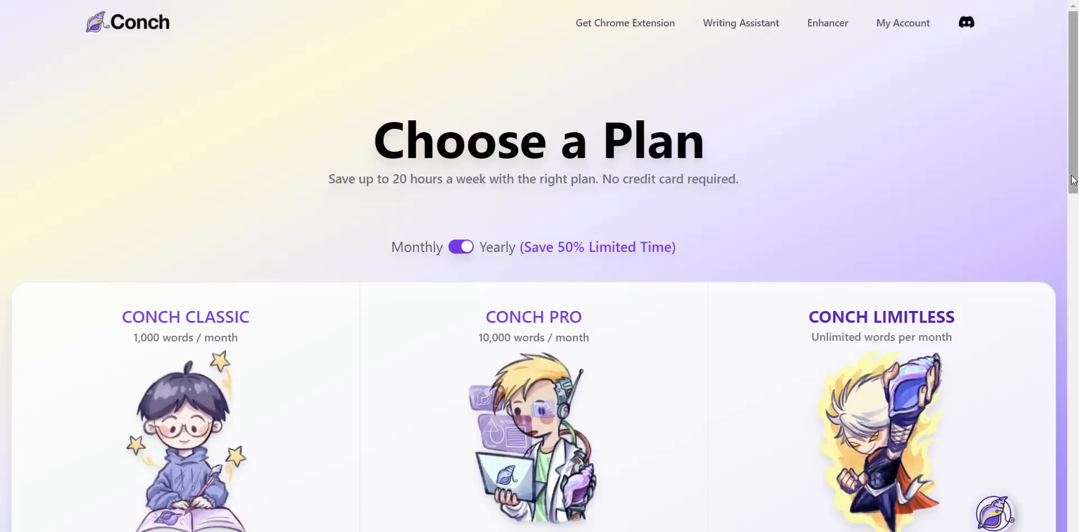
Flip the pricing page's Monthly/Yearly toggle to Monthly to compare plan prices.
scroll("down", 3)
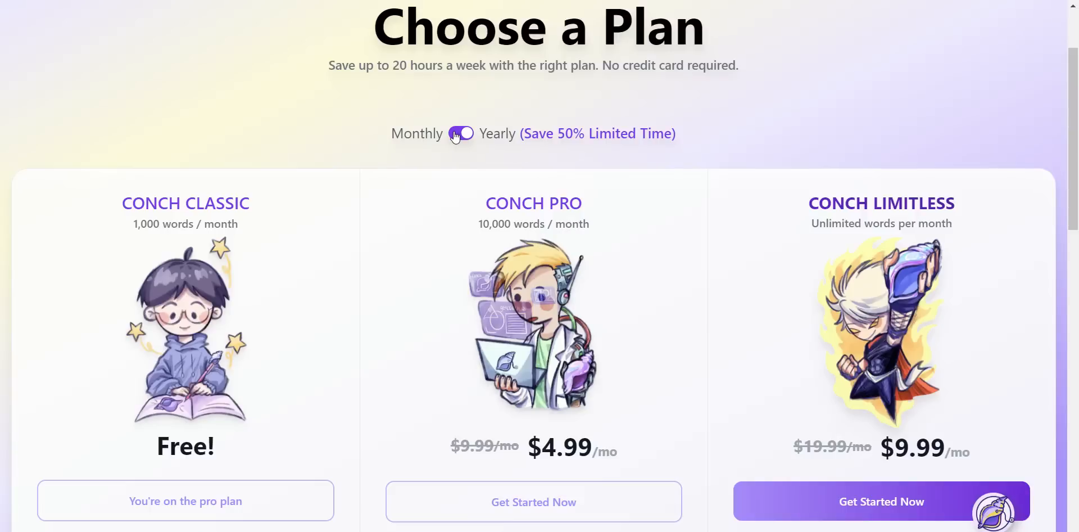
left_click(459, 134)
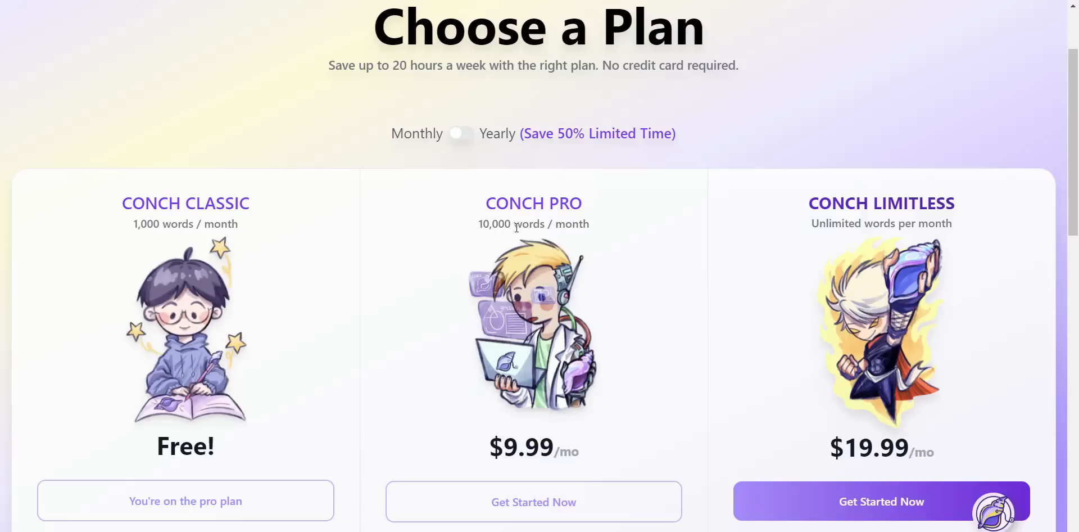
mouse_move(865, 247)
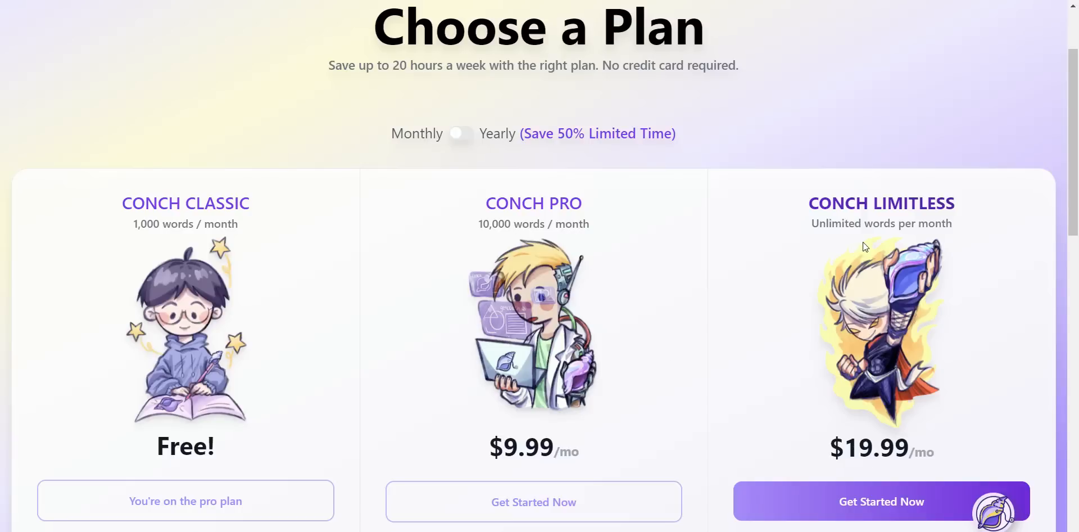
mouse_move(874, 305)
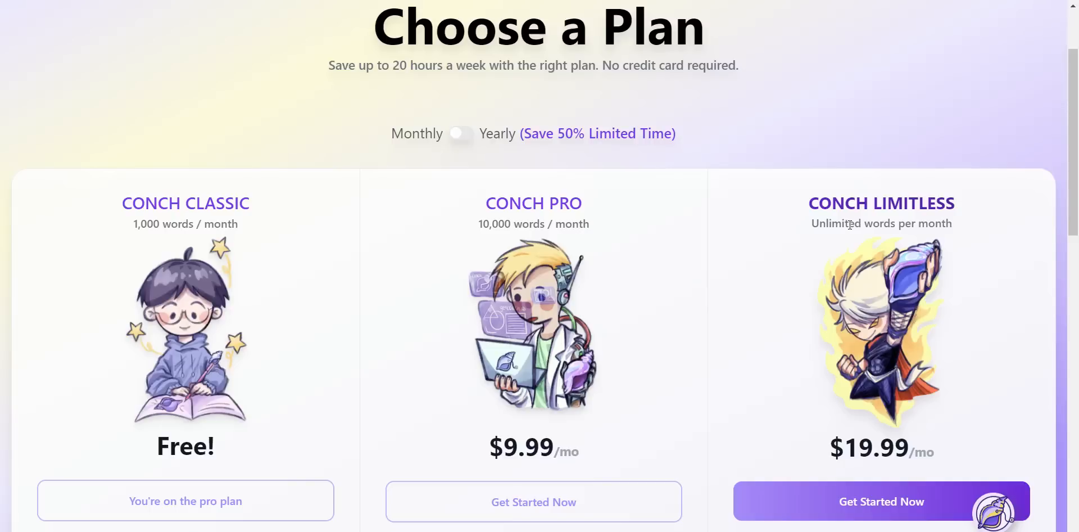
mouse_move(829, 217)
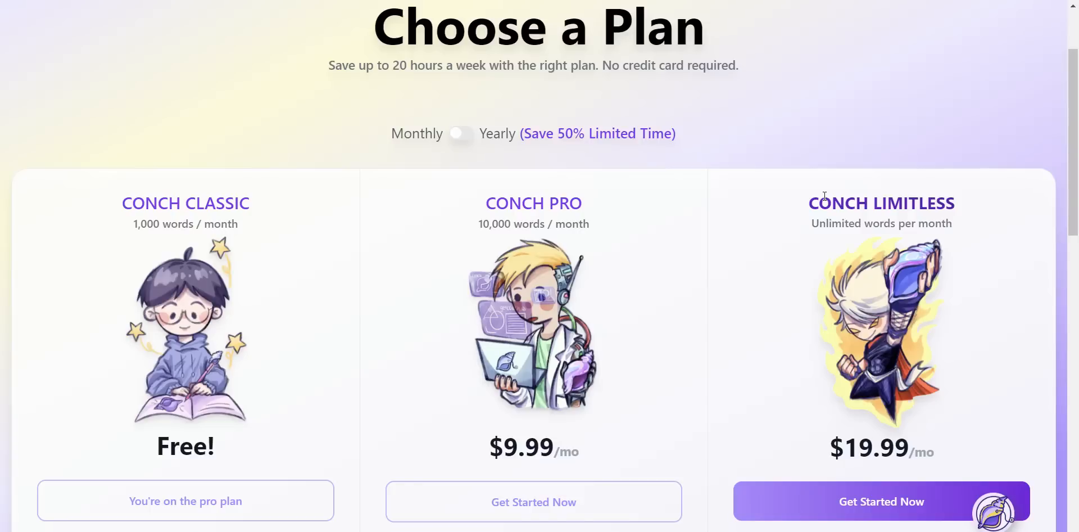
mouse_move(885, 183)
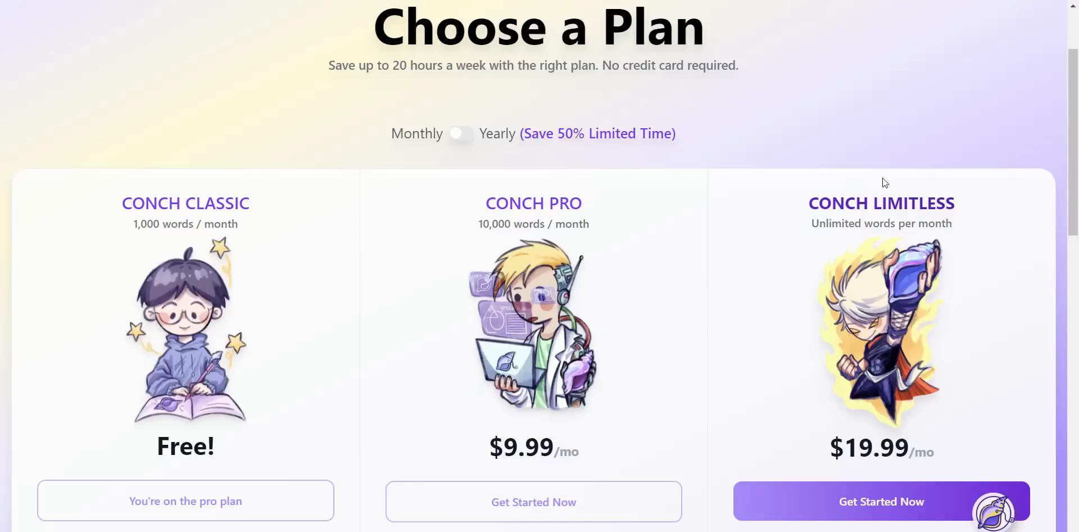
mouse_move(918, 237)
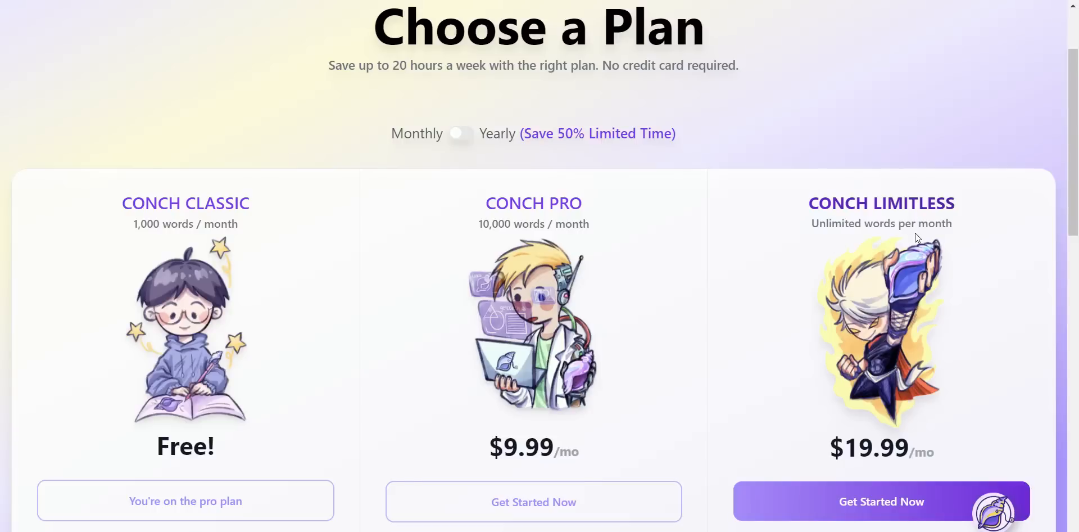
mouse_move(903, 250)
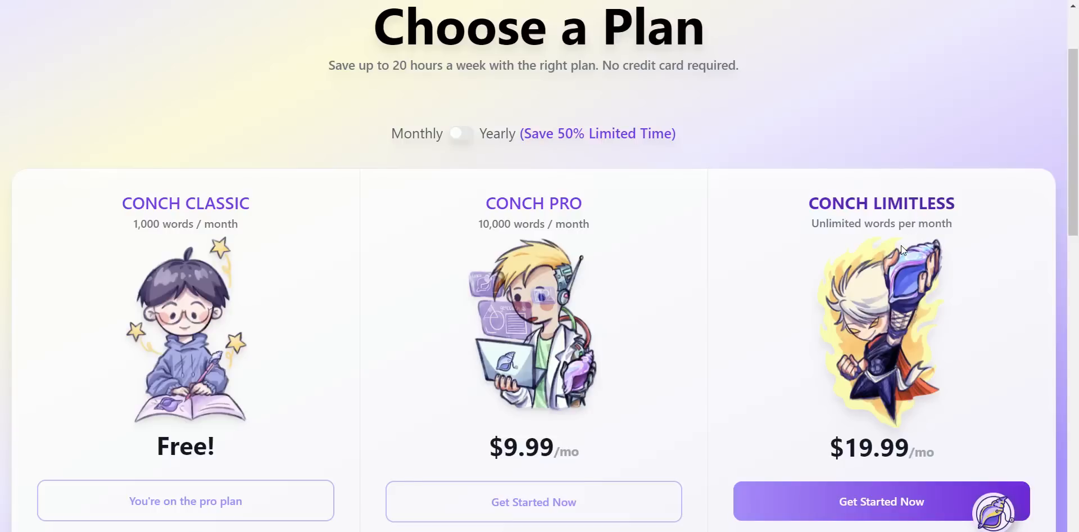
mouse_move(888, 251)
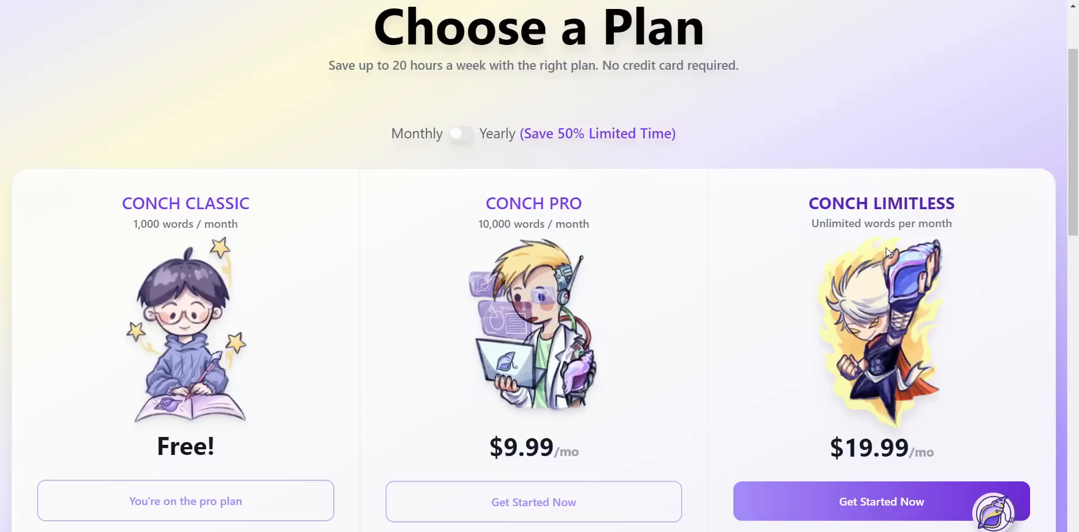
mouse_move(889, 245)
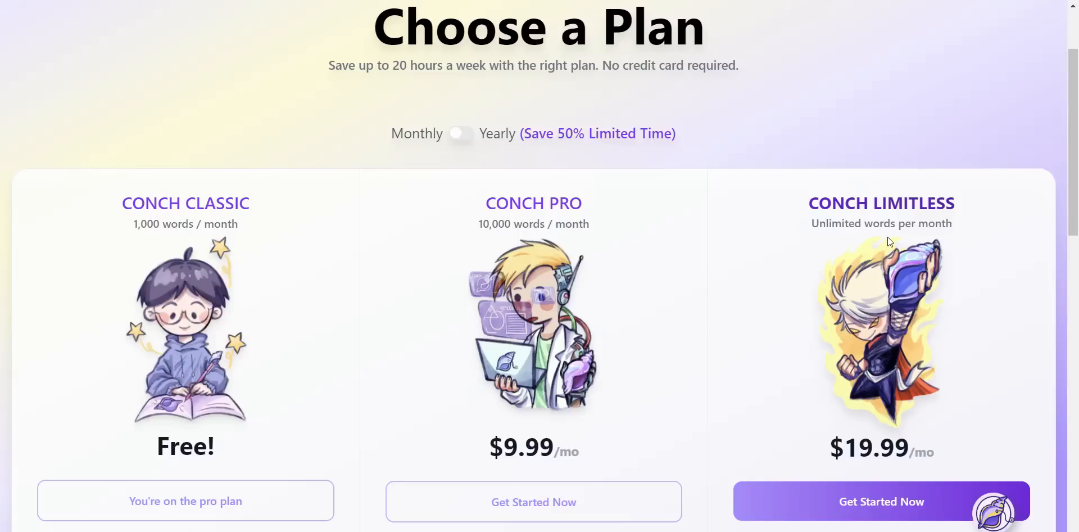
mouse_move(880, 206)
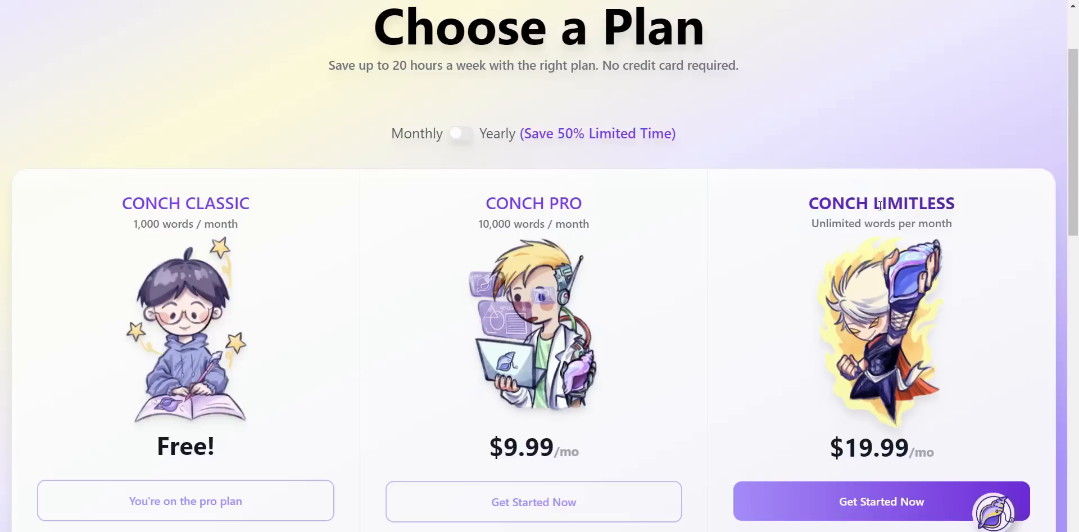
scroll("down", 3)
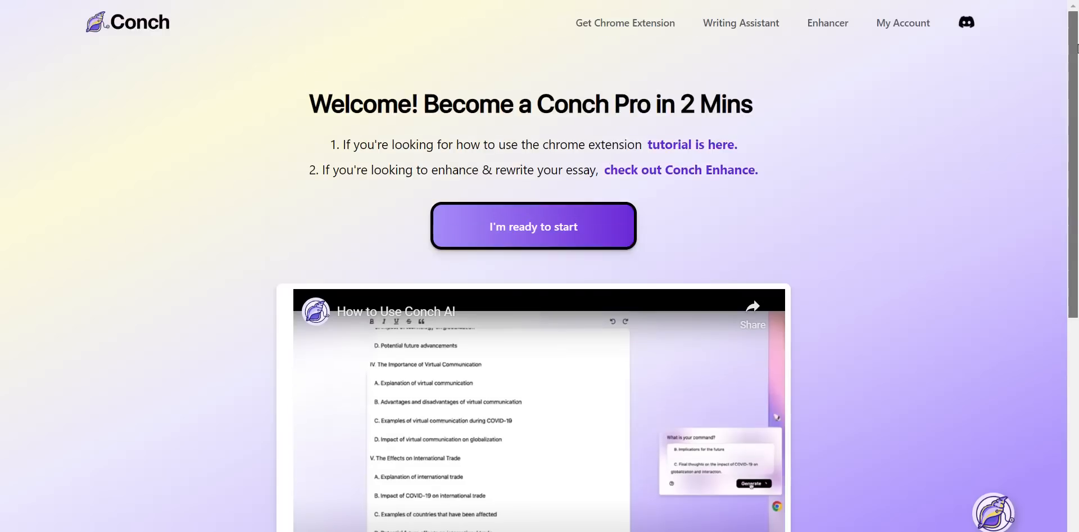
Scroll past the 'Become a Conch Pro' tutorial and open the blank 'New Essay 05/18'.
scroll("down", 3)
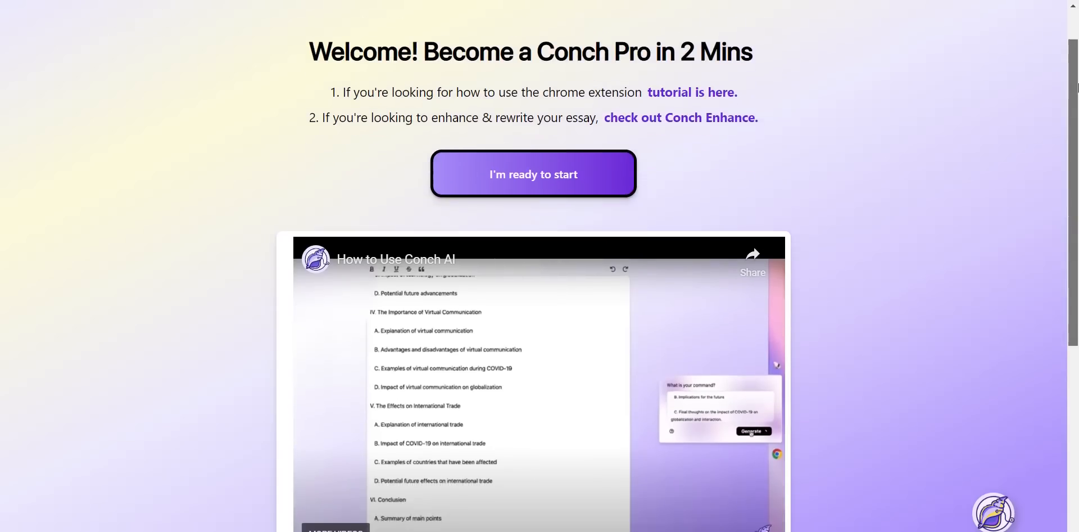
scroll("down", 3)
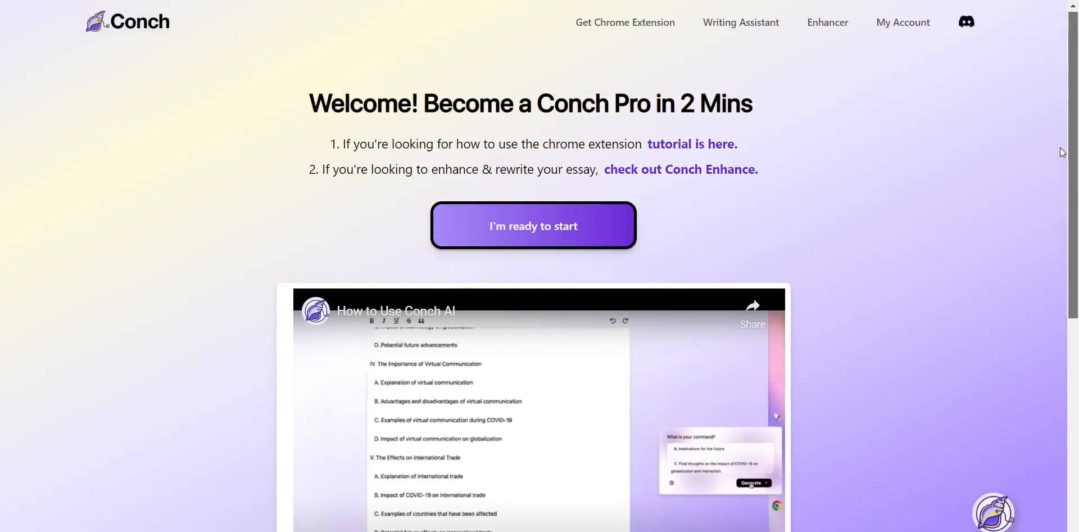
mouse_move(534, 227)
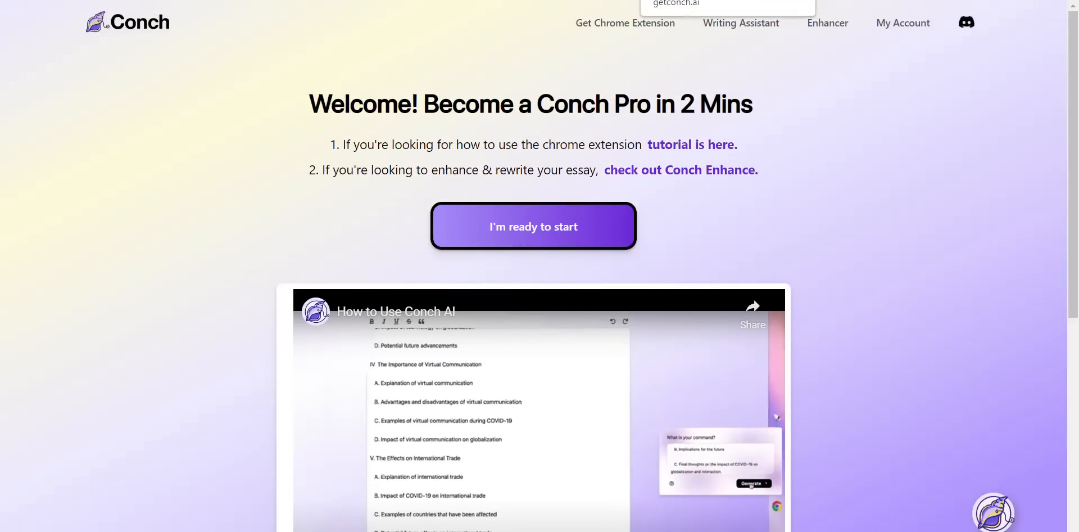
left_click(533, 227)
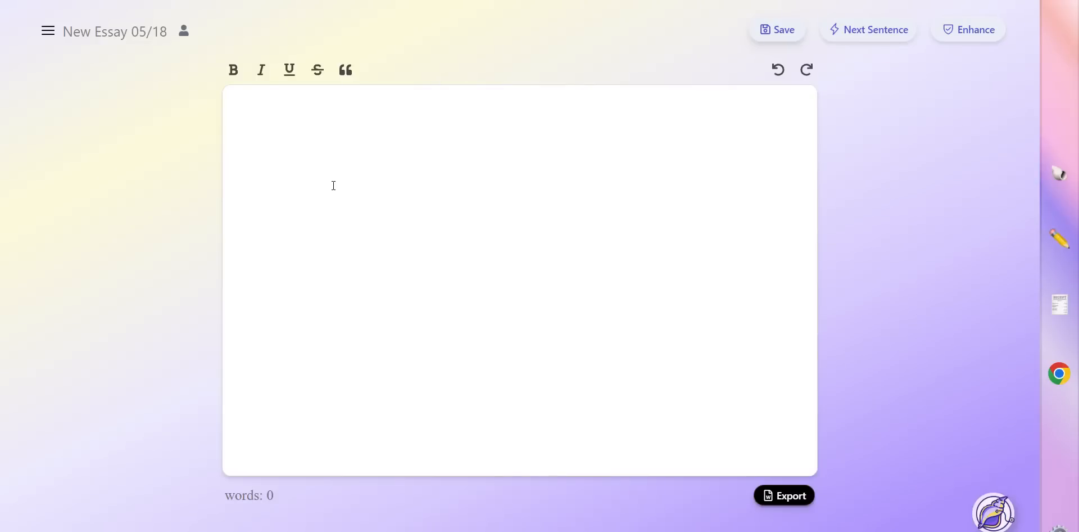
Change the essay title from 'New Essay 05/18' to '5 Reasons to get a pet'.
left_click(47, 31)
type("5 Re")
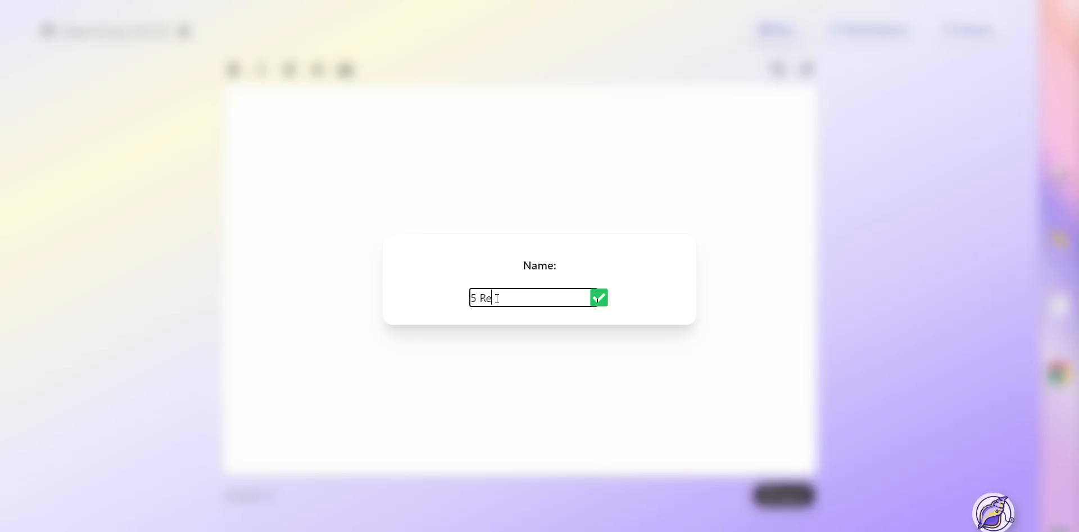
left_click(597, 297)
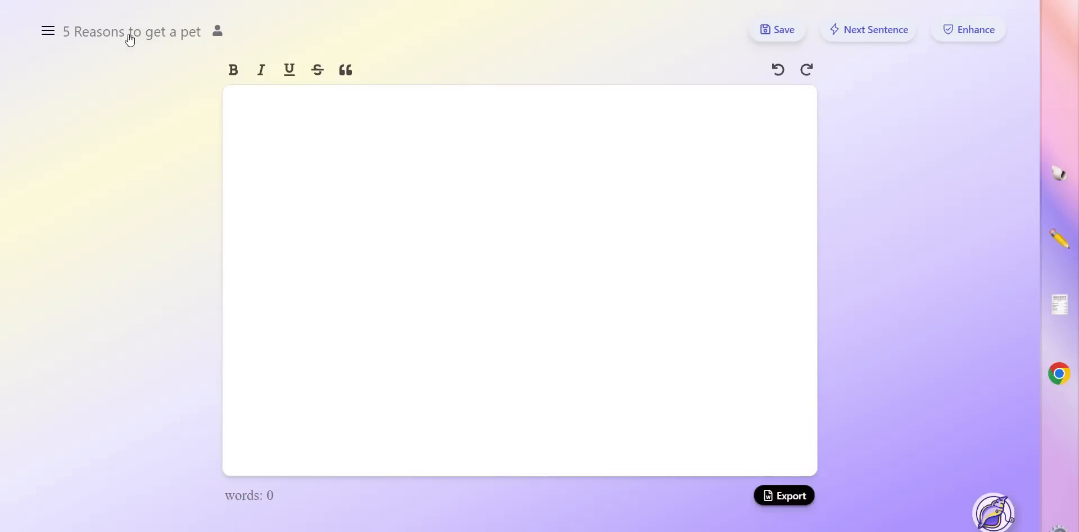
mouse_move(509, 212)
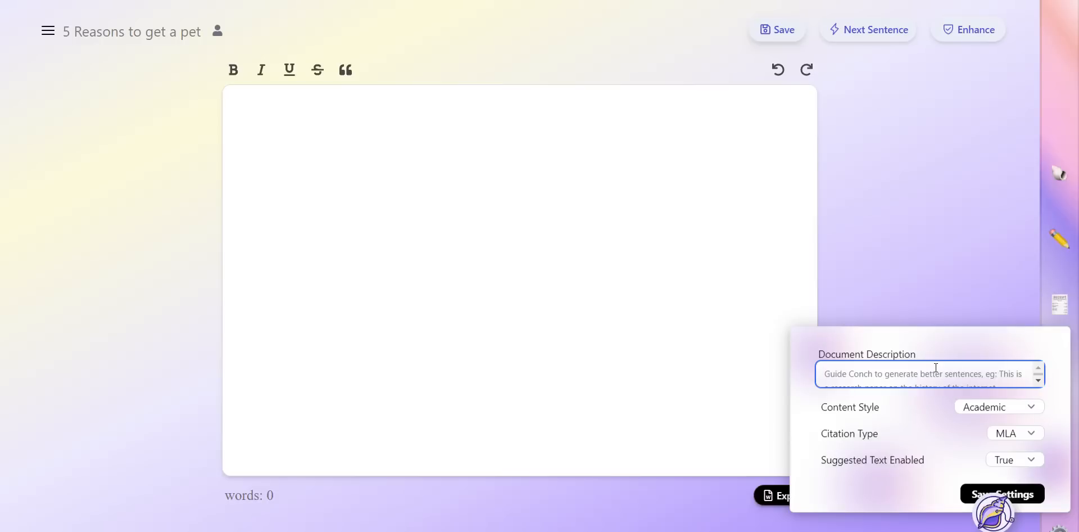
Describe the document as an essay about the benefits of getting a pet.
type("this s")
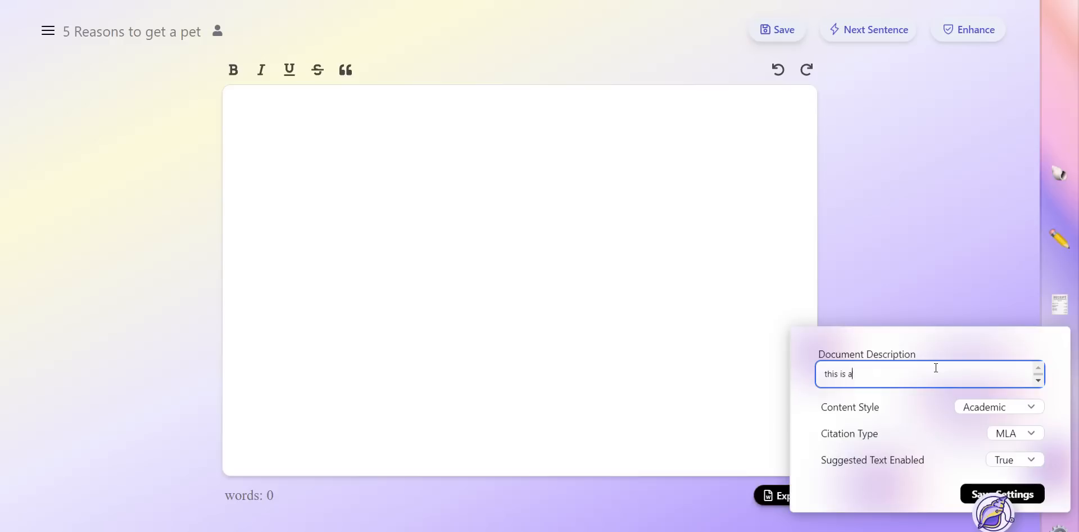
type("essay a")
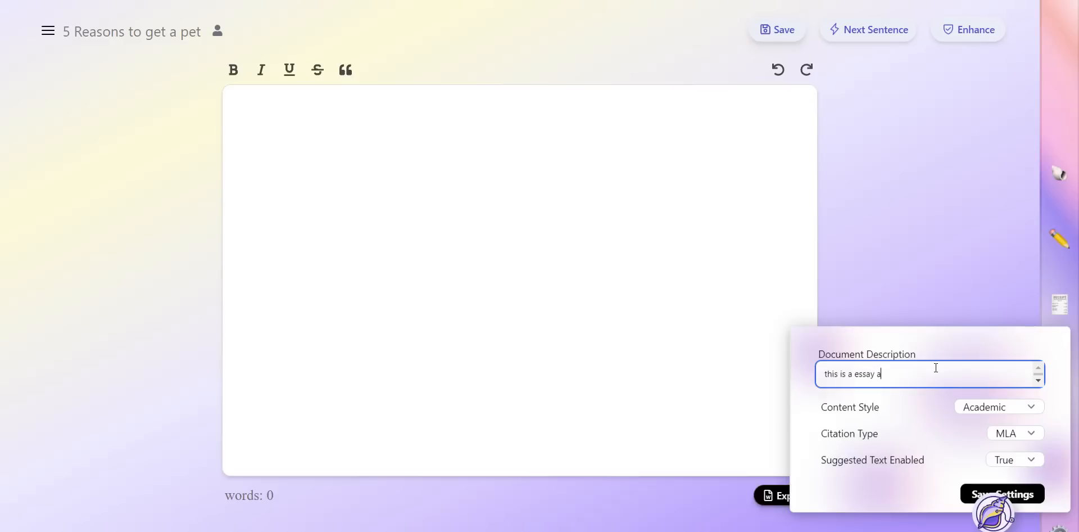
type("bout")
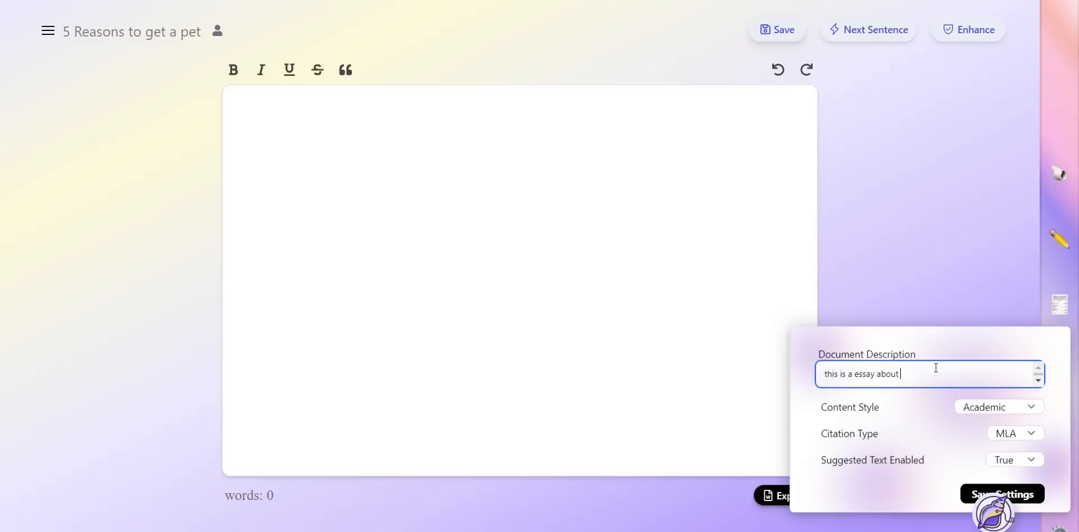
type("why")
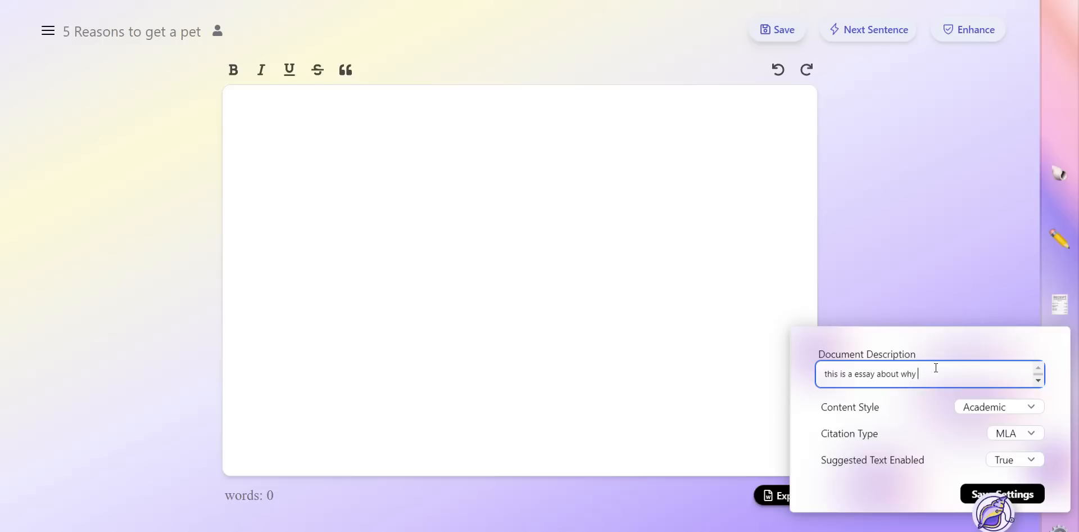
key("Backspace")
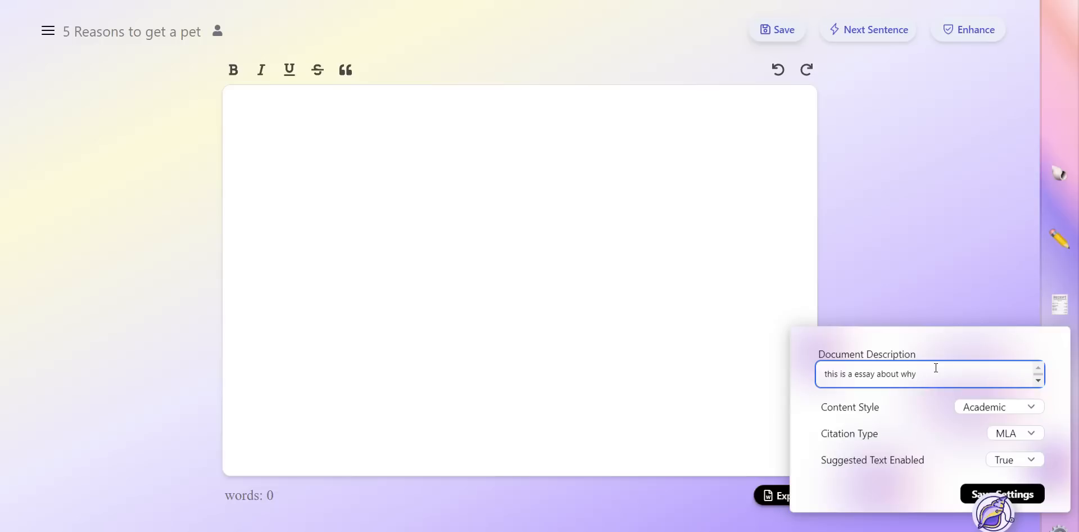
type("the benfits")
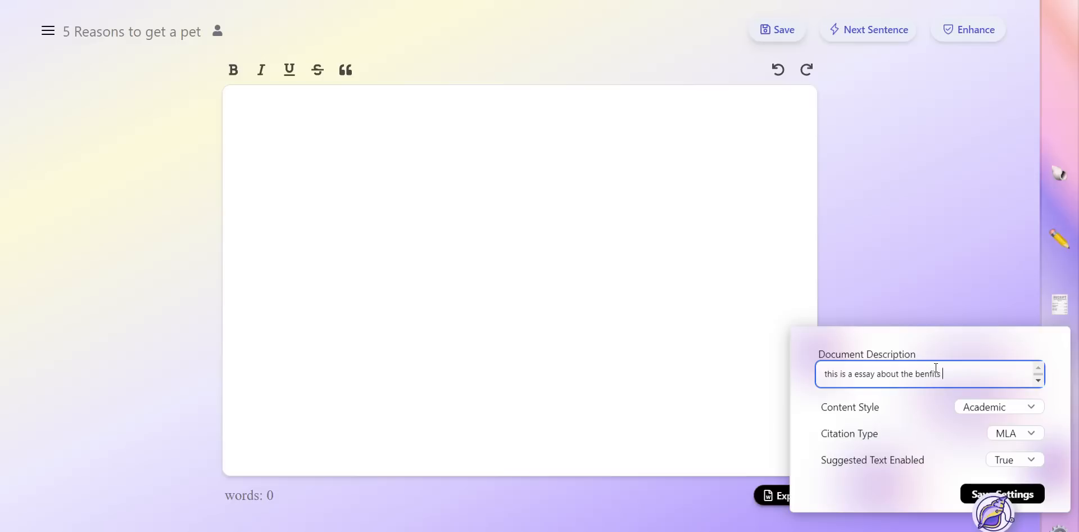
type("of getting a")
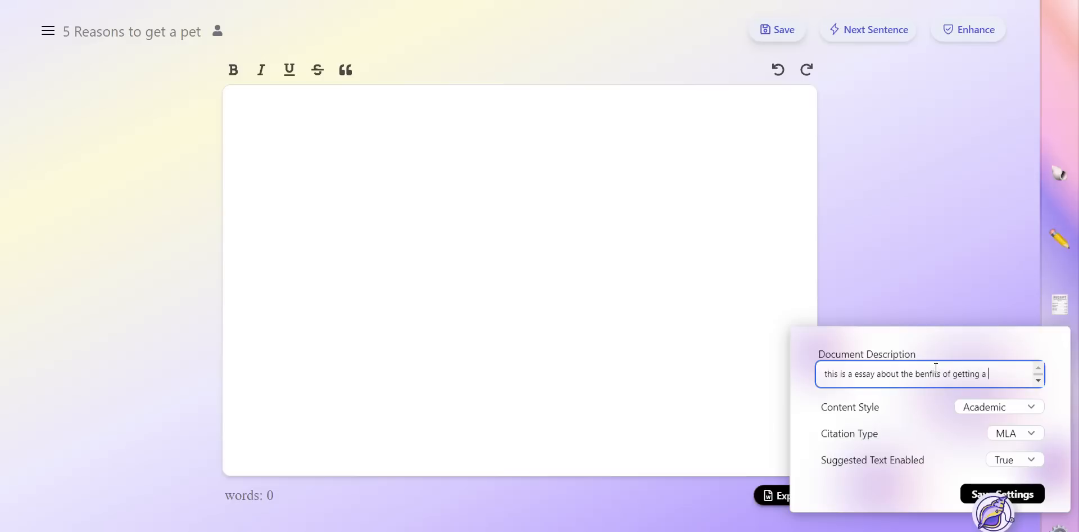
type("pet")
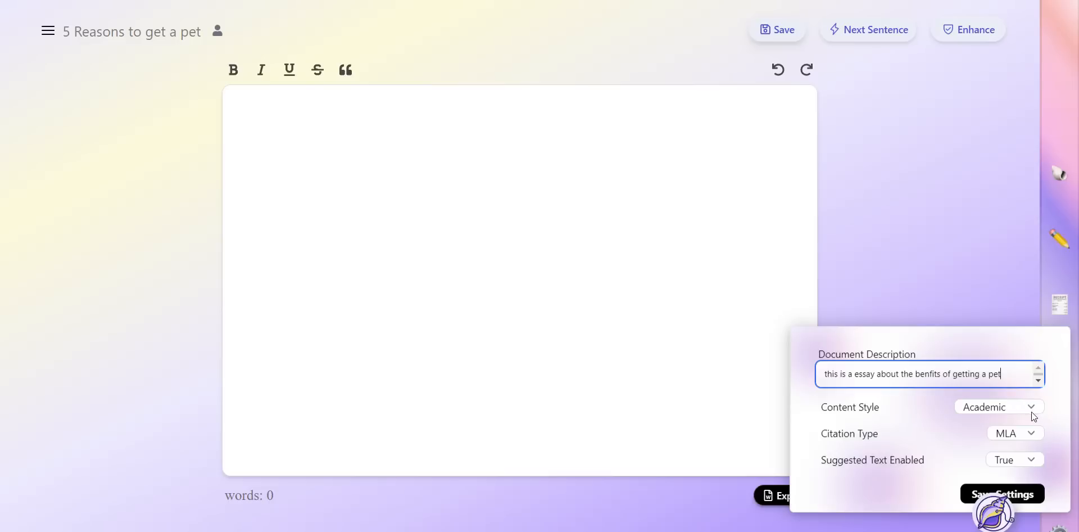
Change Content Style from Academic to Professional and save the settings.
left_click(997, 407)
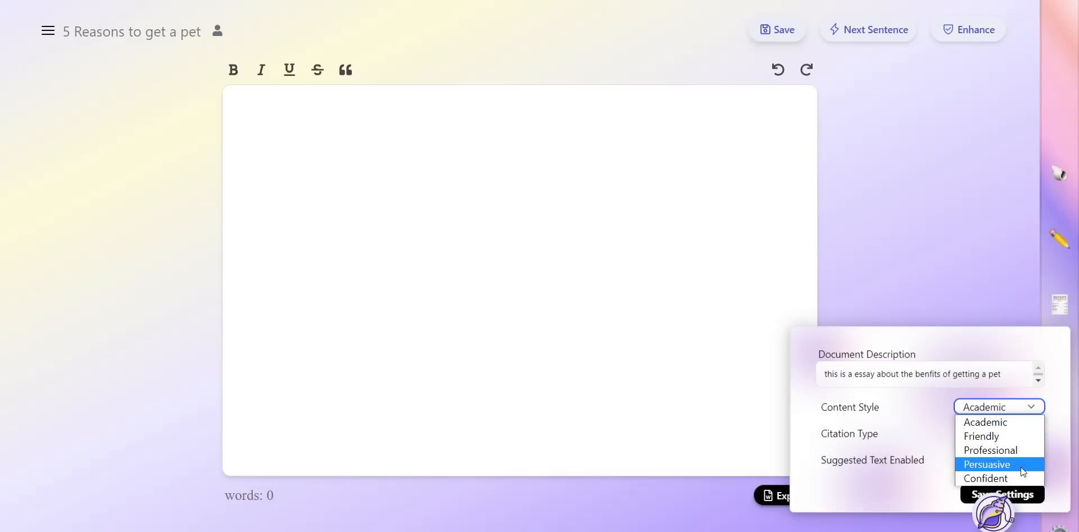
mouse_move(1011, 422)
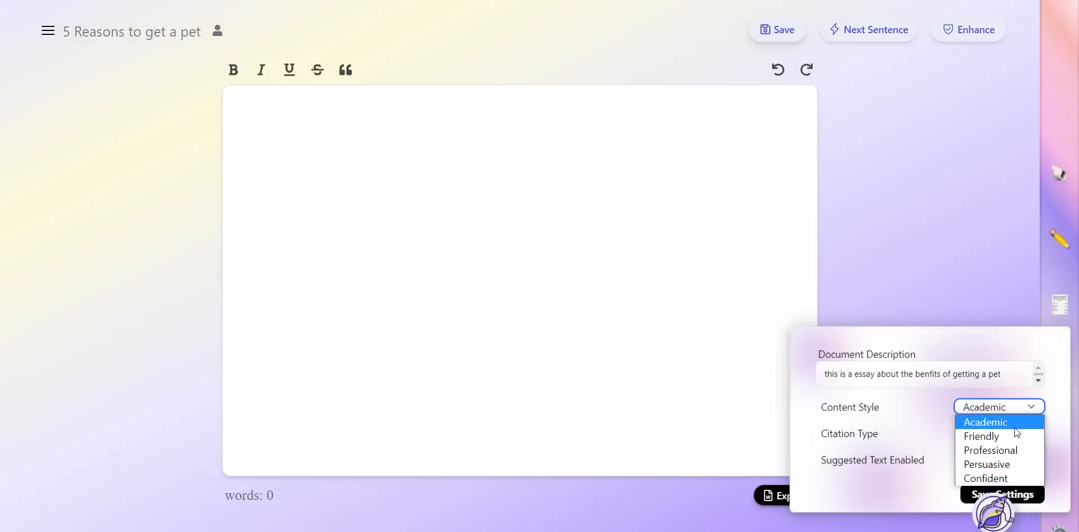
left_click(985, 422)
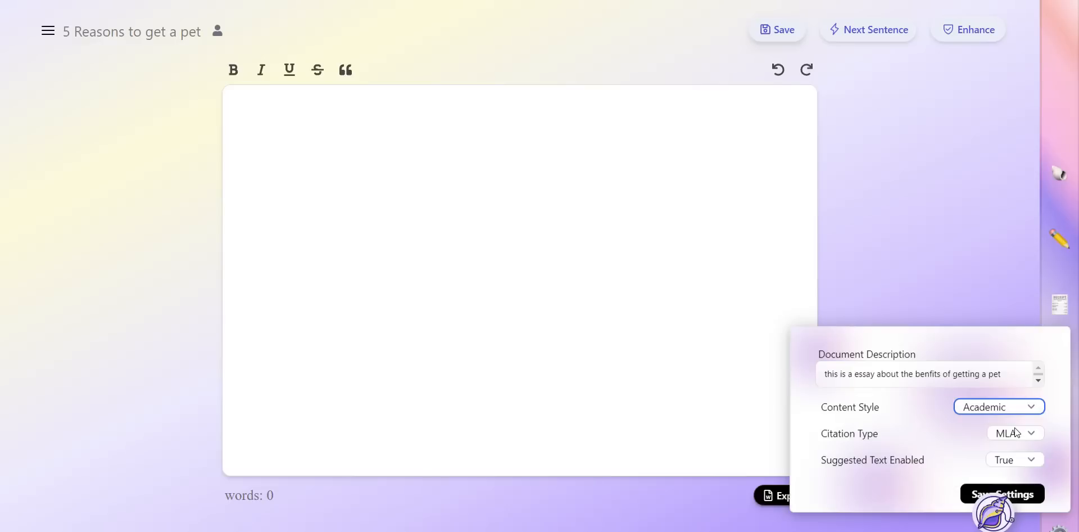
left_click(997, 406)
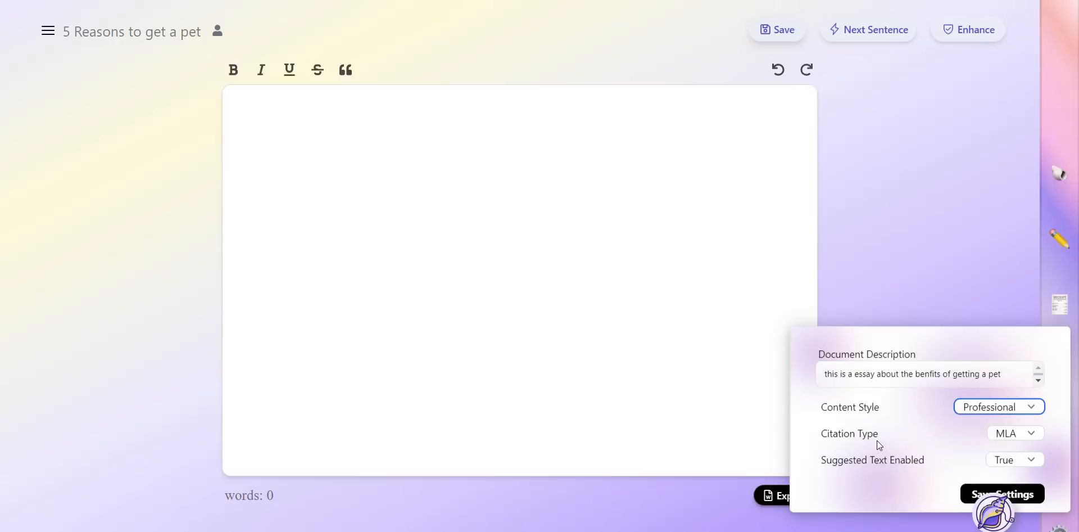
mouse_move(931, 469)
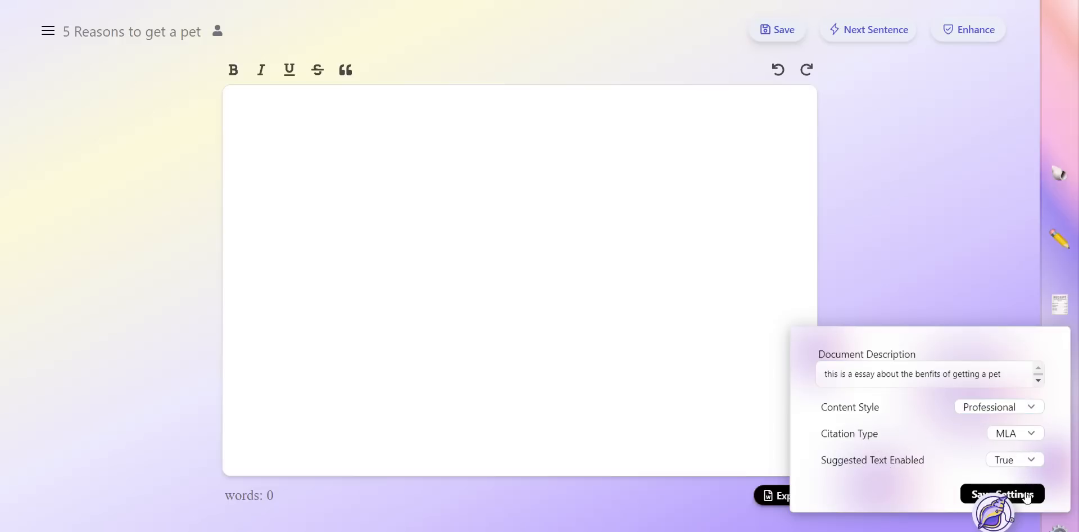
left_click(1002, 494)
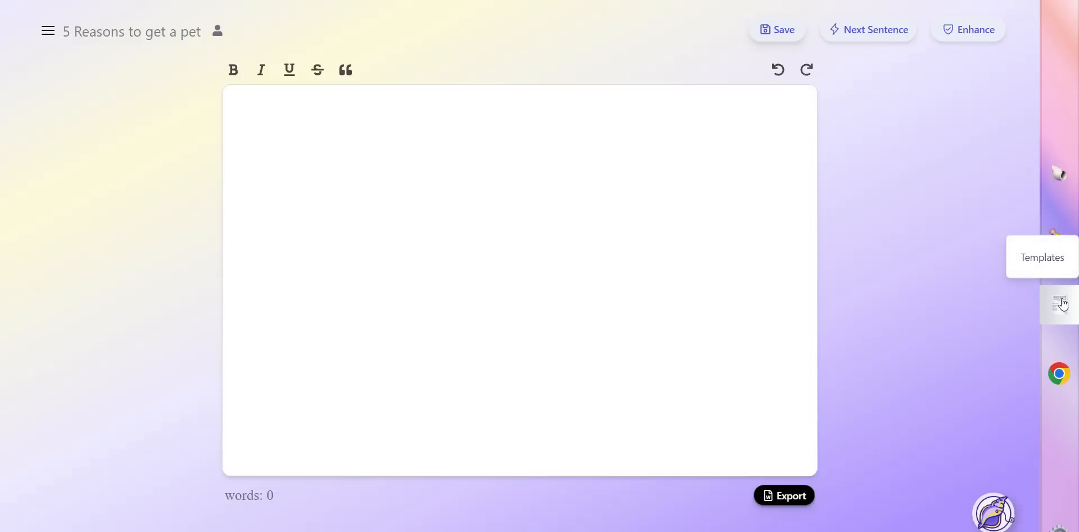
Fill the Outline Generator with a get-a-pet thesis and tone 'informative and funny'.
left_click(1058, 304)
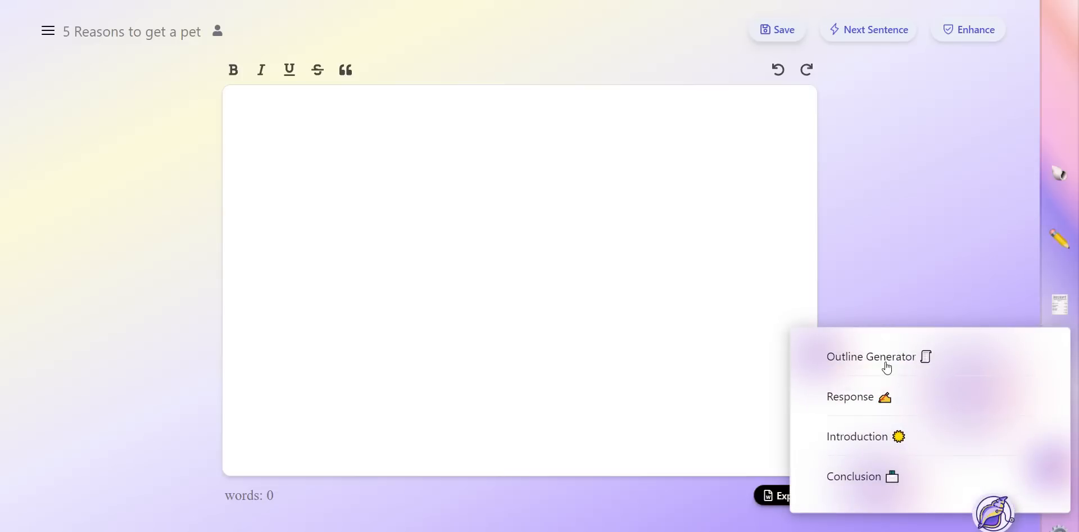
left_click(872, 356)
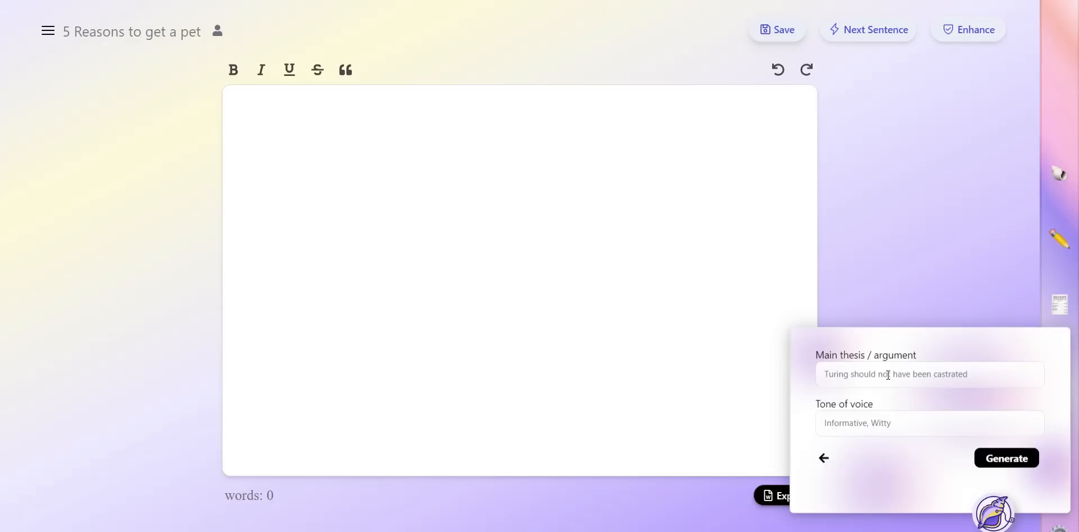
type("here are 5 reasons why everyone should")
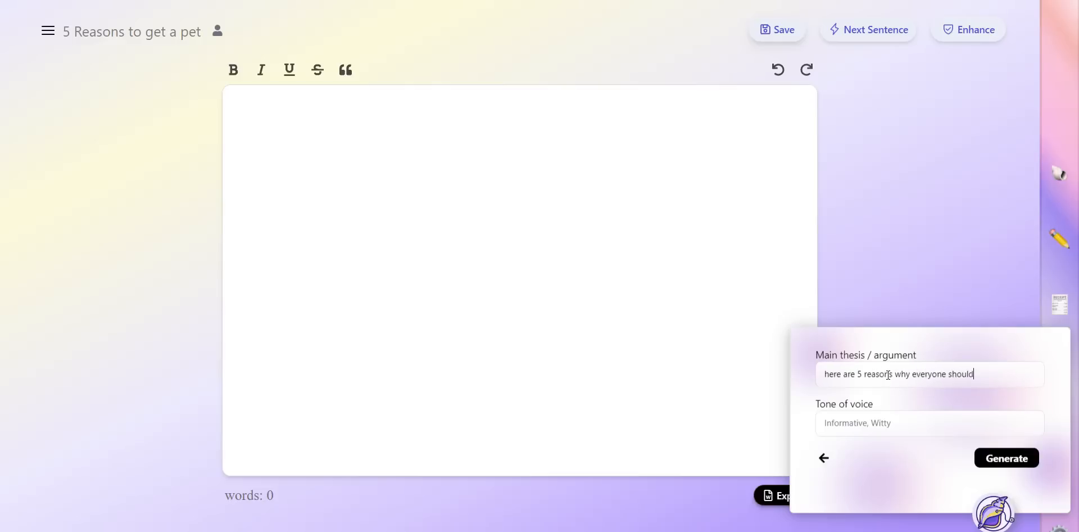
type("get a pet")
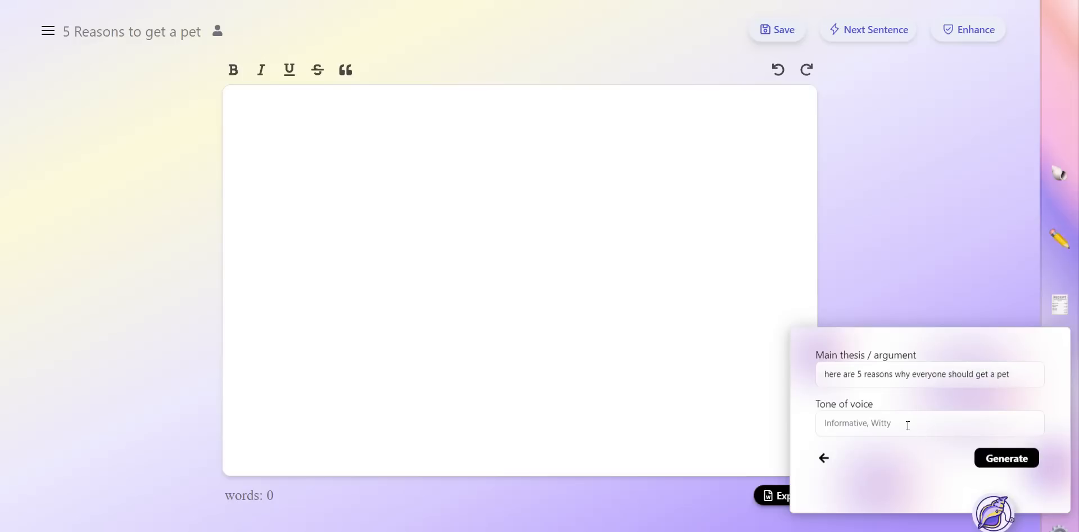
type("informative and funny")
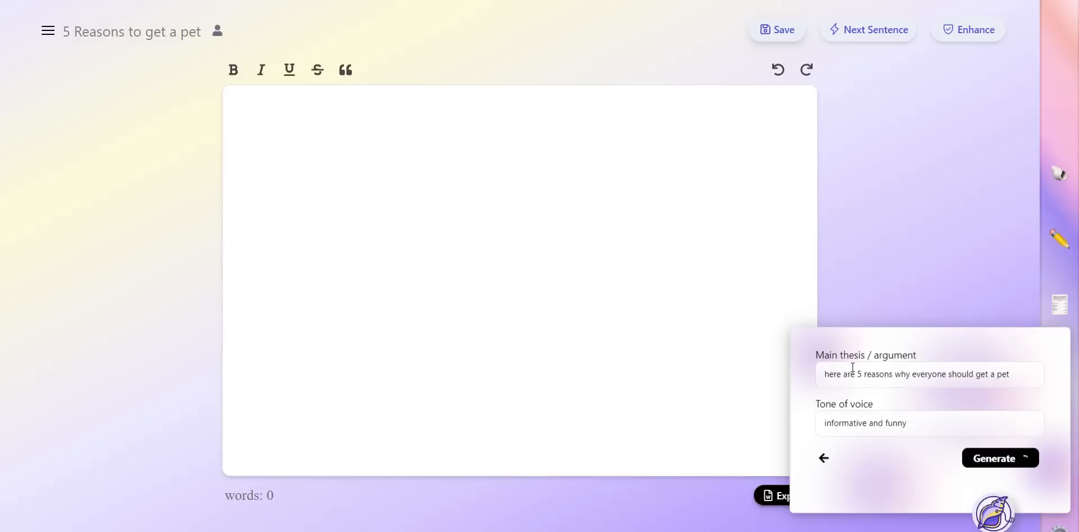
mouse_move(783, 342)
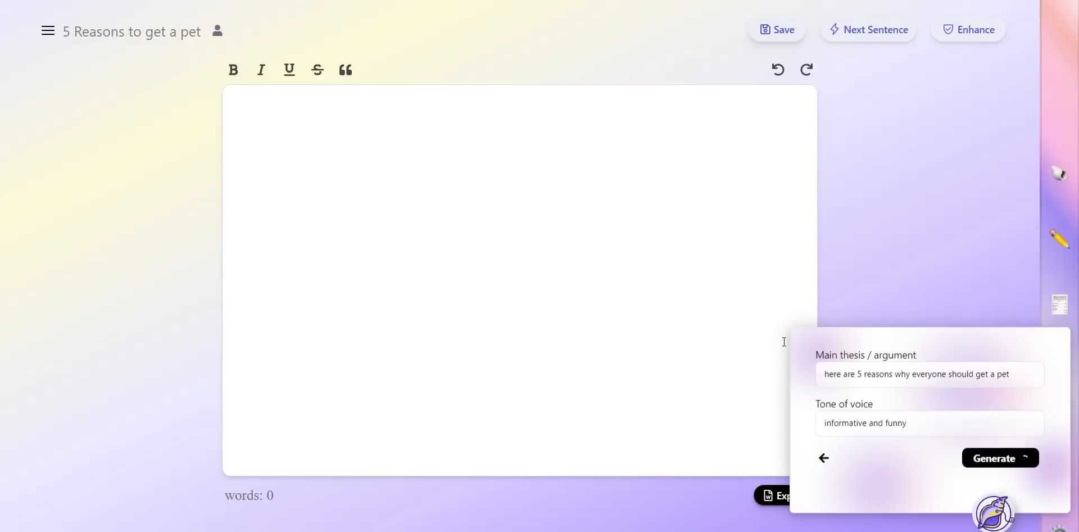
Insert the 311-word generated outline, then select and copy all of it.
left_click(1000, 458)
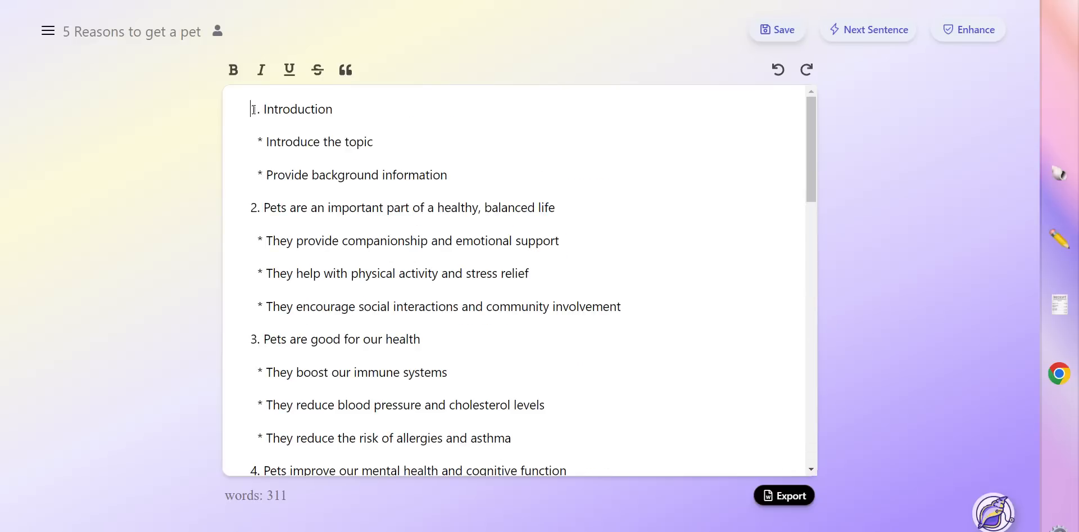
left_click_drag(253, 109, 338, 339)
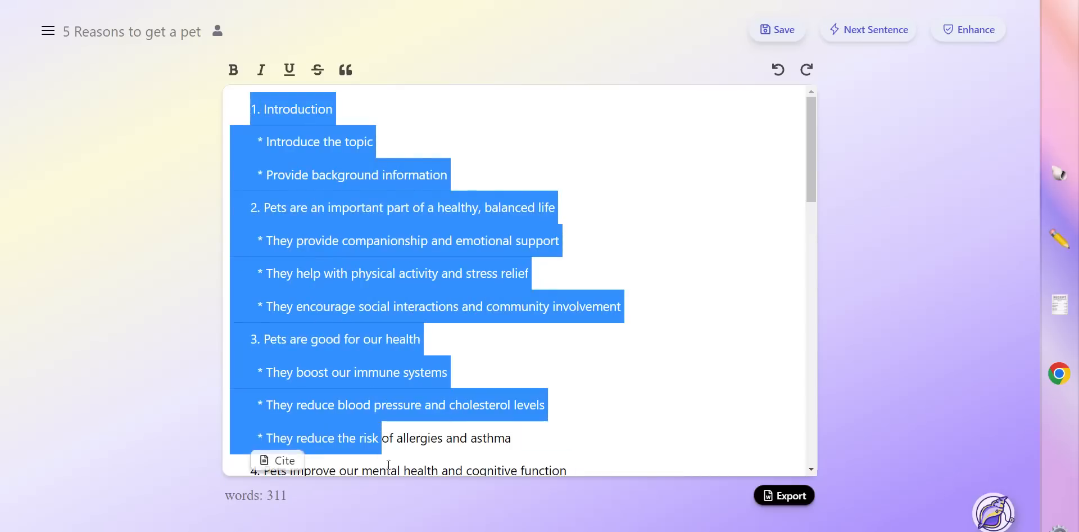
scroll("down", 3)
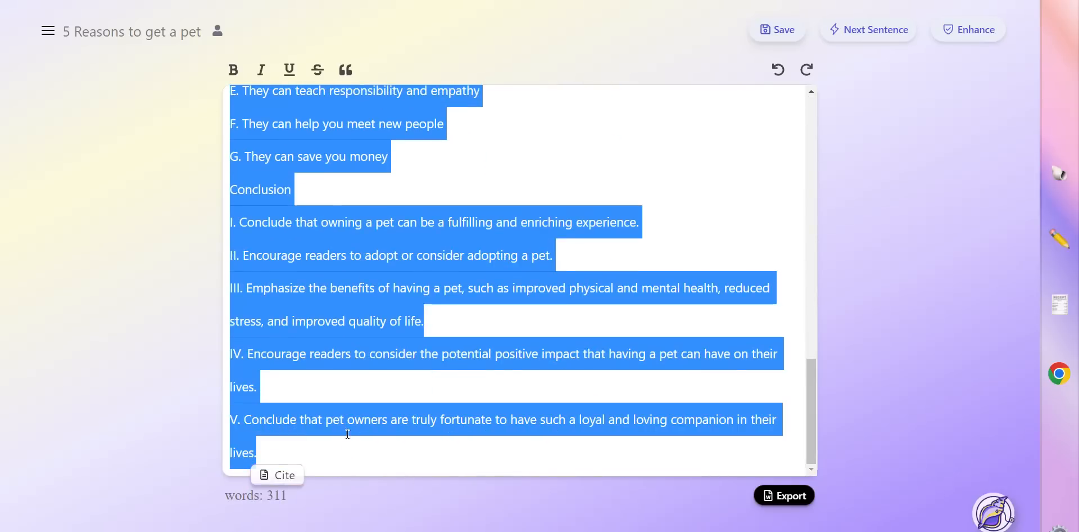
right_click(347, 434)
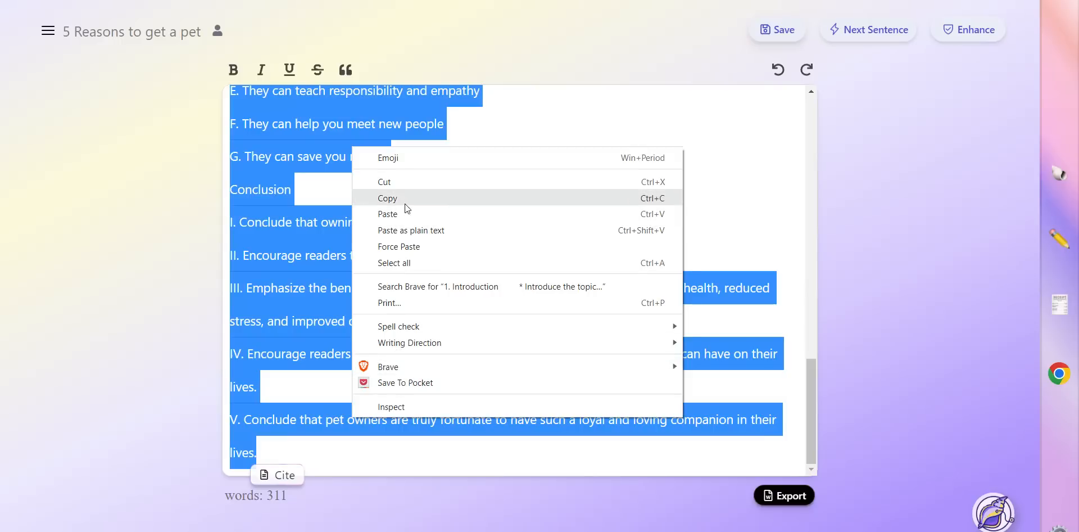
left_click(831, 294)
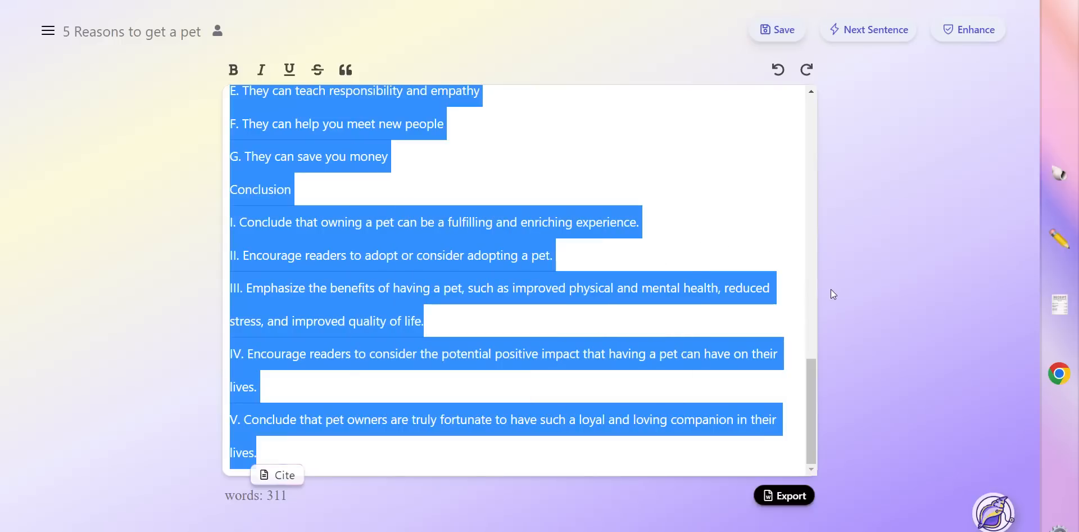
mouse_move(956, 316)
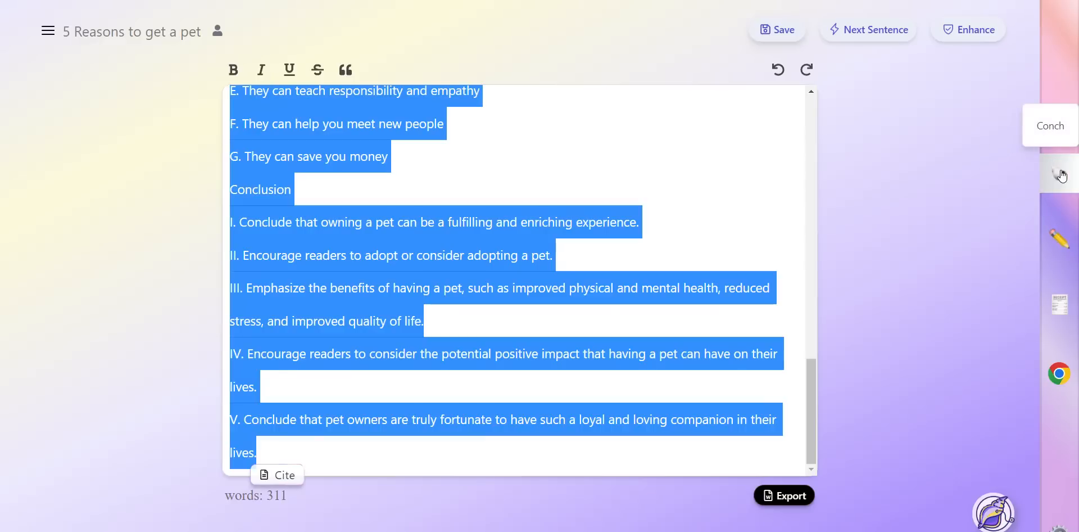
Command 'generate a short essay using this outline' with the pasted outline and generate.
left_click(1060, 174)
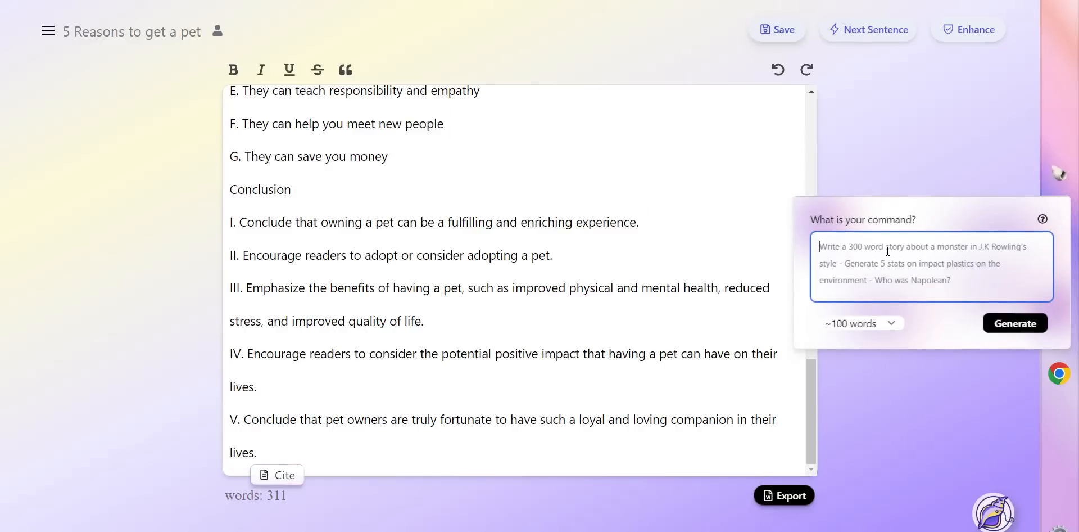
type("generate a")
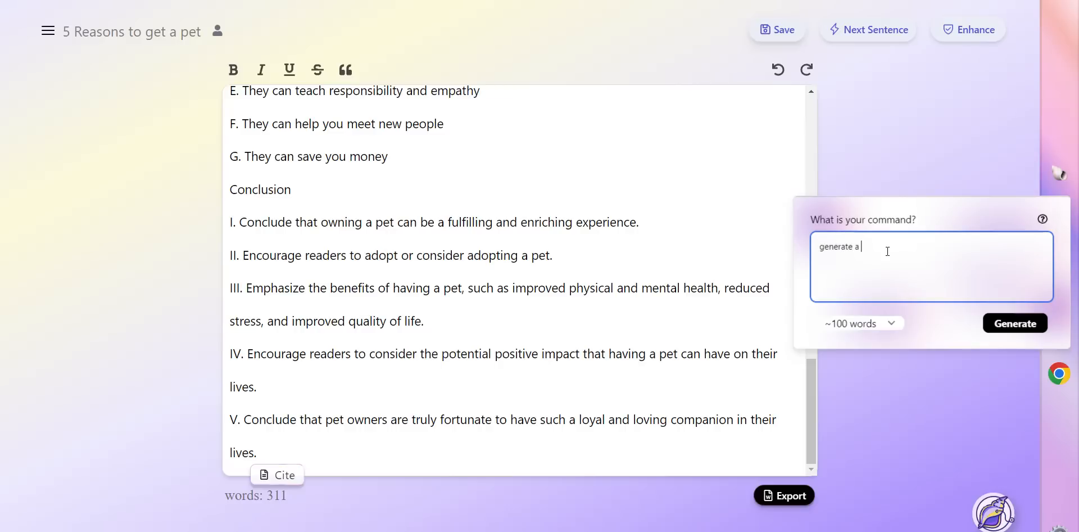
type("short essay")
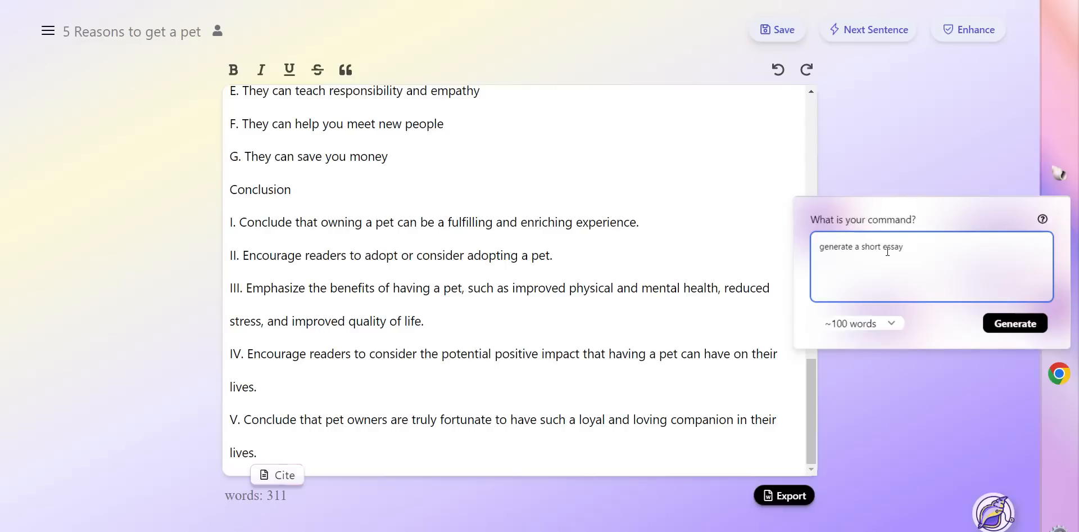
type("using")
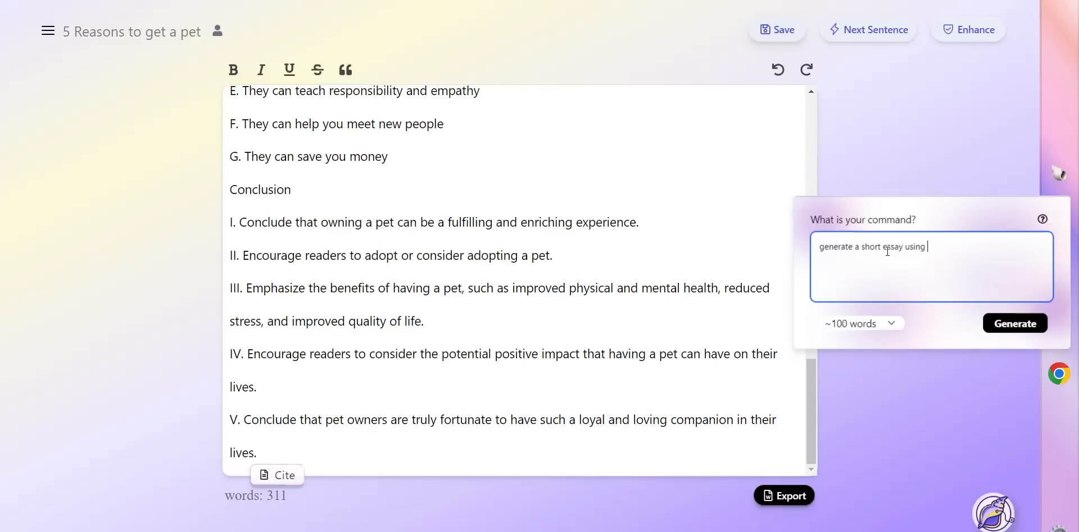
type("this outline")
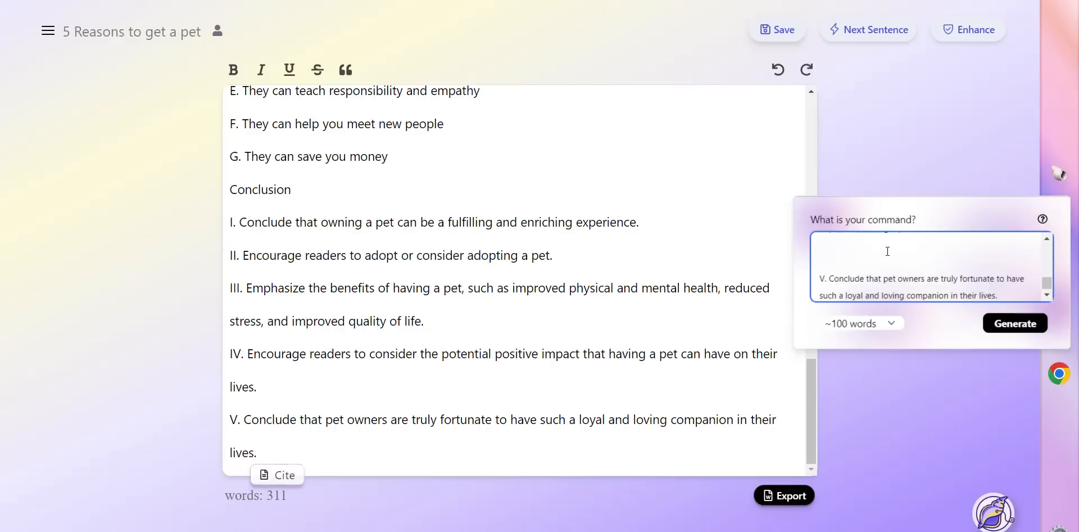
mouse_move(945, 290)
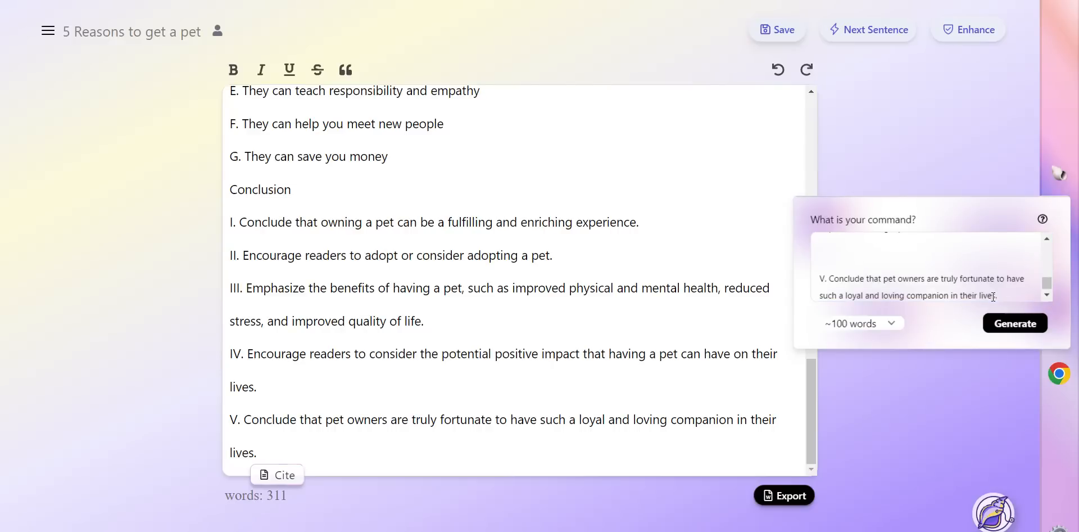
left_click(1014, 322)
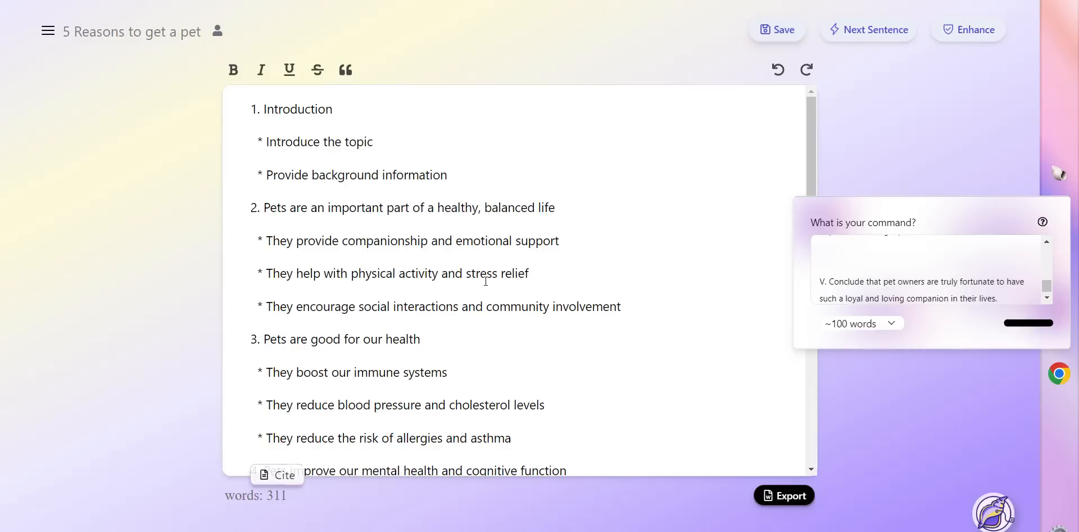
scroll("down", 3)
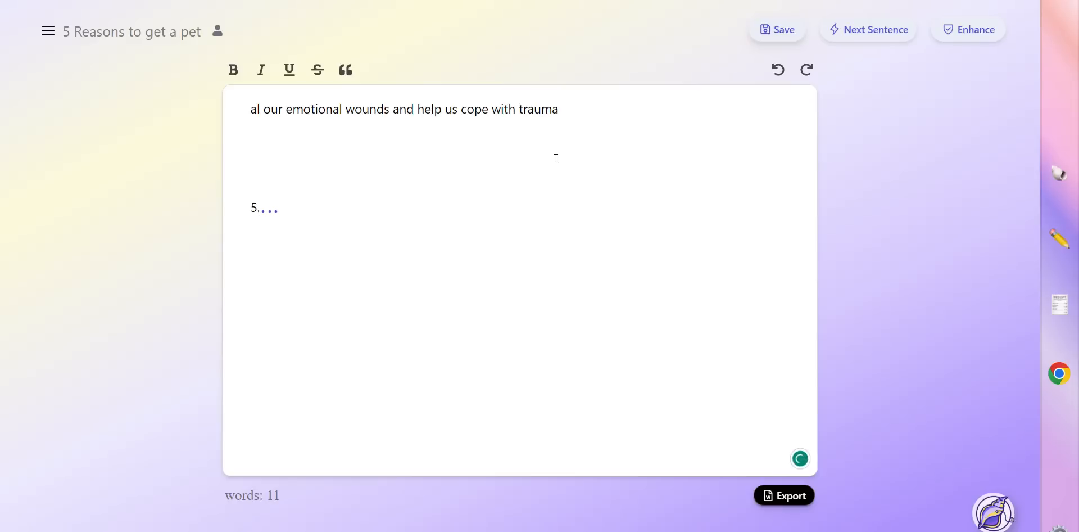
left_click(868, 30)
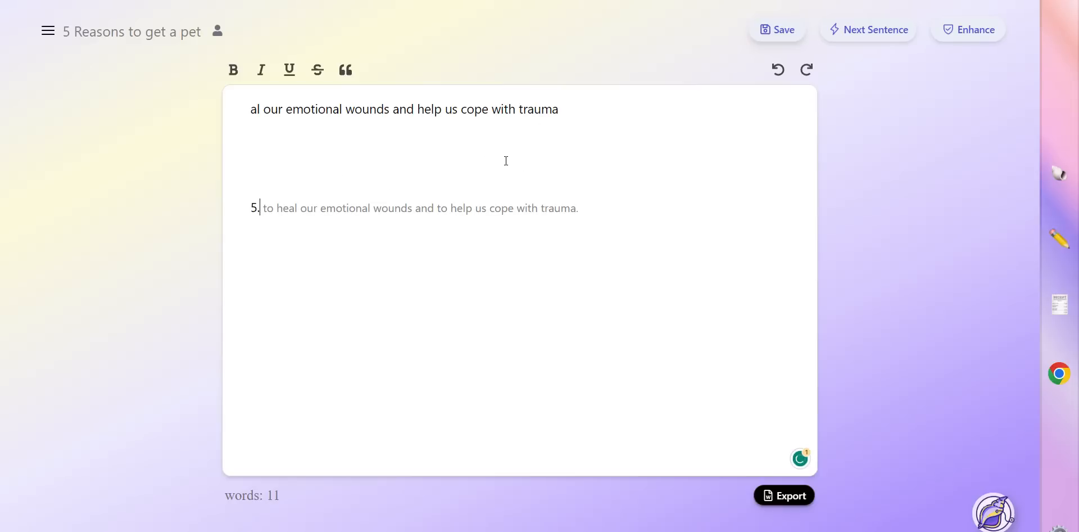
mouse_move(459, 207)
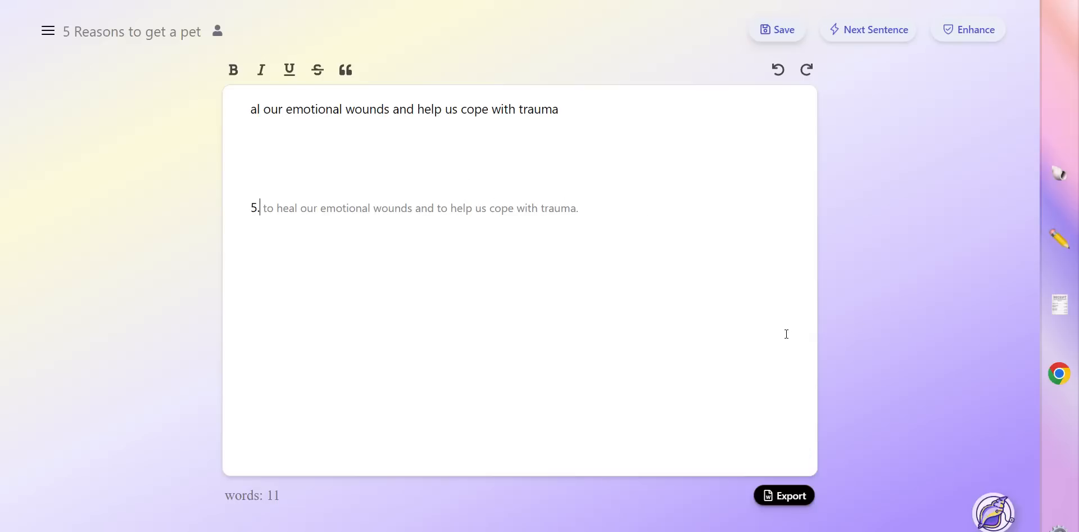
mouse_move(893, 218)
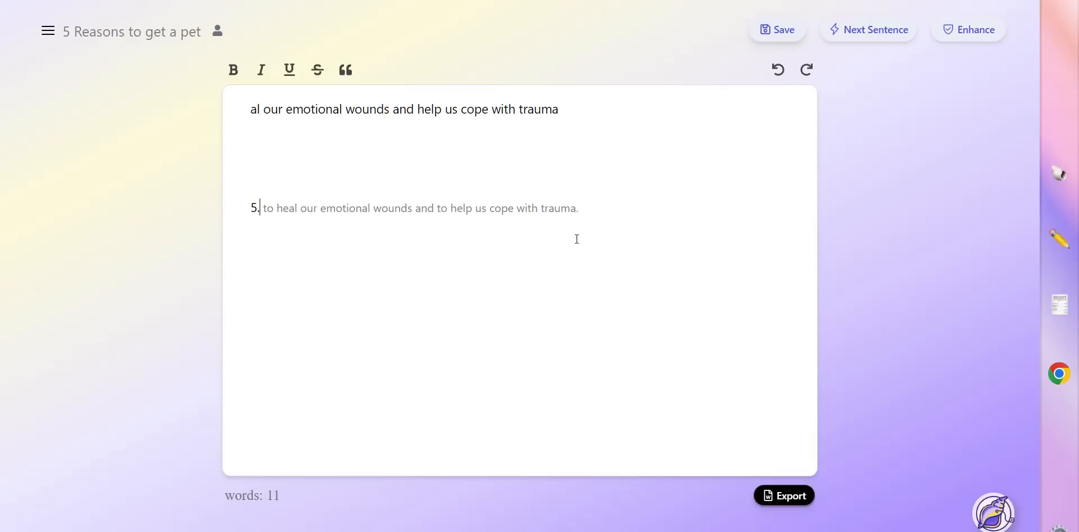
mouse_move(592, 228)
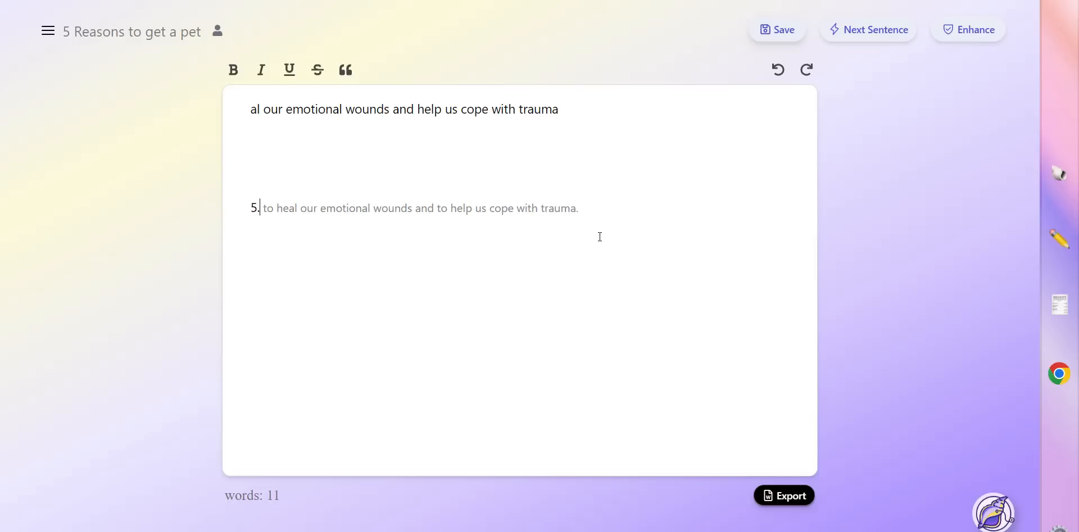
mouse_move(595, 233)
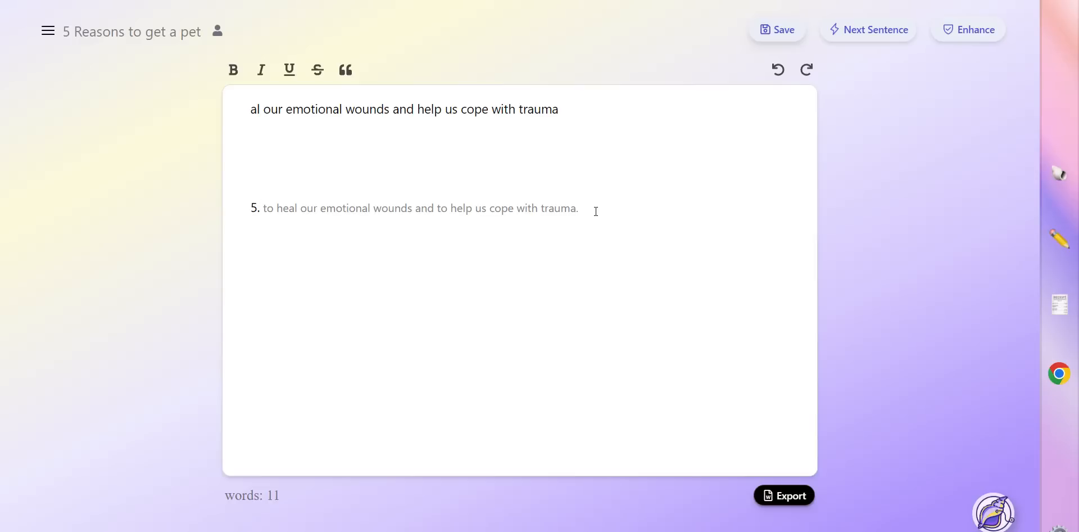
mouse_move(807, 243)
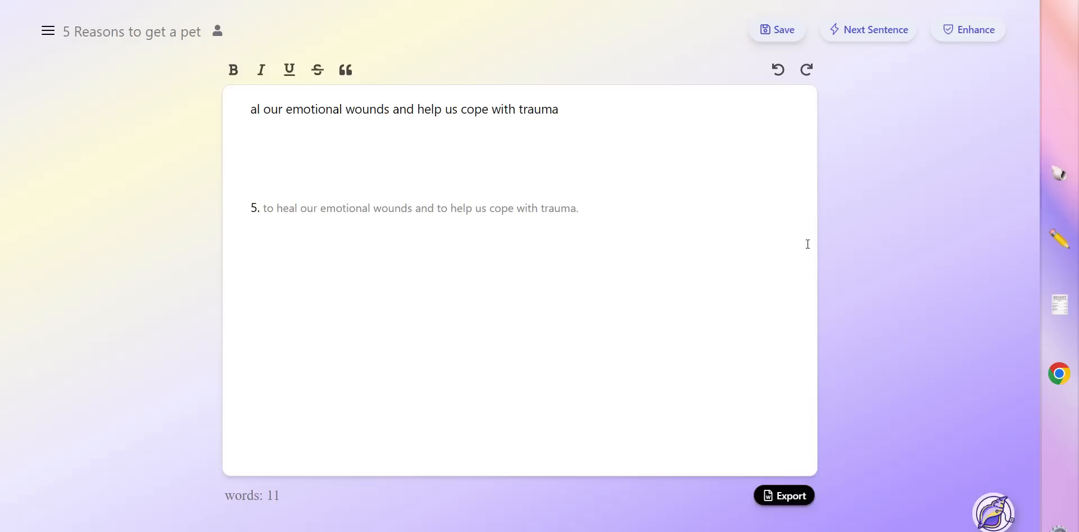
mouse_move(1059, 175)
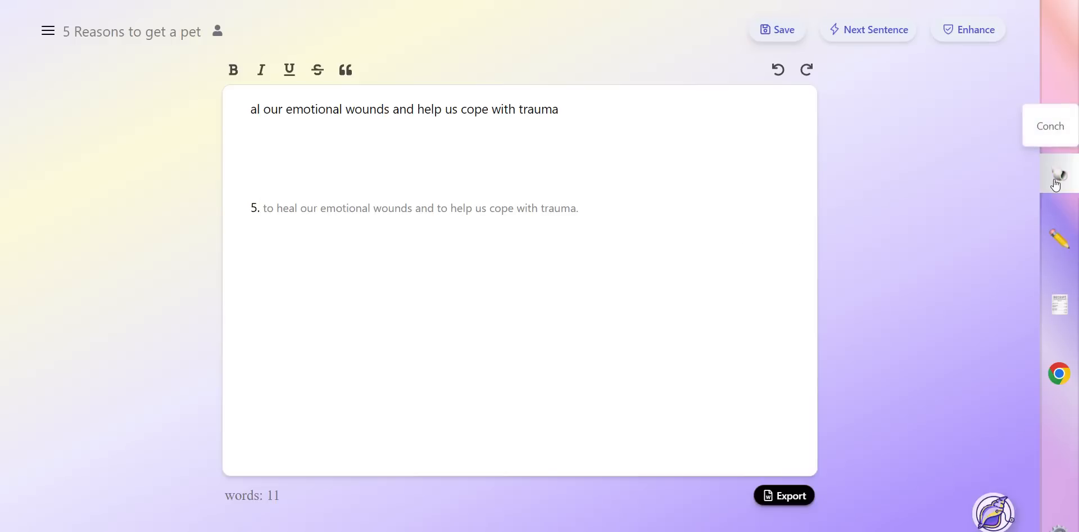
mouse_move(426, 112)
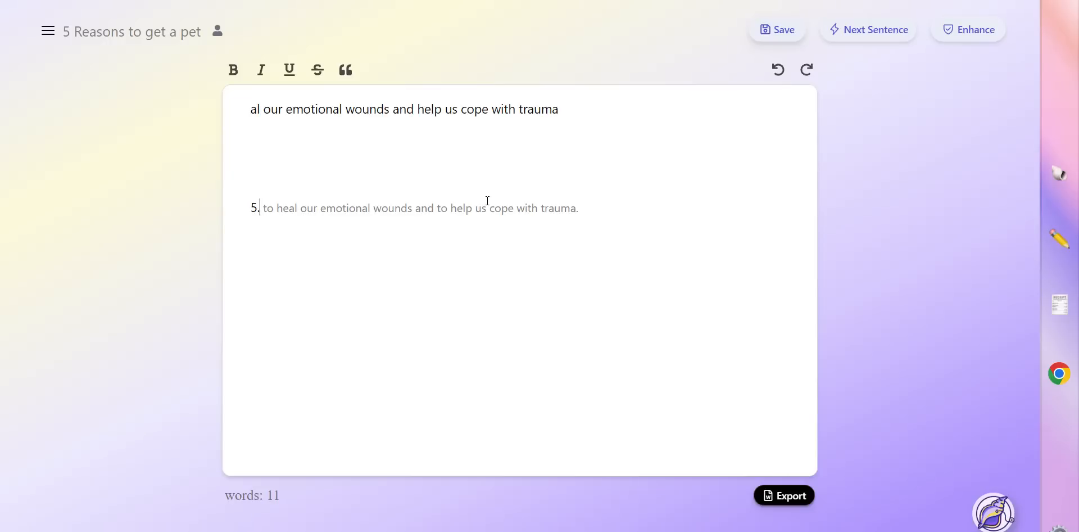
mouse_move(403, 140)
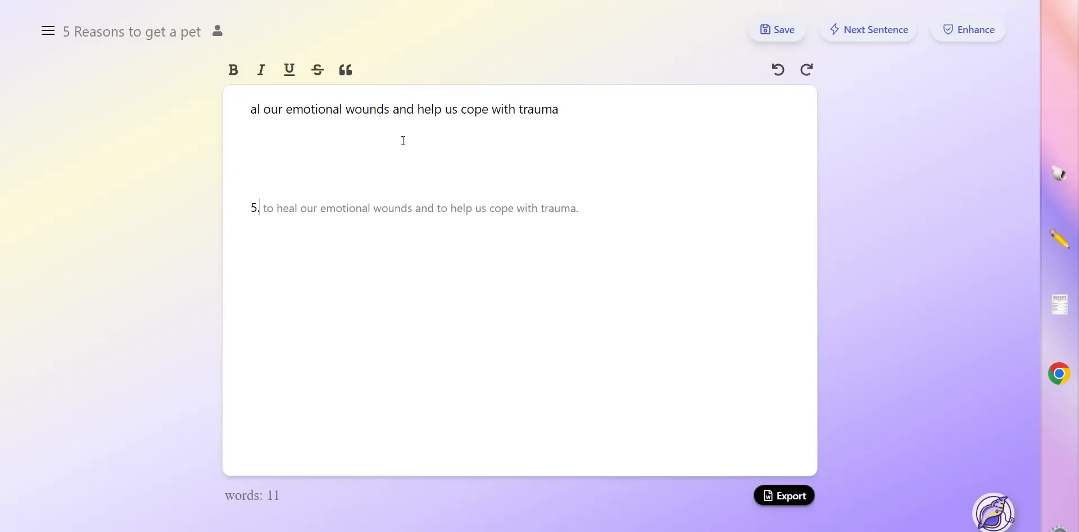
mouse_move(584, 150)
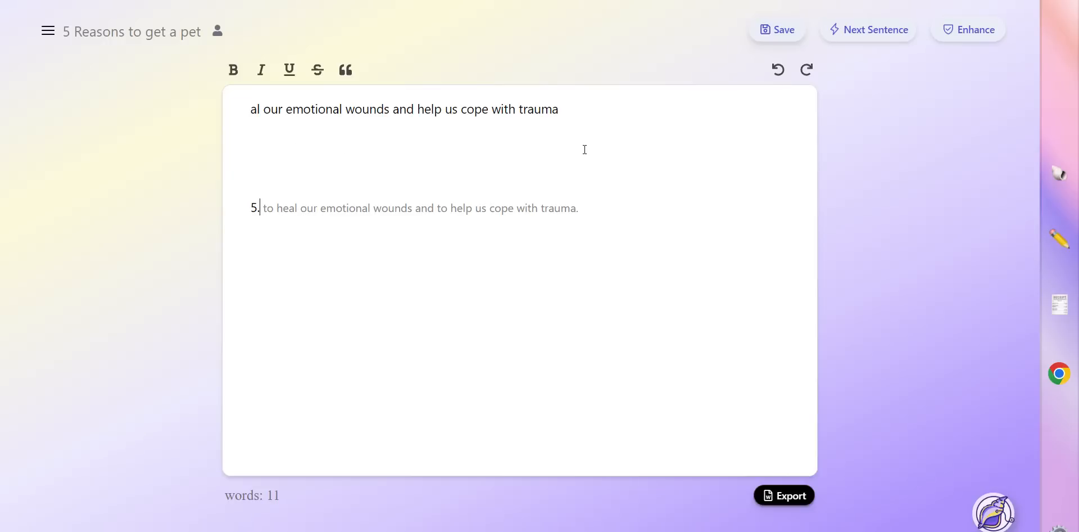
mouse_move(585, 156)
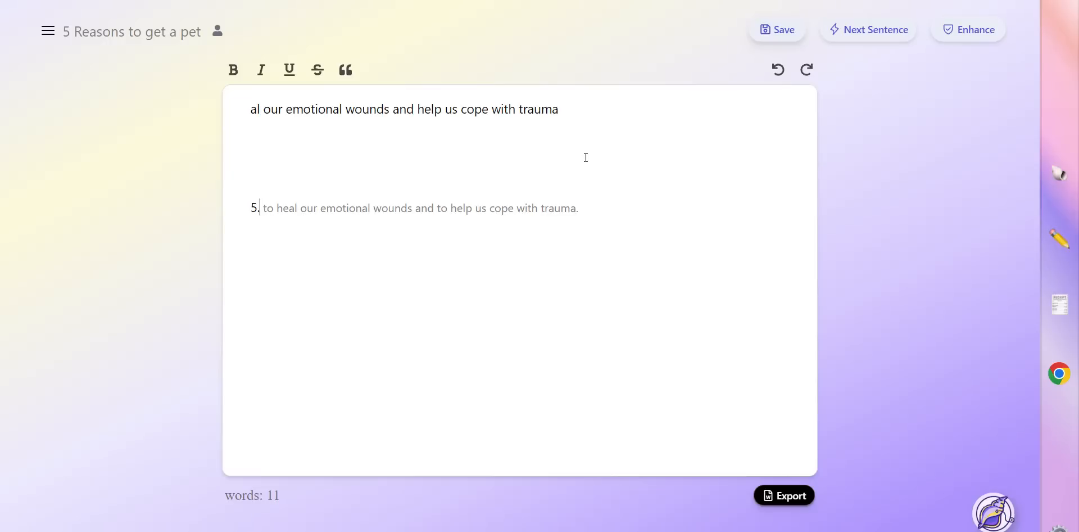
mouse_move(591, 128)
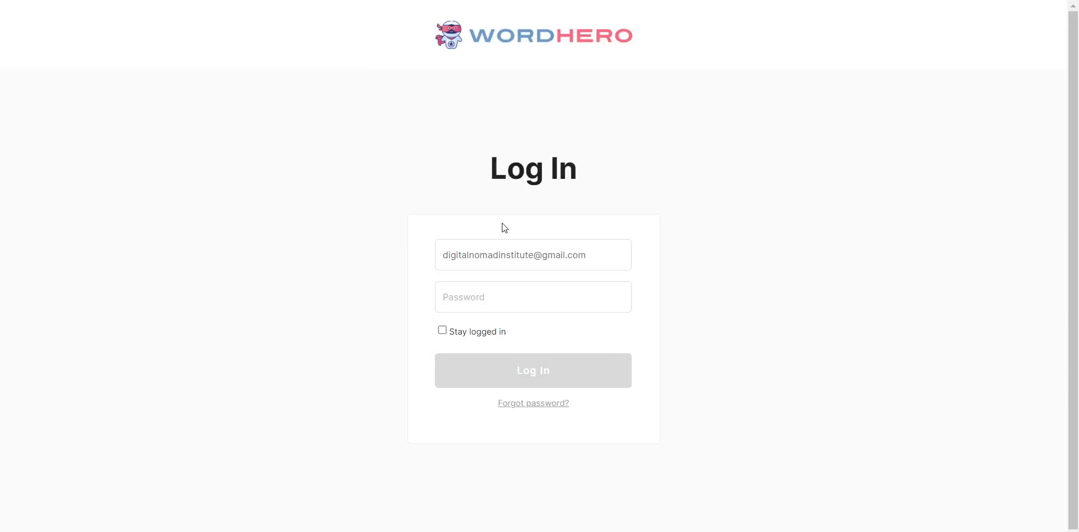
Log into WordHero with the autofilled saved credentials and open the Editor.
left_click(533, 296)
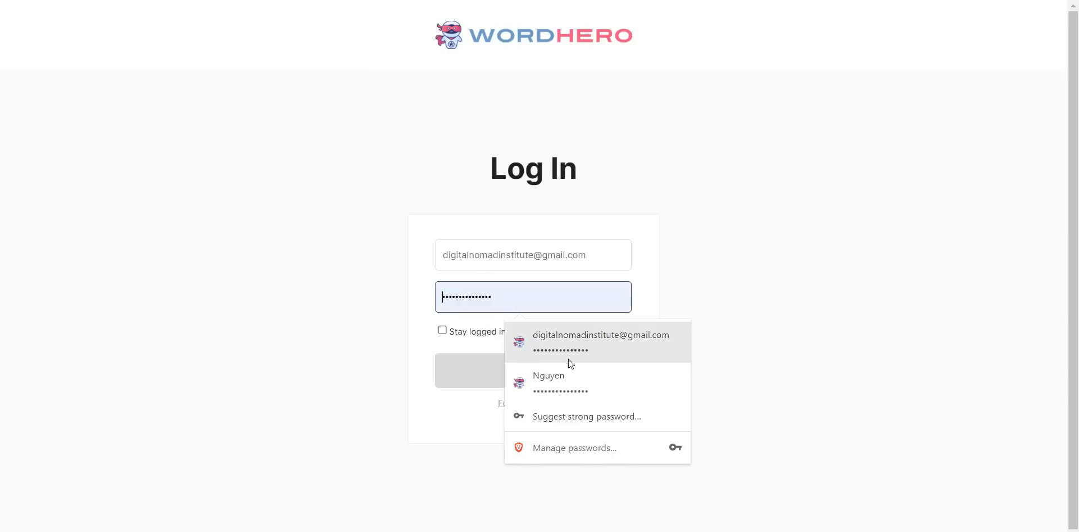
left_click(533, 370)
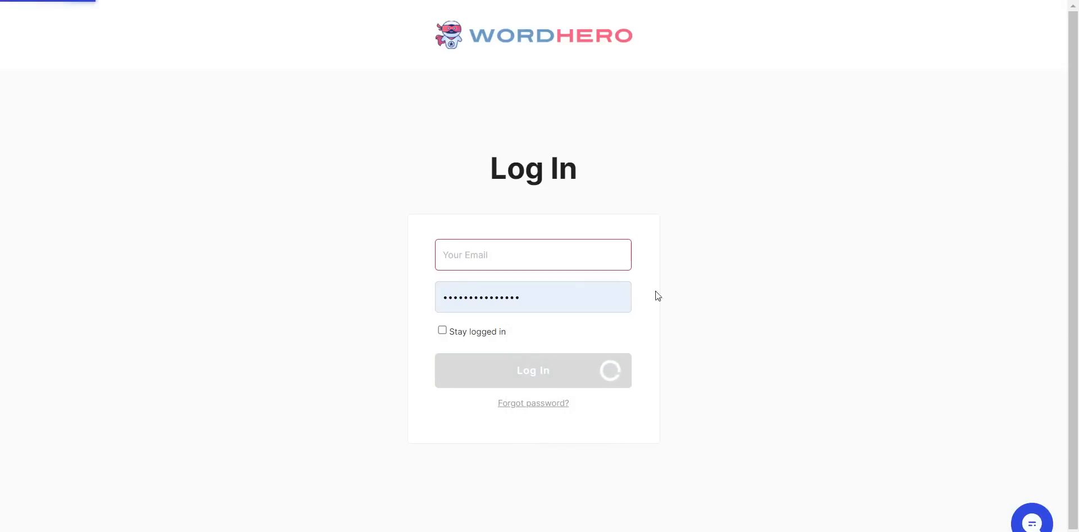
left_click(533, 370)
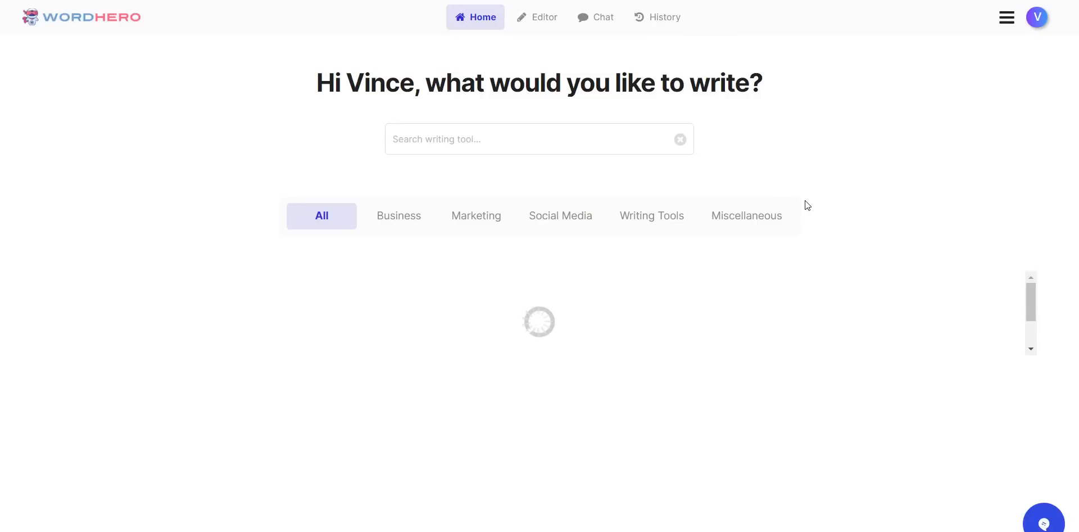
mouse_move(608, 28)
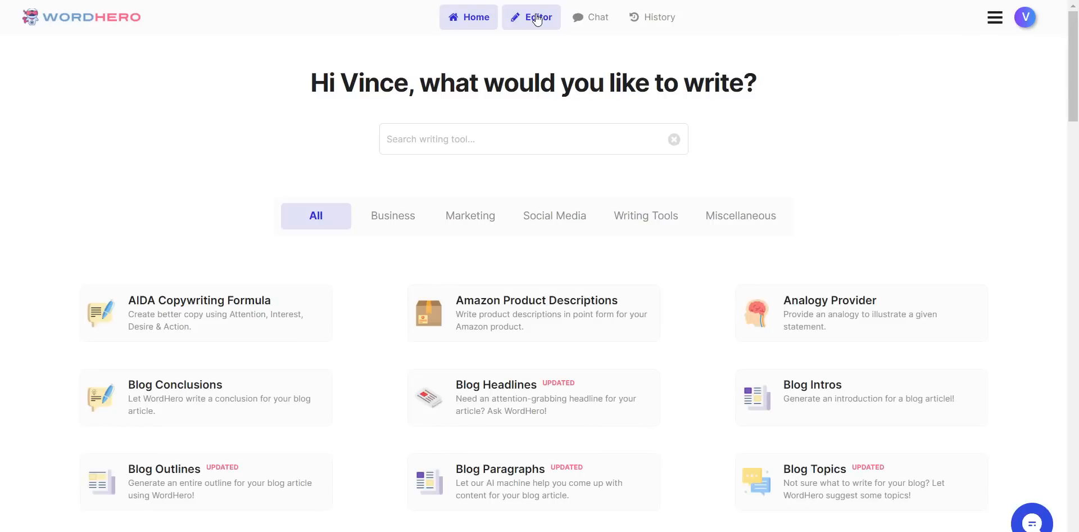
left_click(530, 16)
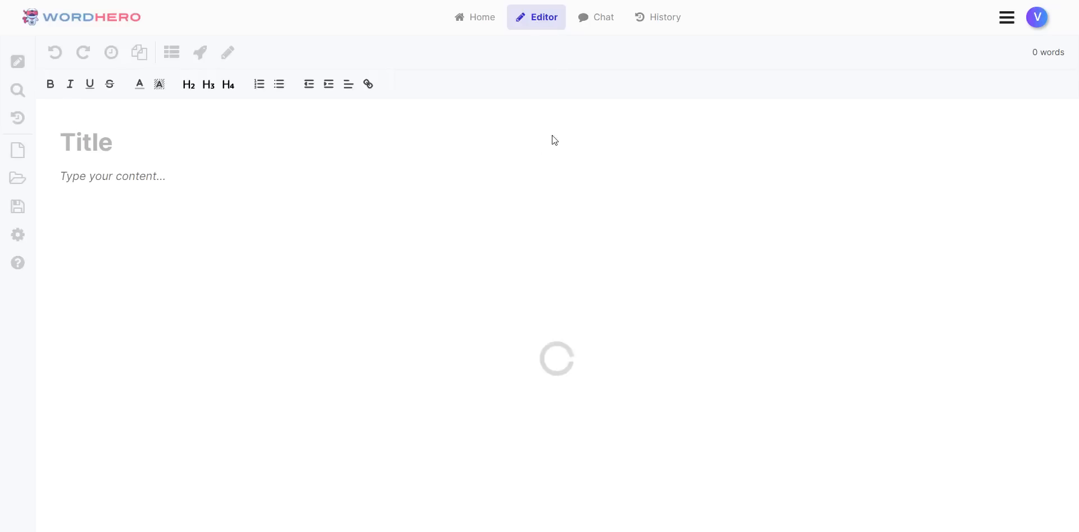
Enter '5 Reasons to Own a Pet' as the document title, then go Home.
left_click(86, 142)
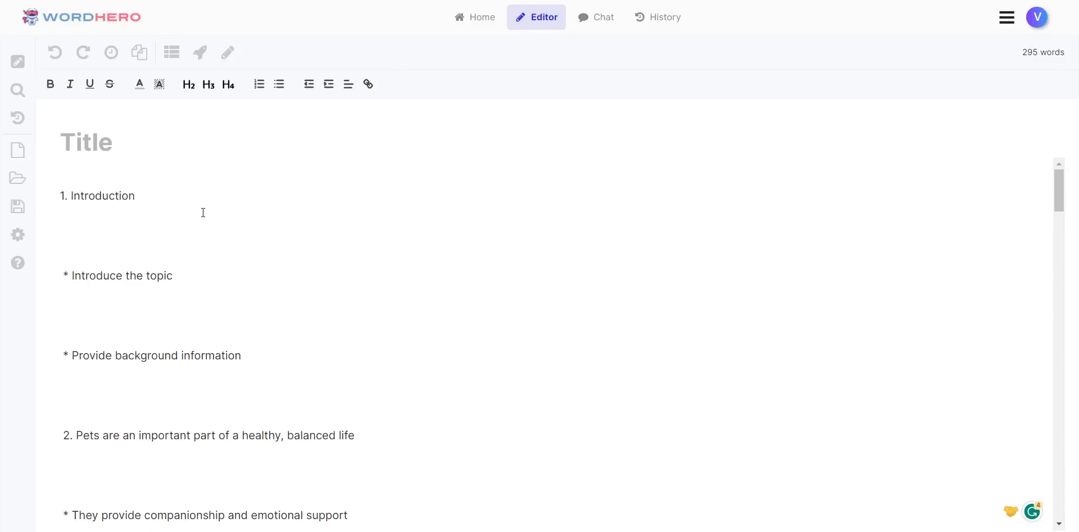
left_click(86, 142)
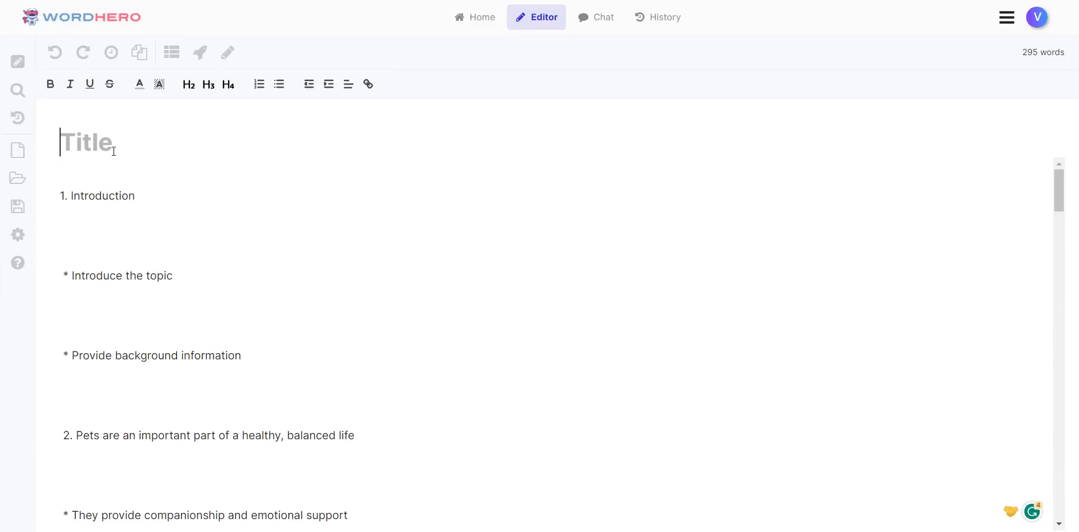
type("5 Rea")
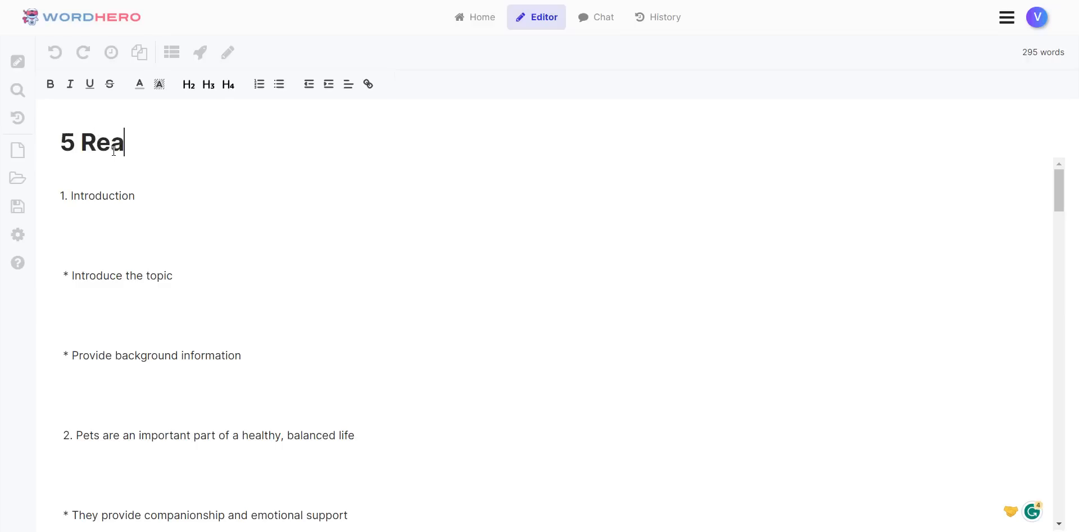
type("sons to Own")
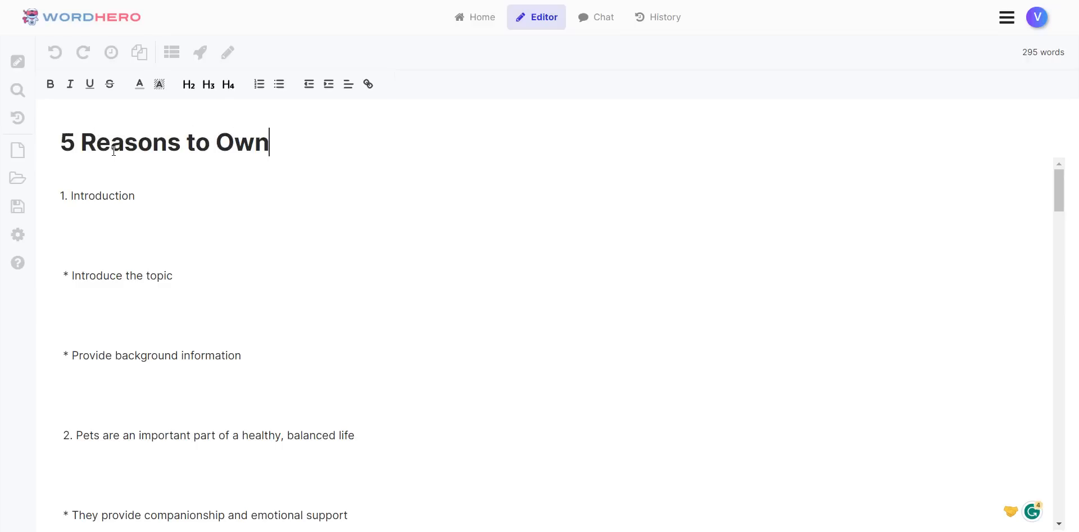
type("a Pet")
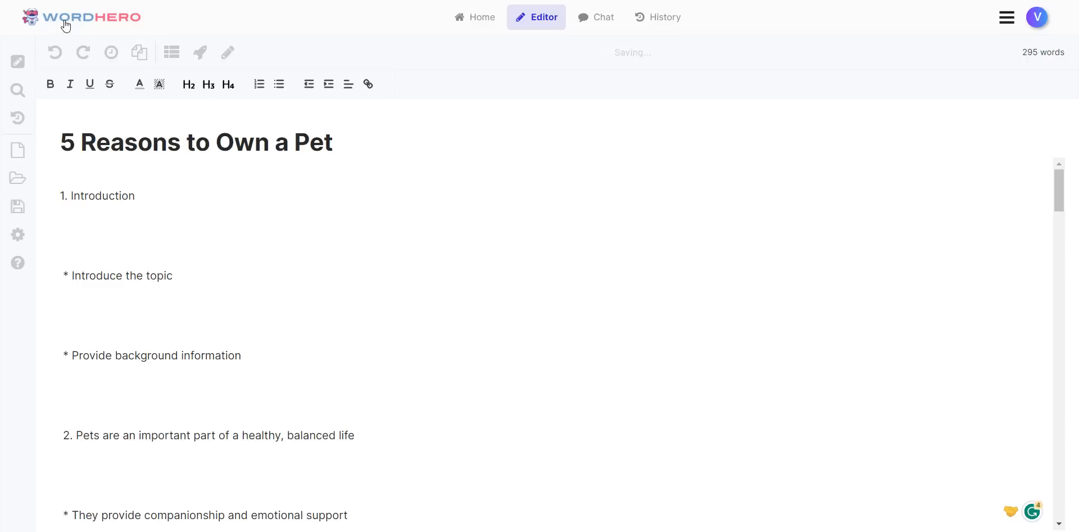
left_click(474, 16)
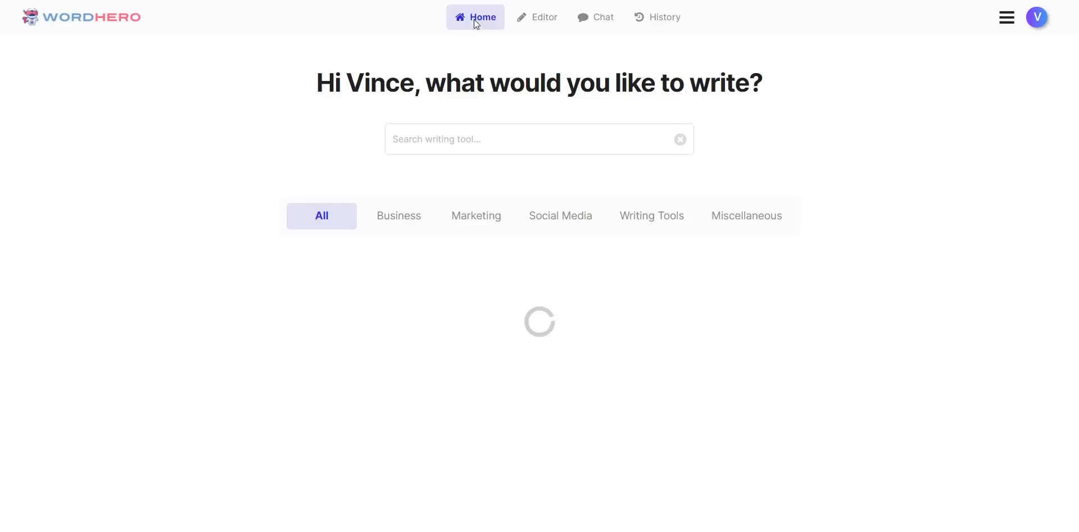
Browse the Social Media and Business tabs and scroll the list to Blog Paragraphs.
left_click(561, 216)
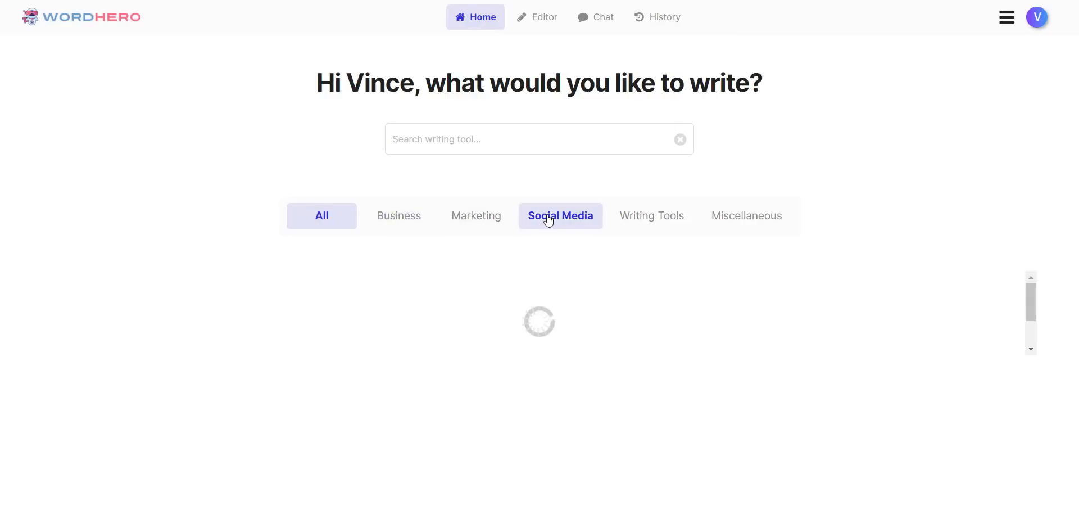
mouse_move(410, 218)
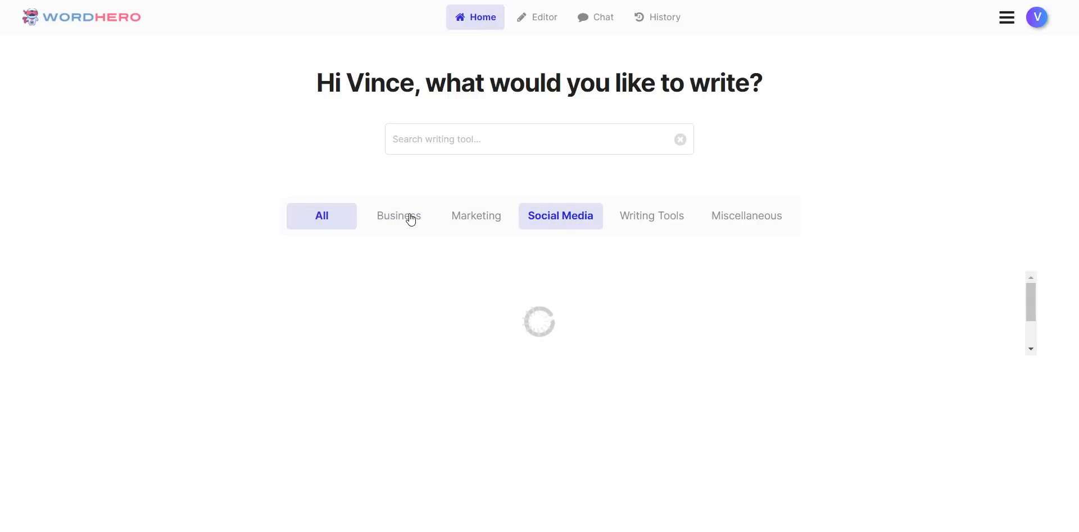
left_click(393, 216)
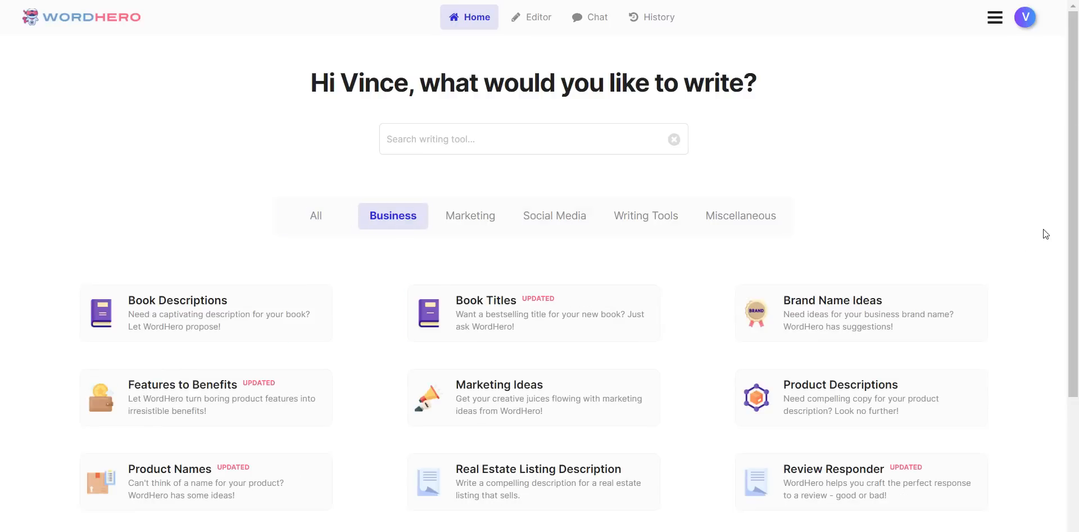
scroll("down", 3)
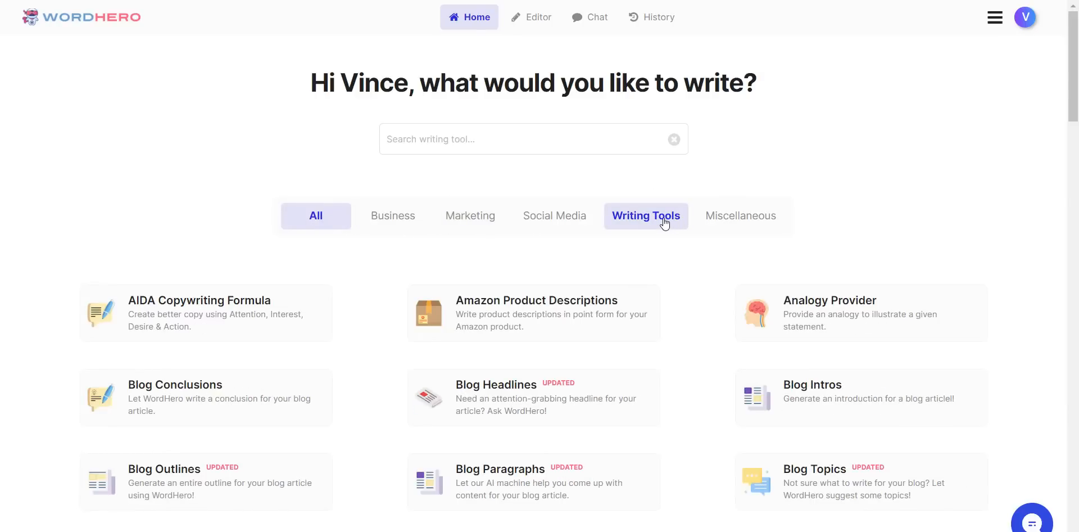
scroll("down", 3)
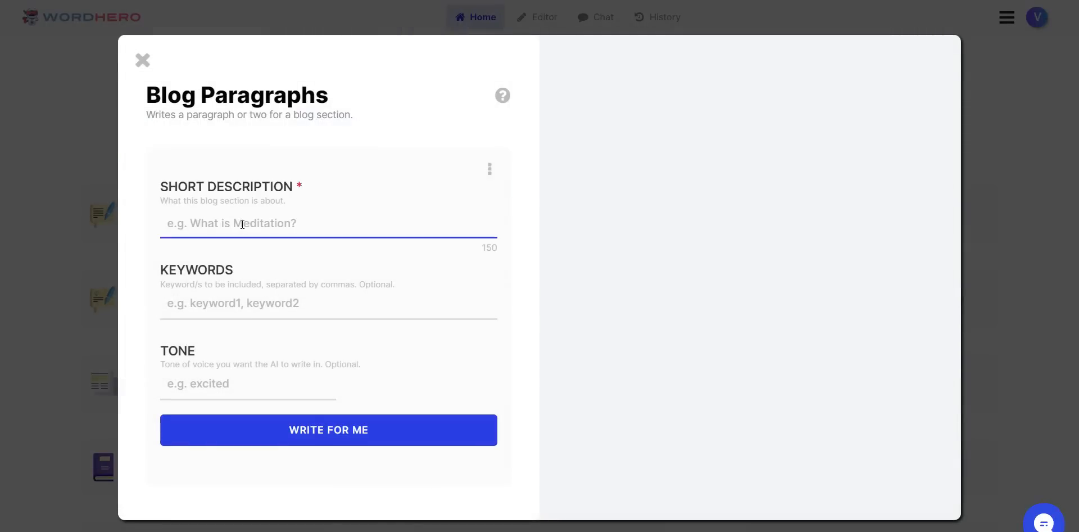
Generate excited-tone WordHero blog paragraphs for '5 reasons to get a pet'.
type("5 r")
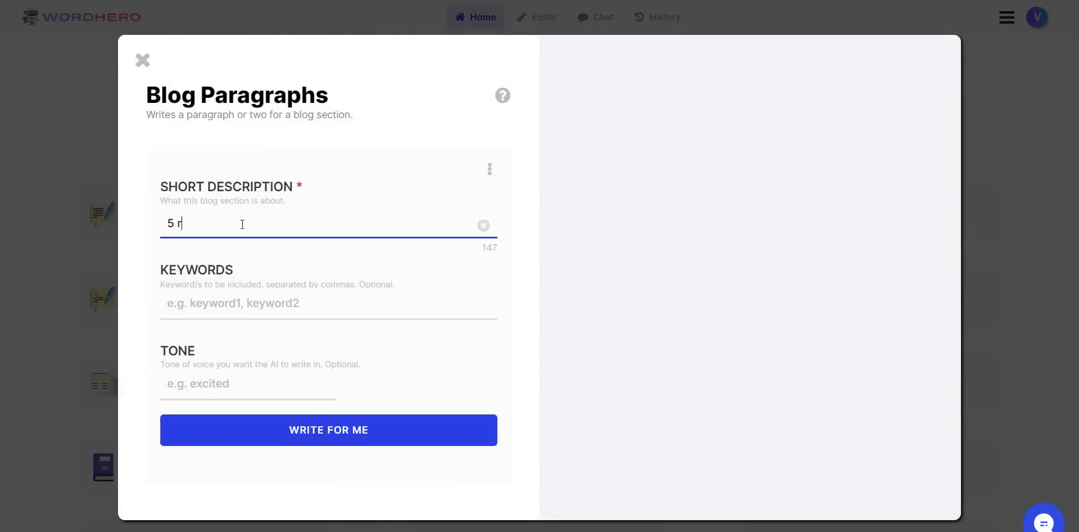
type("easons to")
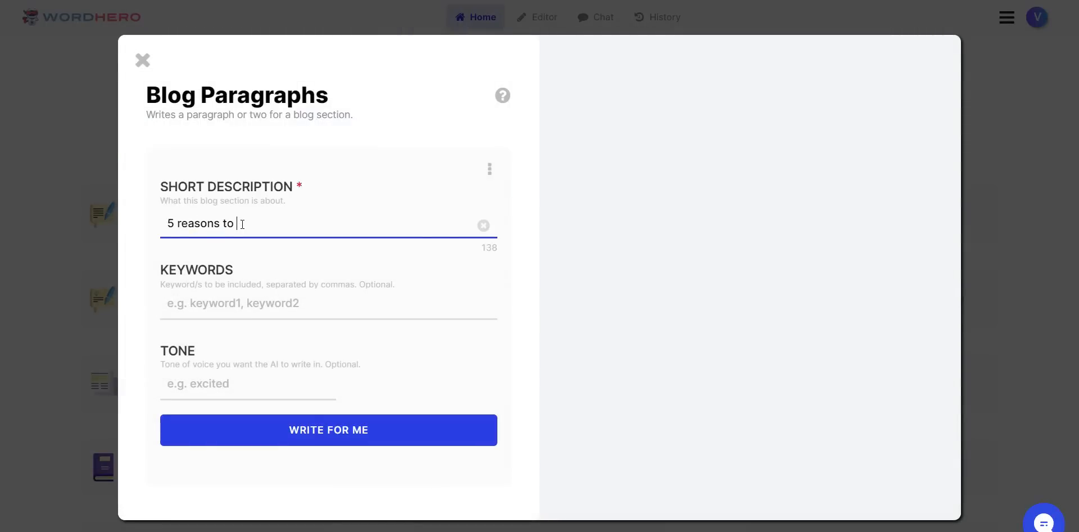
type("get a pet")
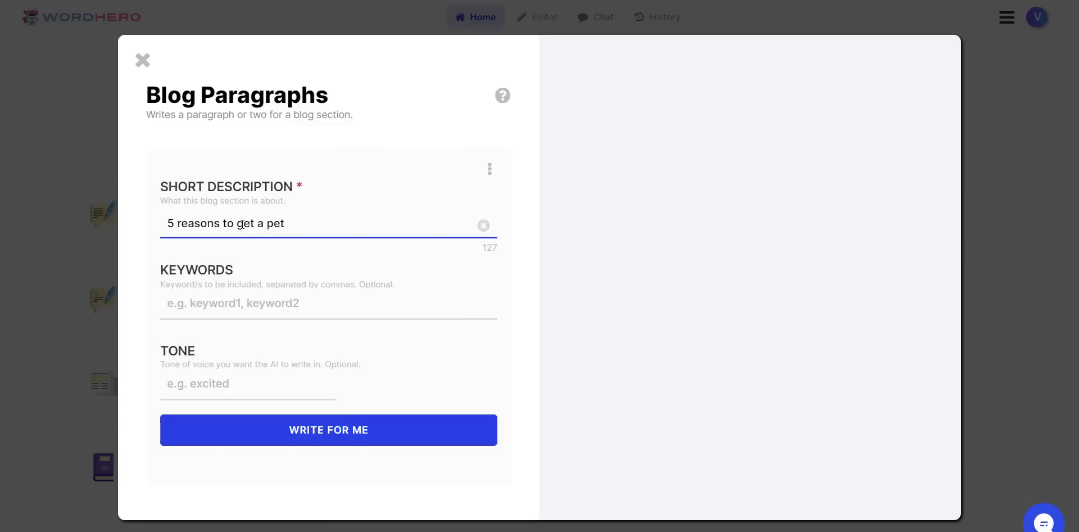
type("e")
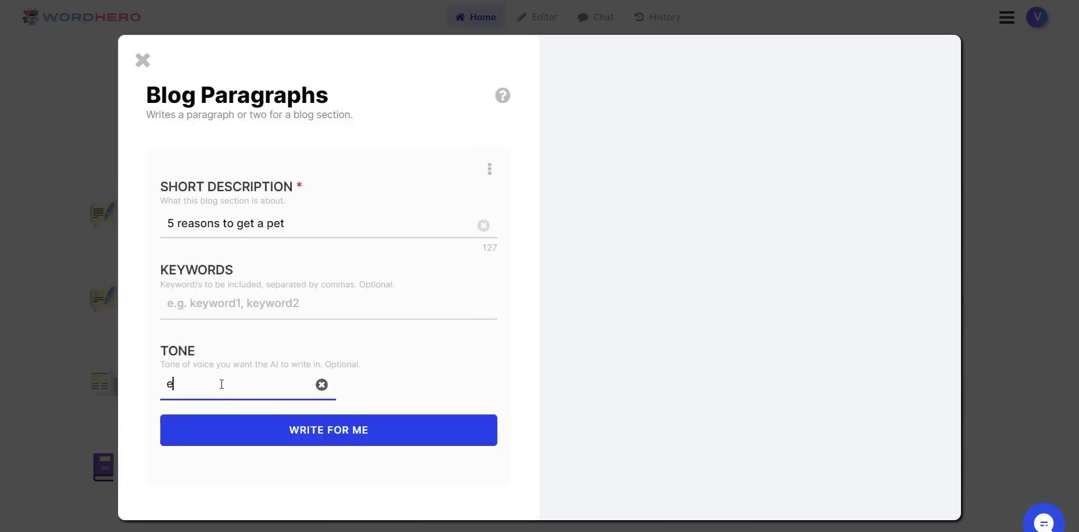
type("xcited")
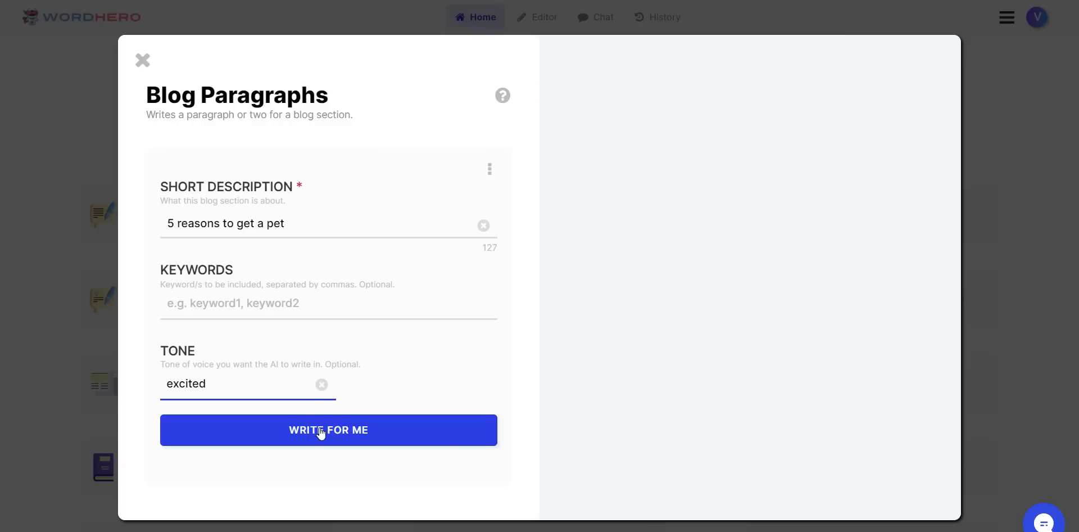
left_click(328, 429)
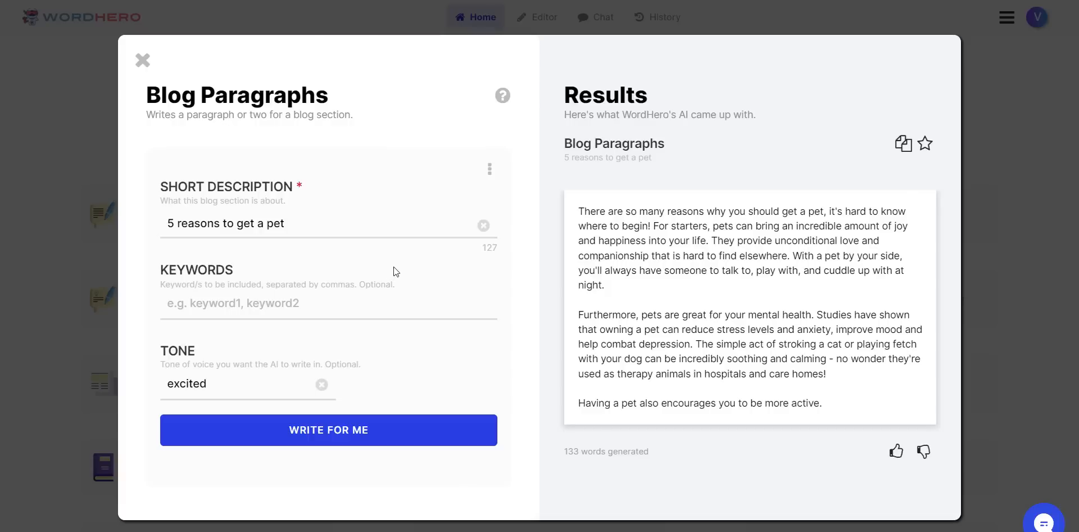
mouse_move(818, 280)
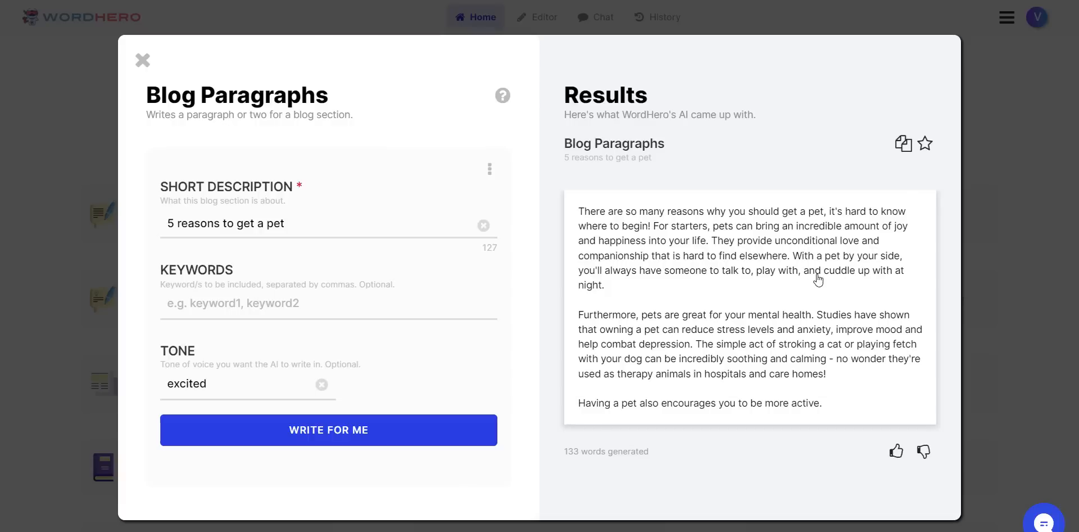
mouse_move(805, 304)
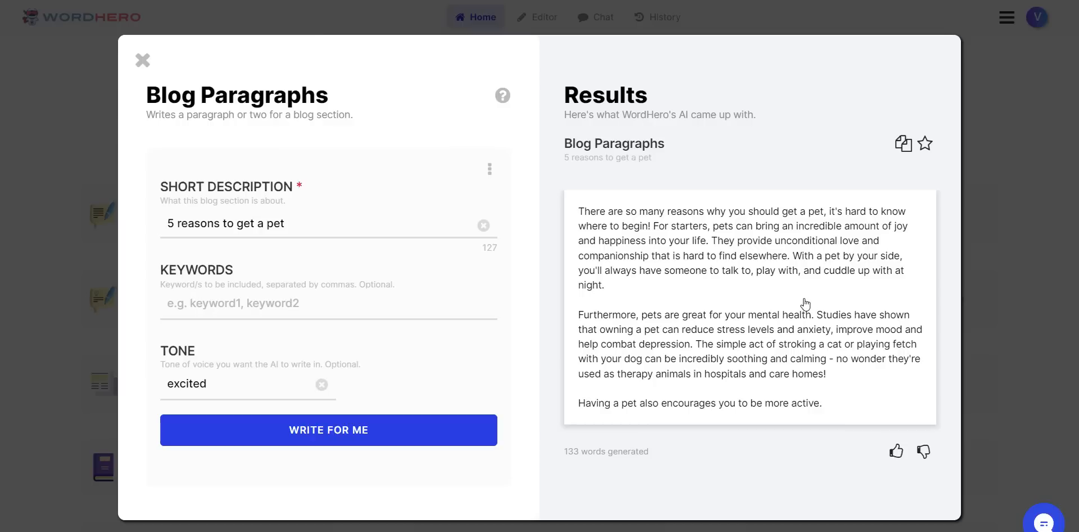
mouse_move(792, 326)
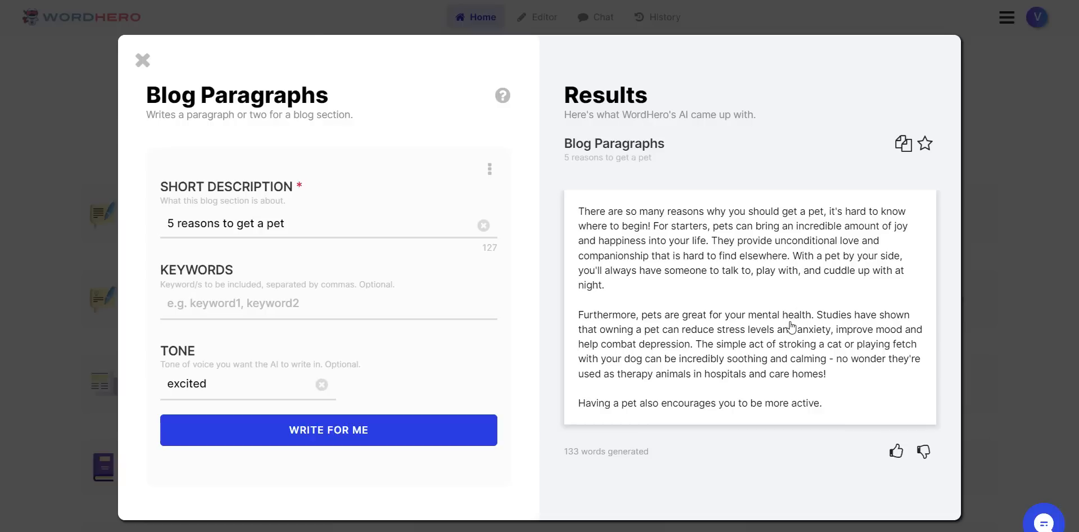
mouse_move(791, 326)
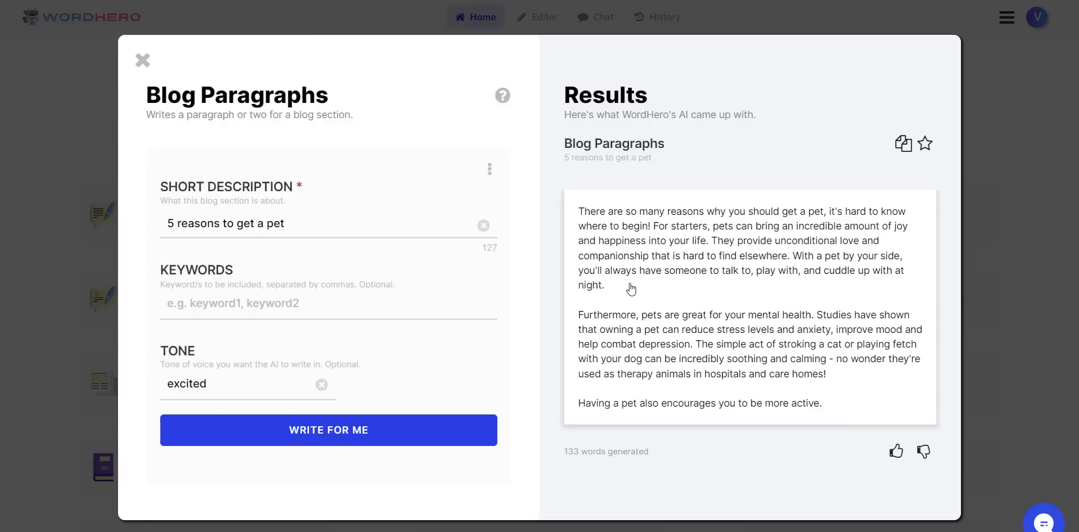
mouse_move(816, 58)
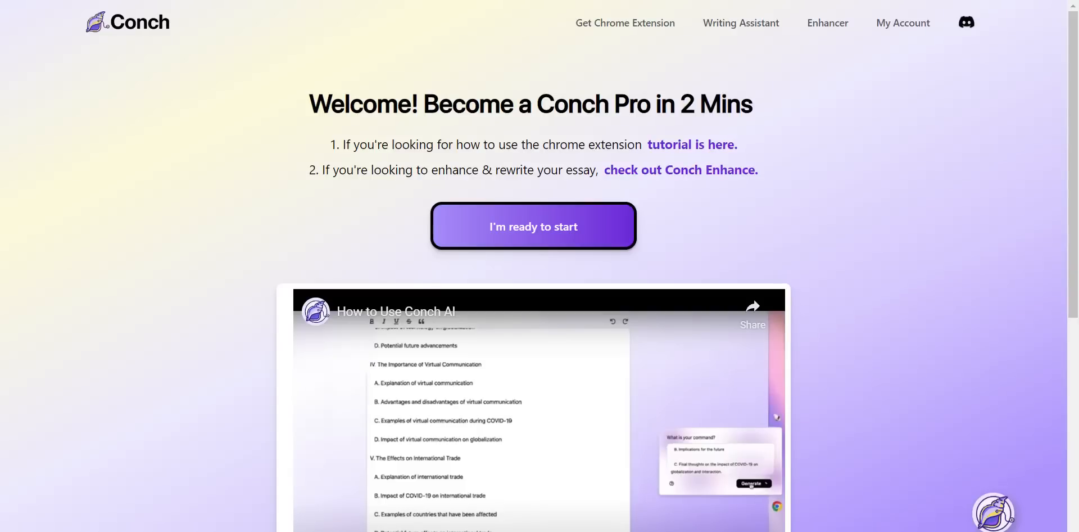
Paste the WordHero pet text into the '5 Reasons to get a pet' document, replacing the partial paste.
left_click(533, 227)
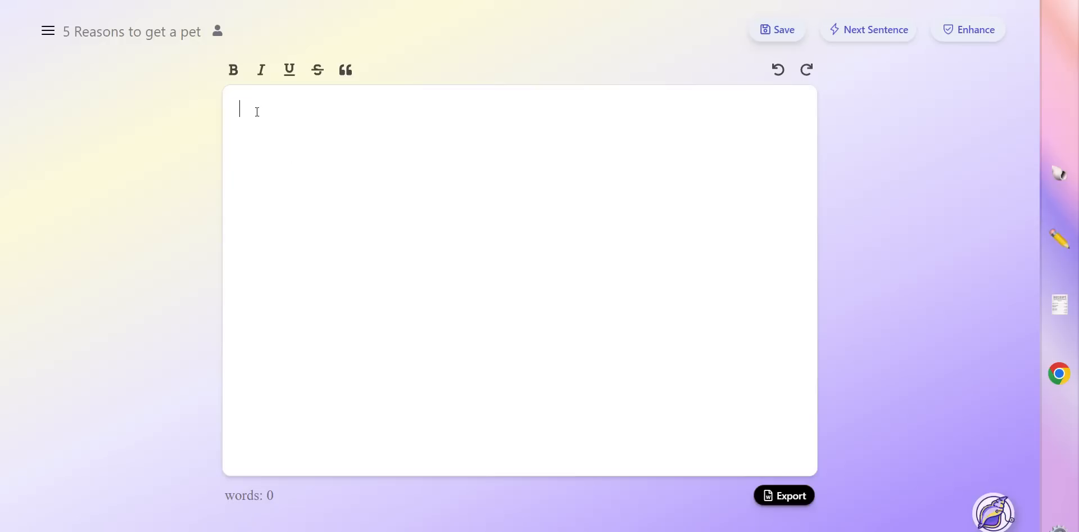
right_click(258, 103)
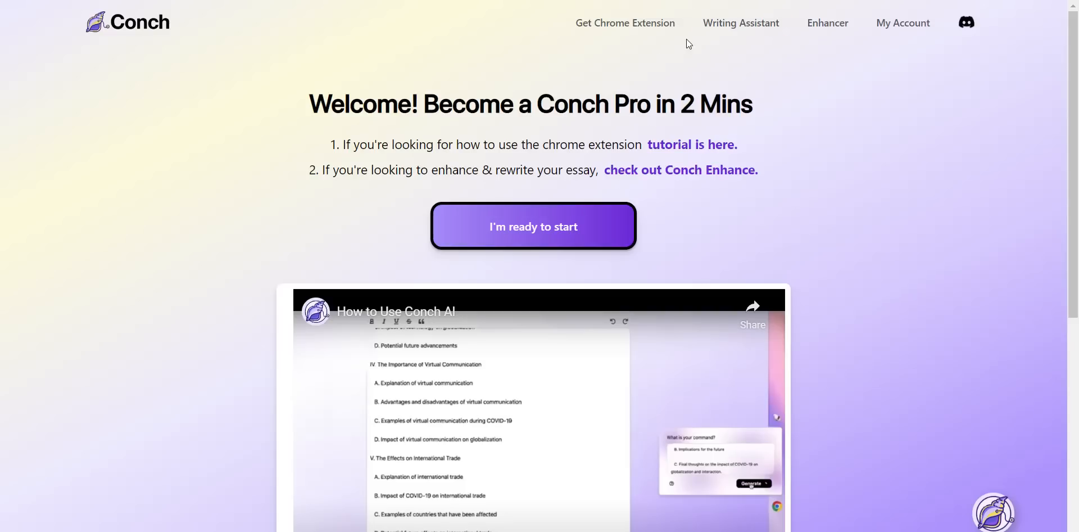
left_click(532, 227)
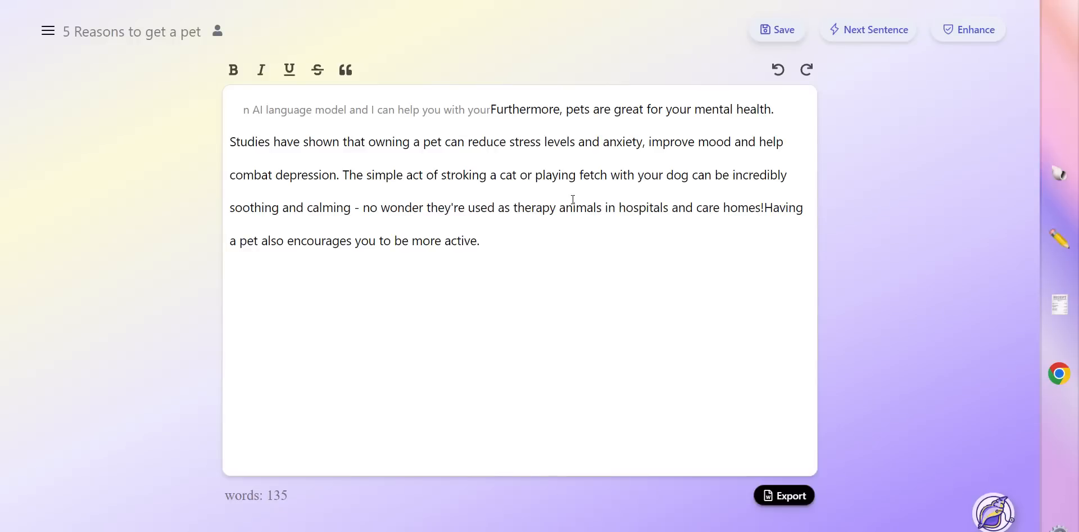
left_click_drag(491, 110, 773, 207)
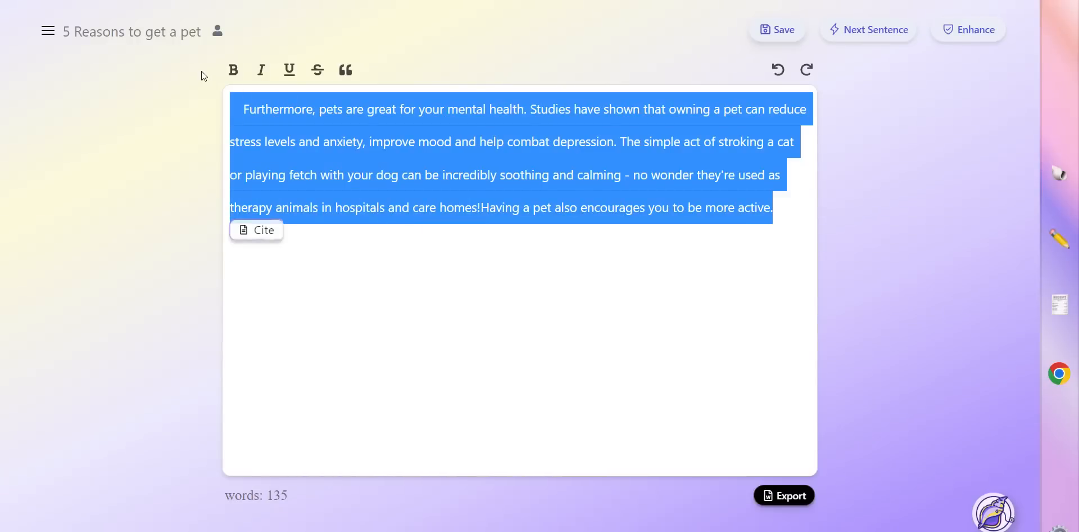
key("Delete")
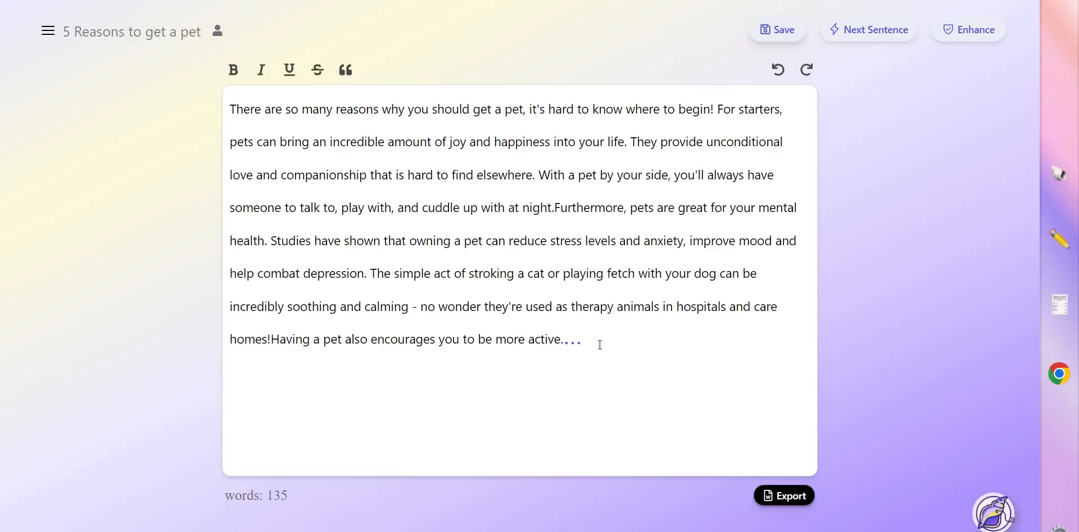
left_click(968, 30)
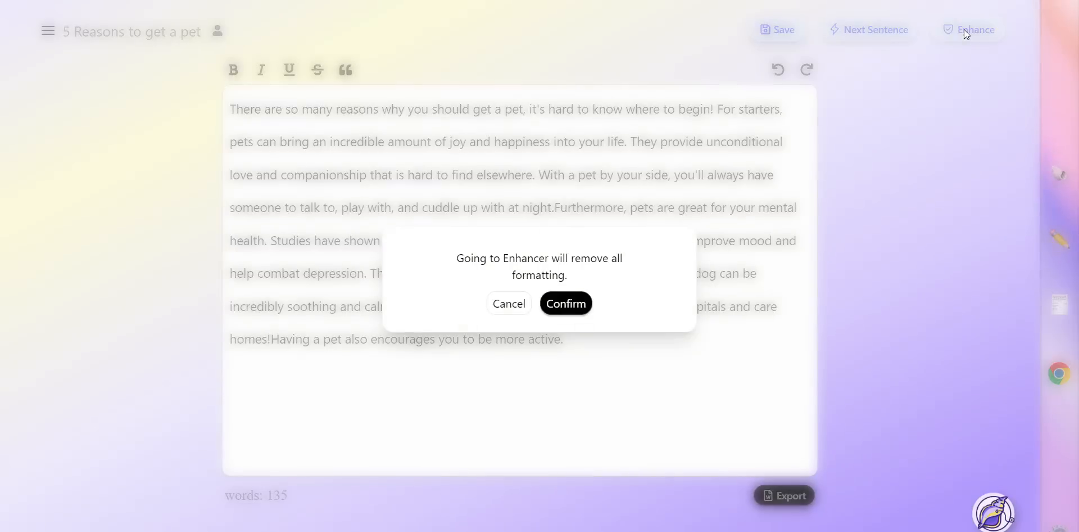
Accept losing formatting and check the pet paragraph for AI writing.
left_click(564, 304)
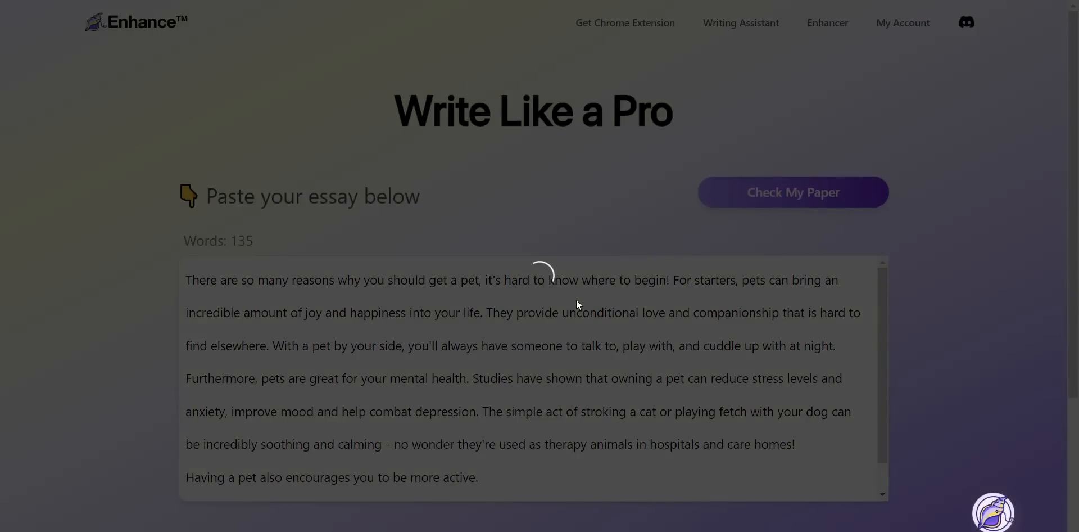
left_click(791, 191)
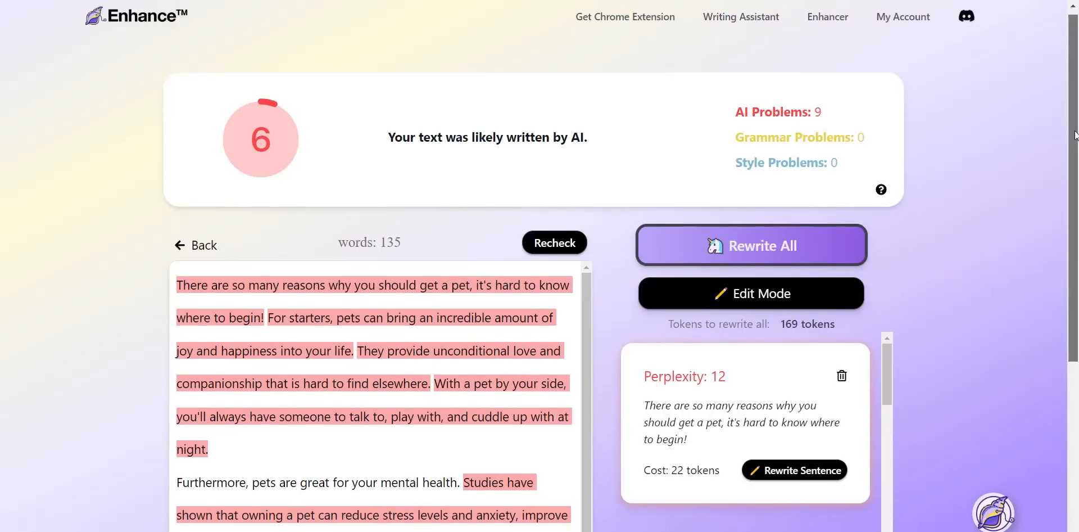
Rewrite All on the pet essay, producing 240 words that score 100.
scroll("down", 3)
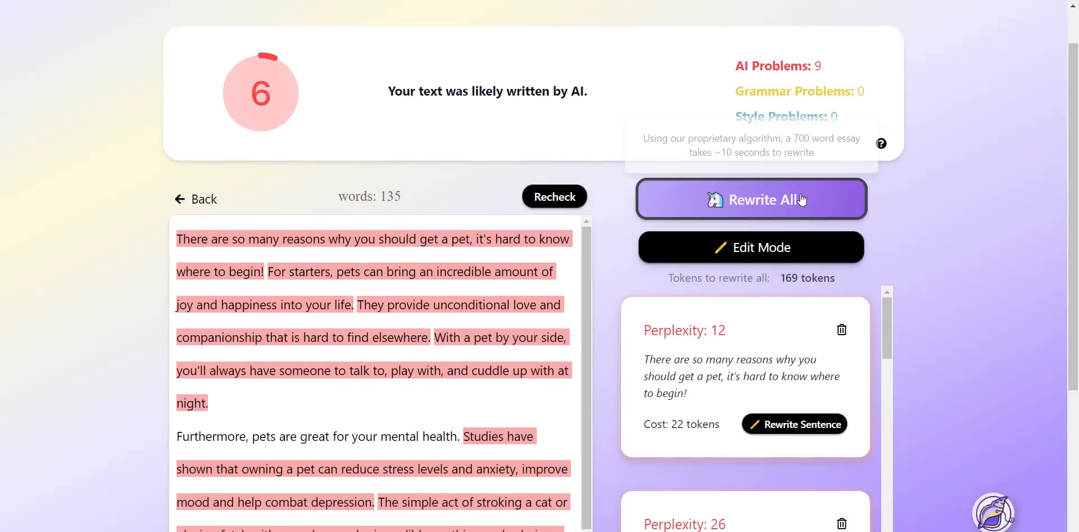
left_click(751, 199)
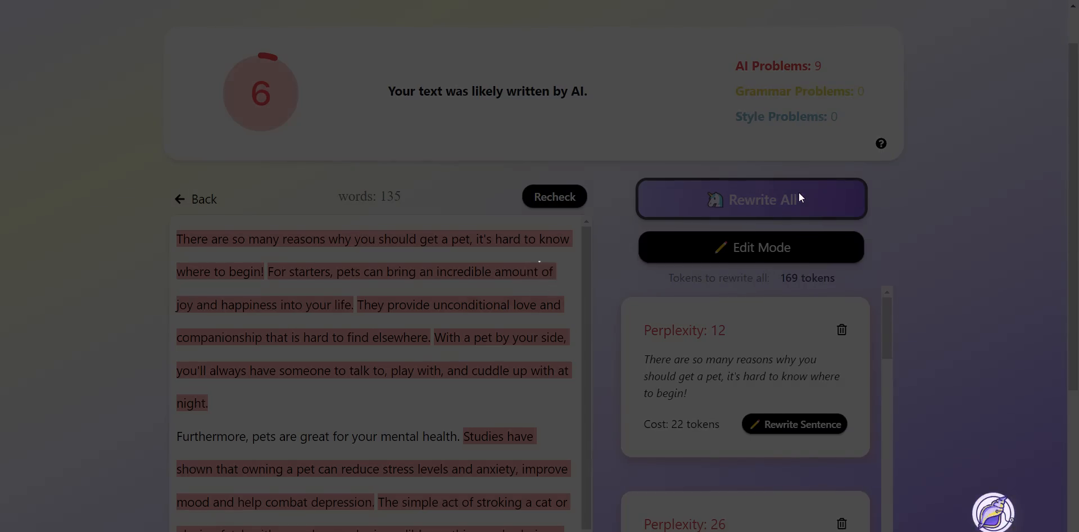
left_click(751, 199)
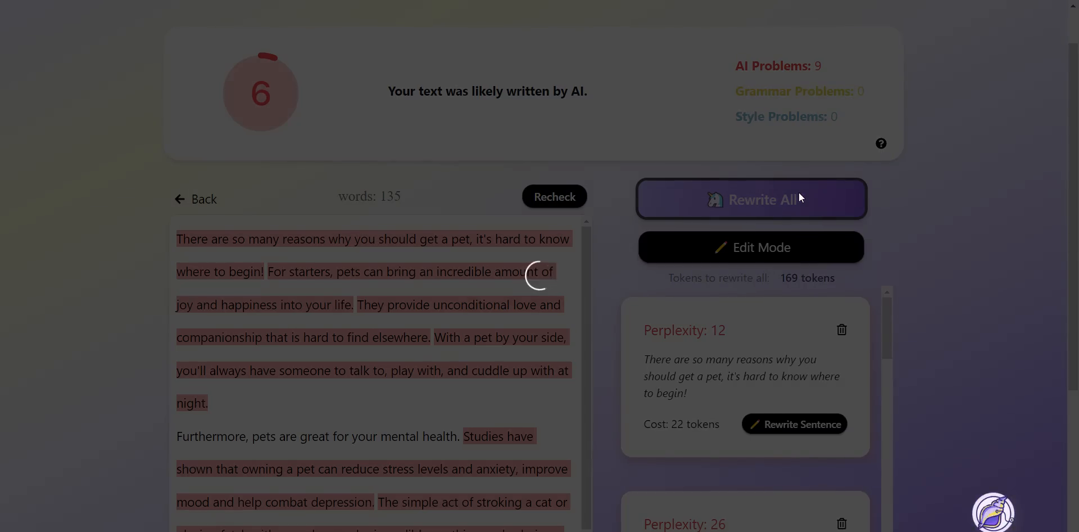
left_click(751, 199)
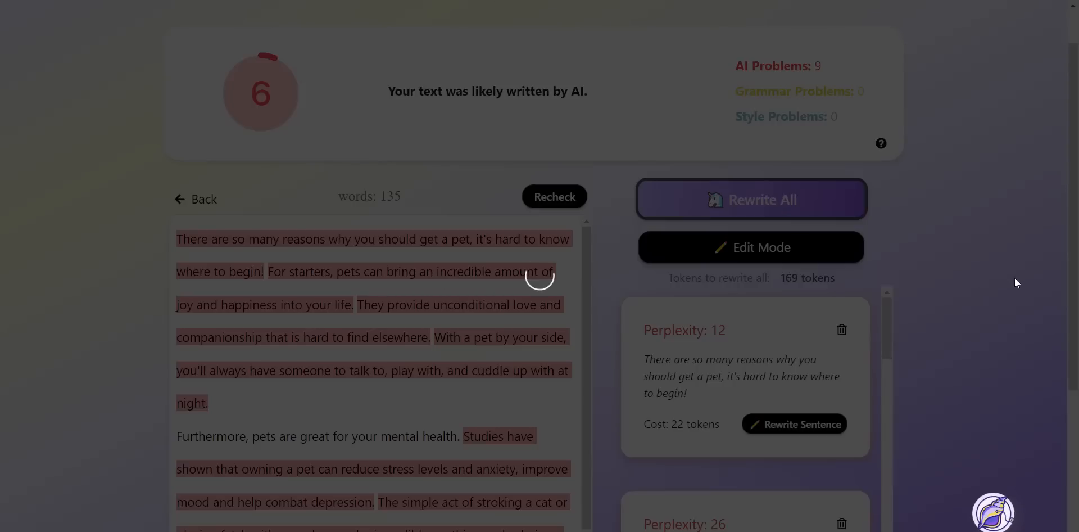
mouse_move(953, 261)
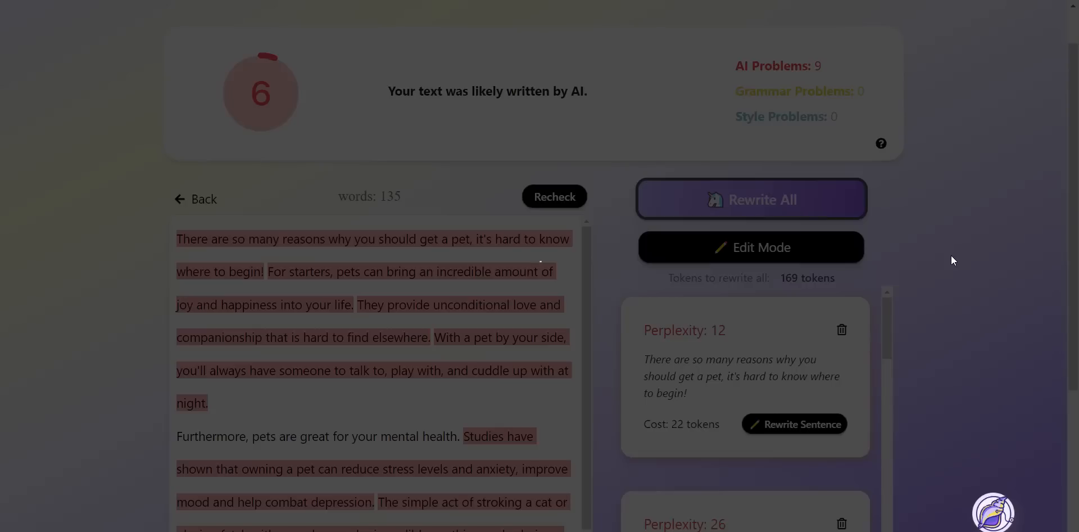
left_click(751, 199)
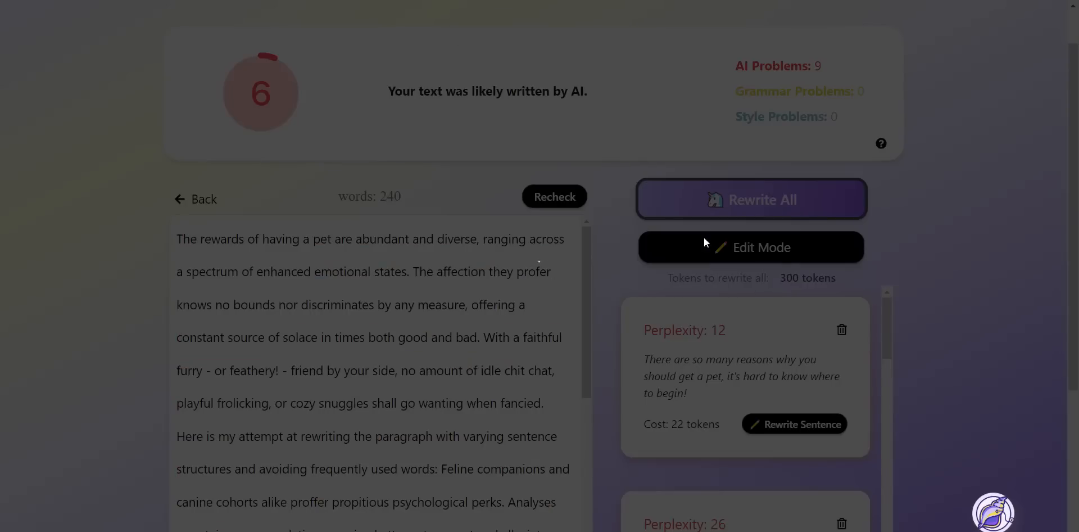
left_click(554, 197)
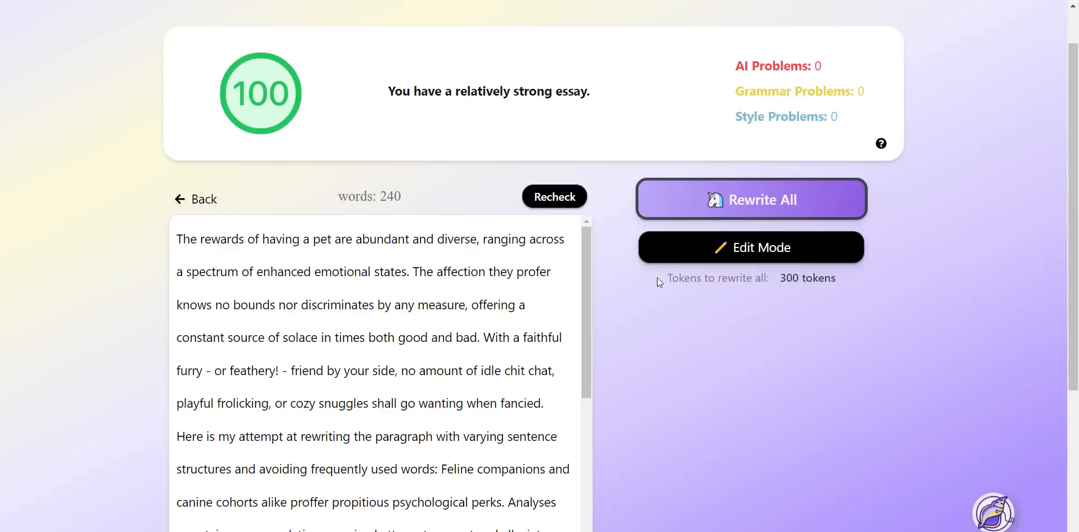
mouse_move(840, 287)
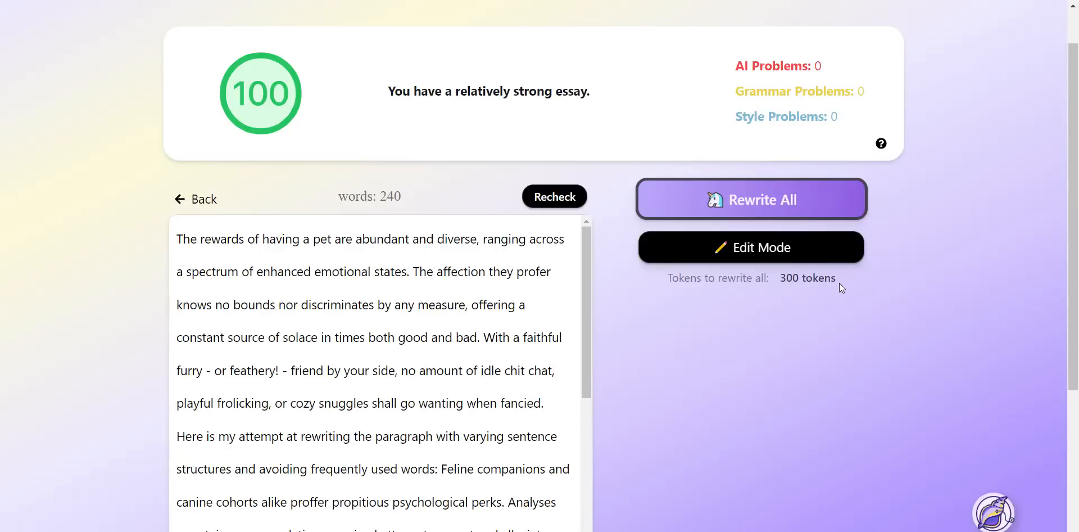
Select all of the rewritten pet text in Conch AI.
scroll("down", 3)
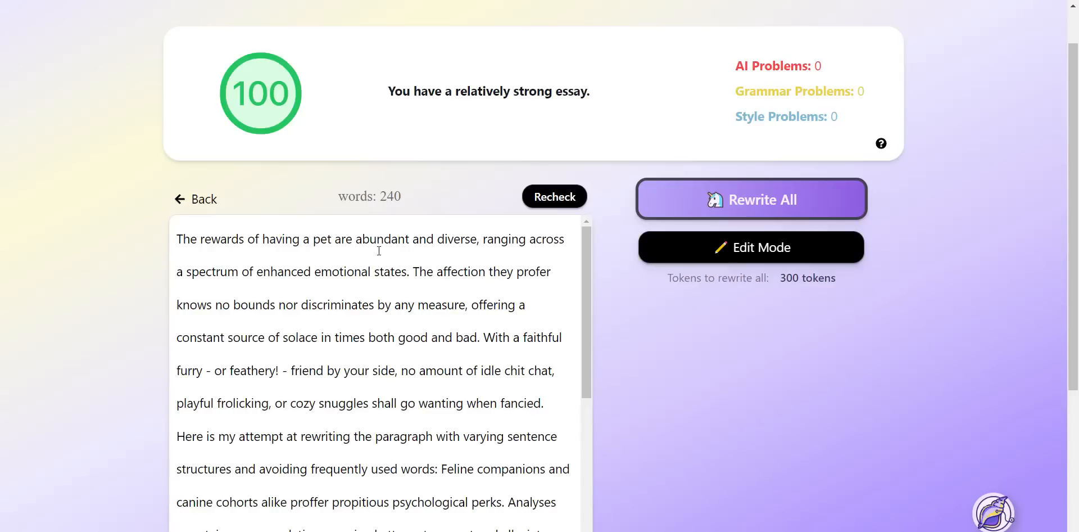
mouse_move(169, 242)
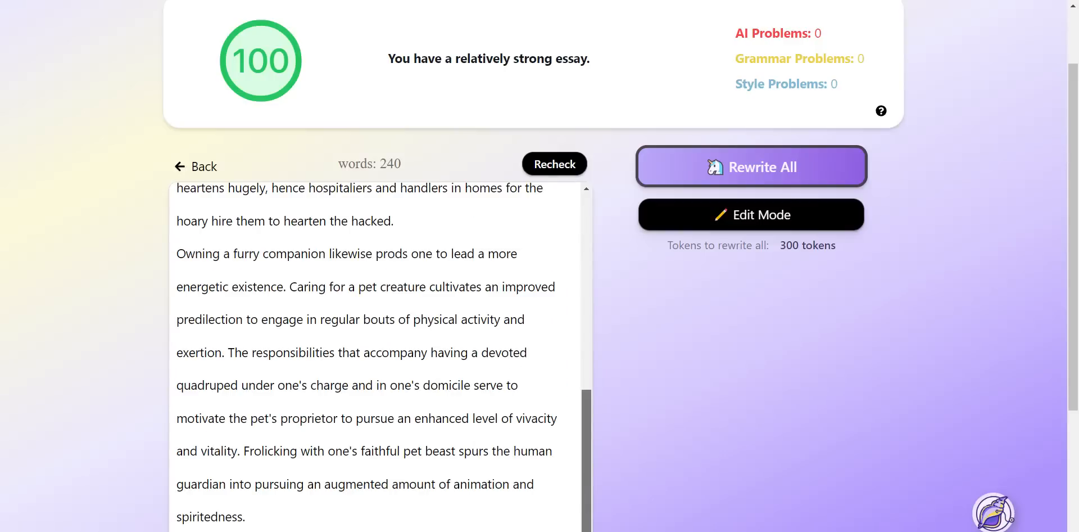
key("ctrl+a")
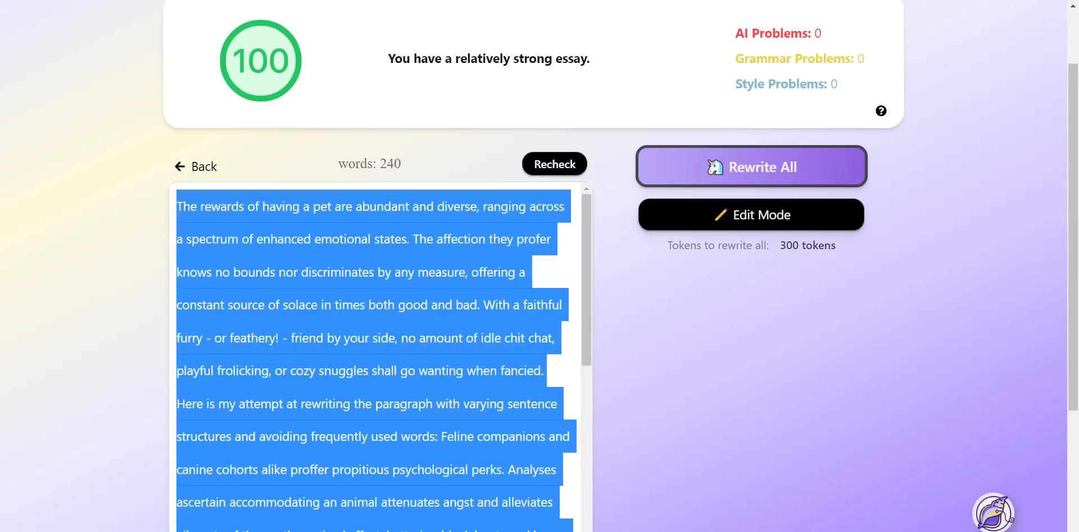
scroll("down", 3)
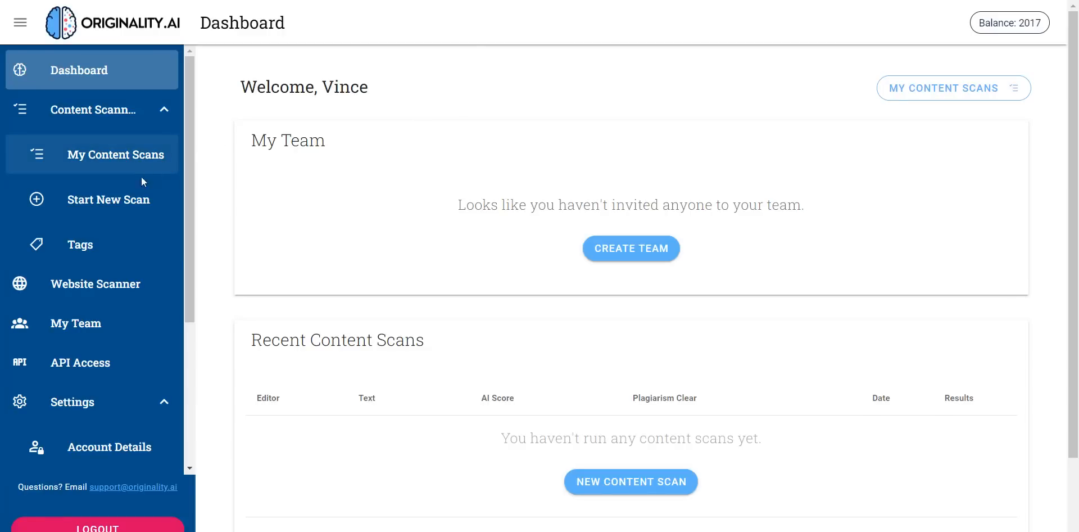
Start a new Originality.ai scan for the 238-word rewritten pet essay.
left_click(108, 199)
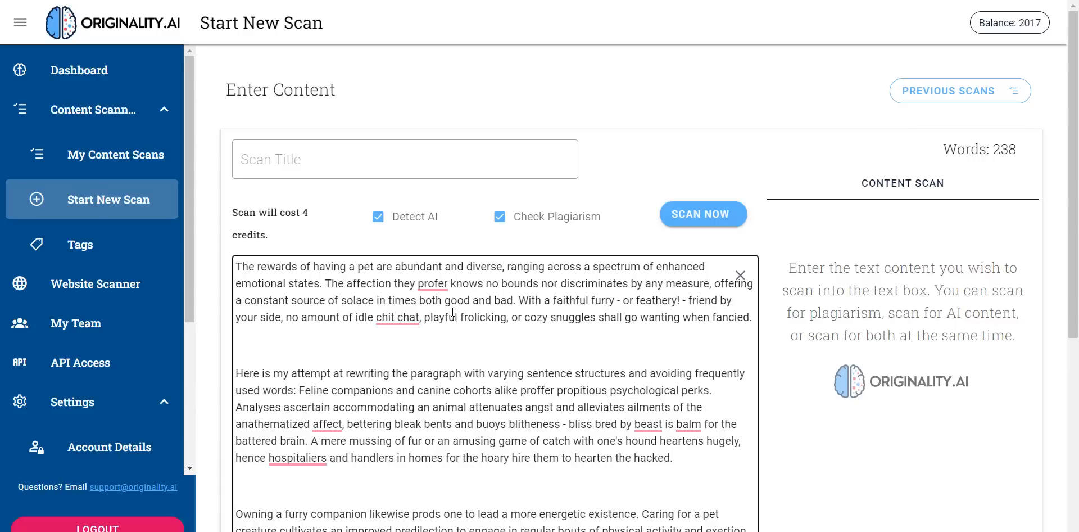
mouse_move(463, 308)
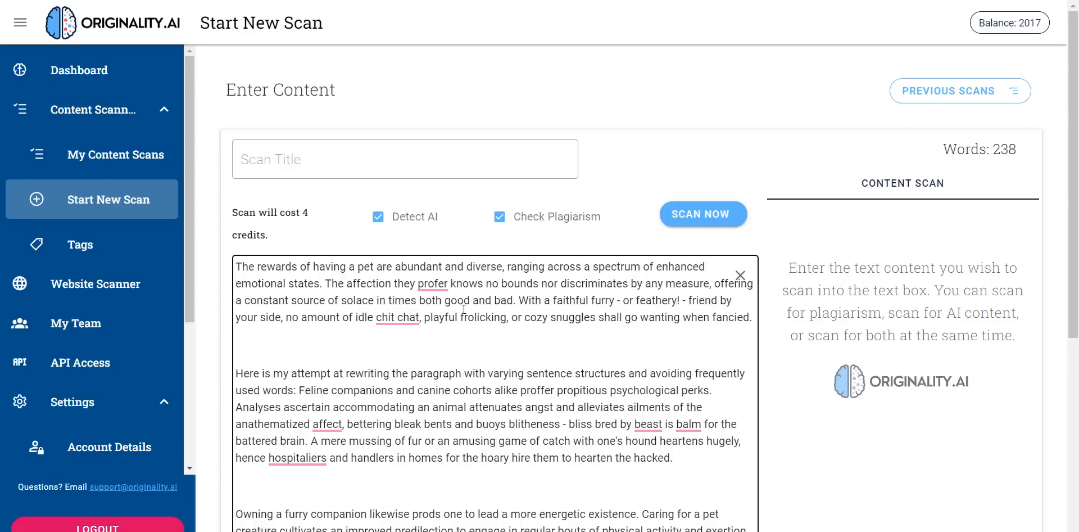
mouse_move(465, 307)
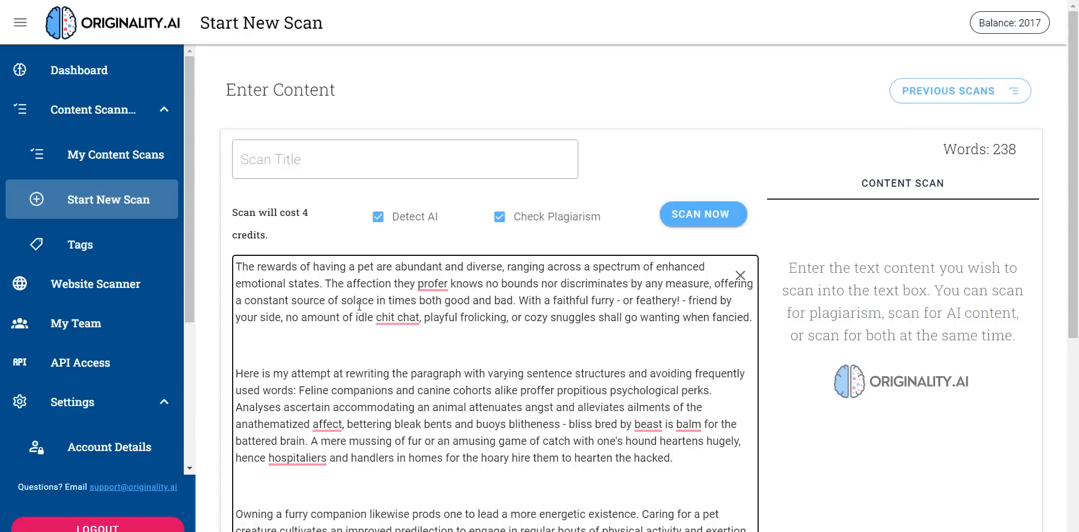
mouse_move(391, 301)
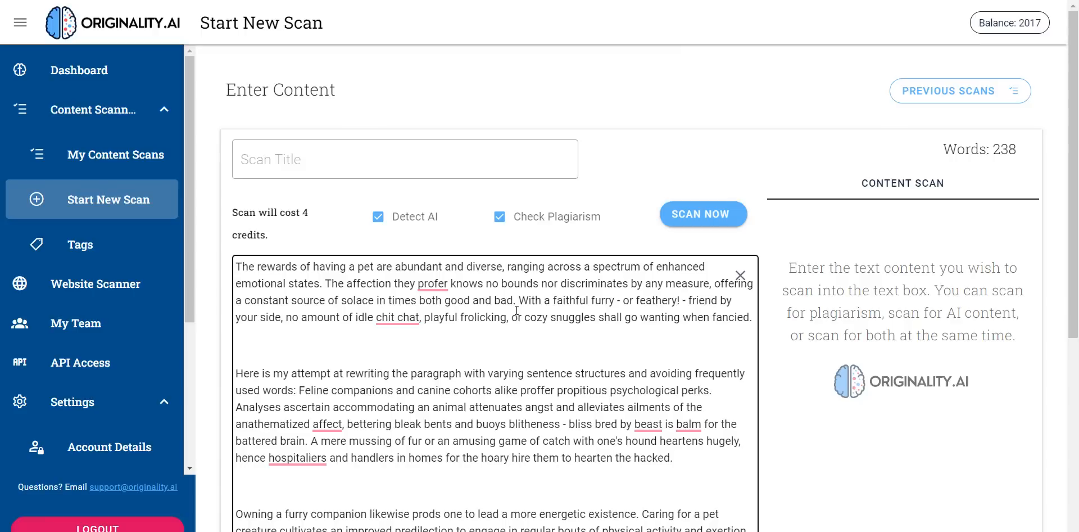
mouse_move(502, 331)
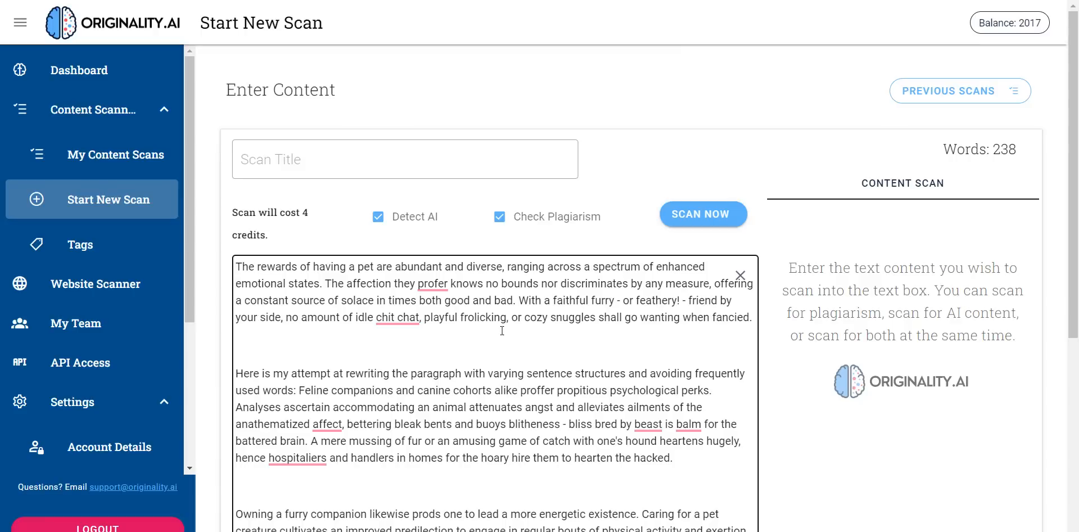
left_click(703, 214)
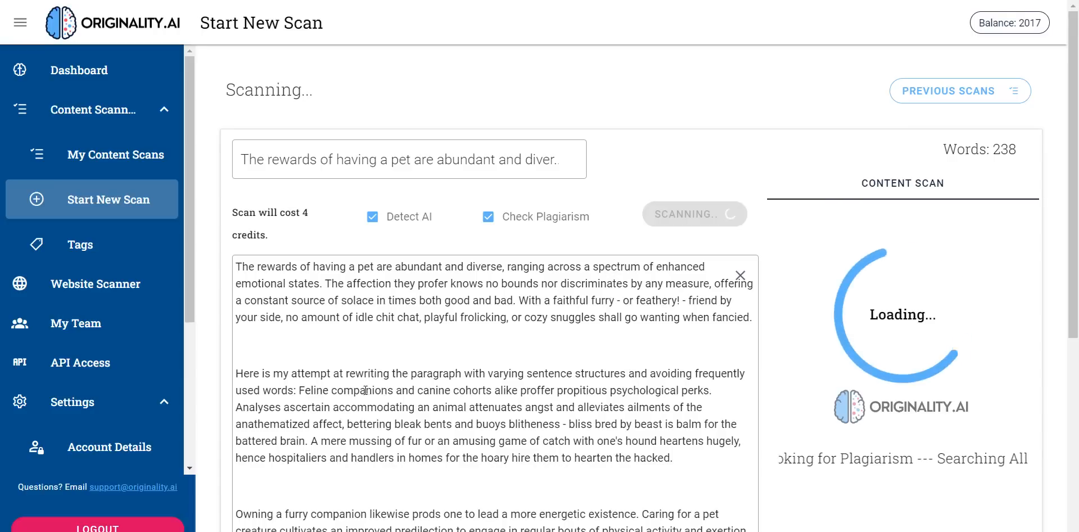
scroll("down", 3)
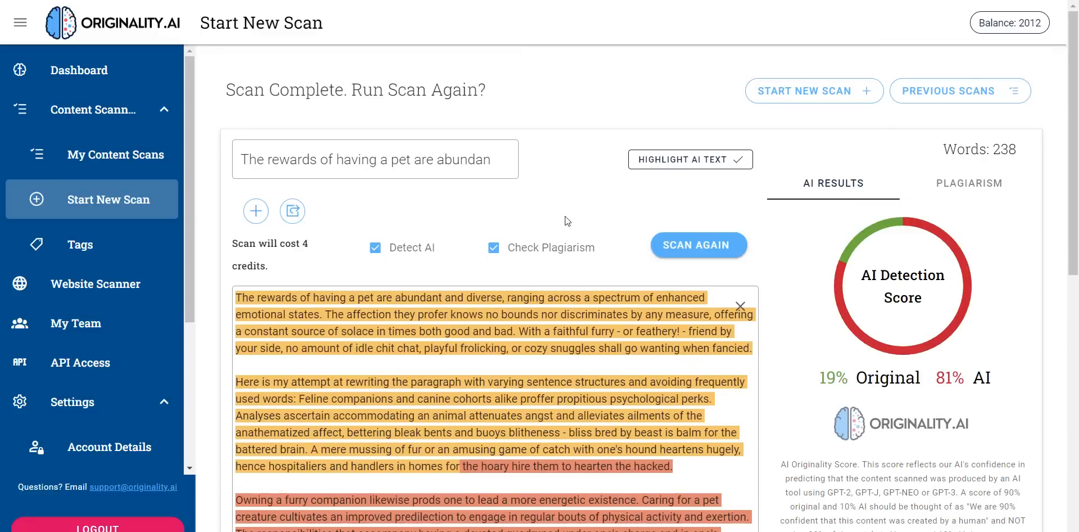
mouse_move(953, 378)
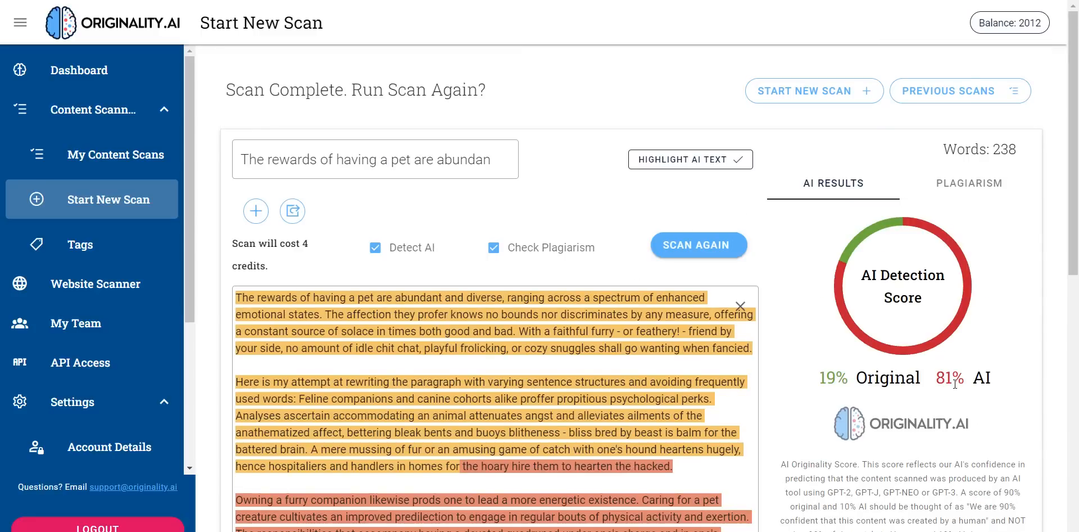
mouse_move(927, 397)
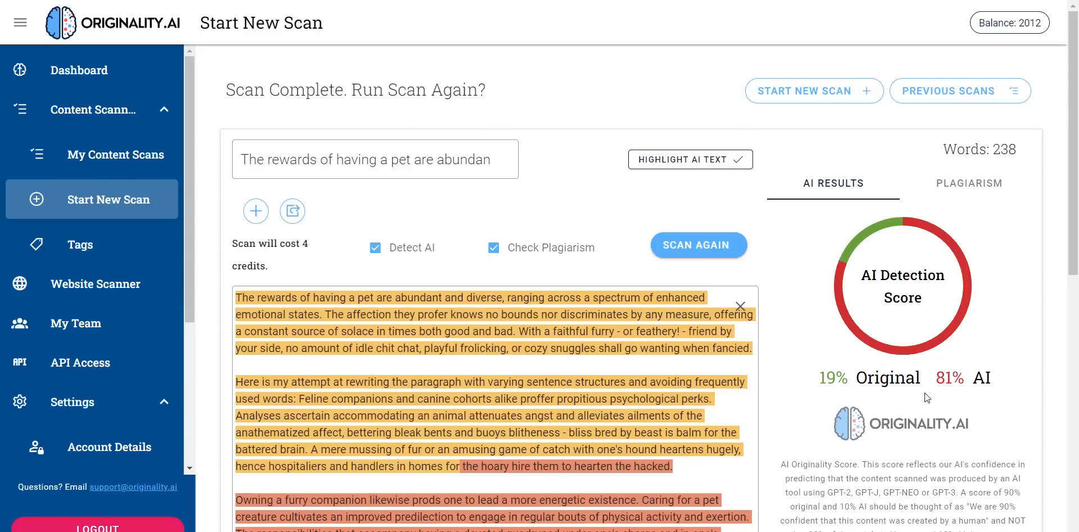
scroll("down", 3)
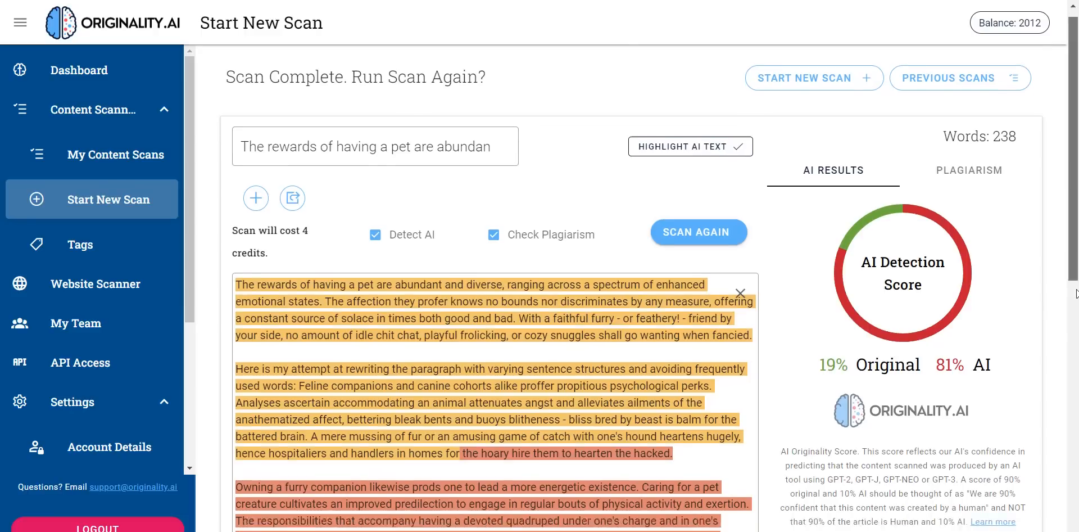
scroll("down", 3)
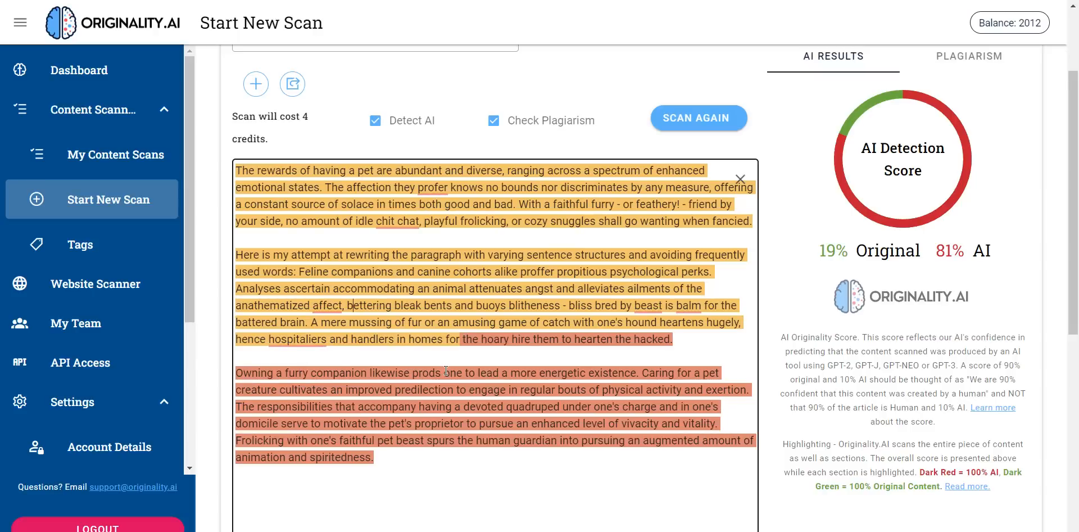
mouse_move(617, 369)
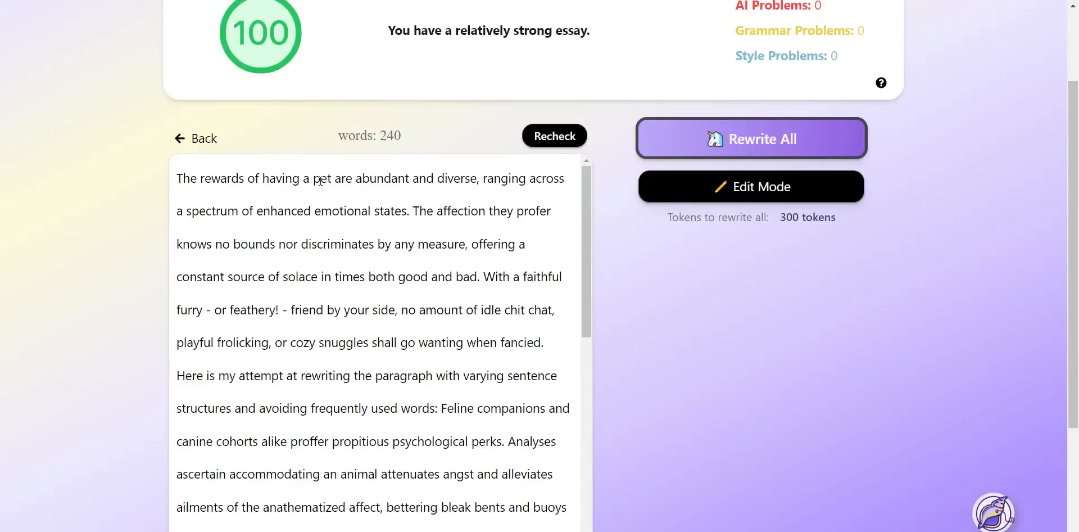
mouse_move(521, 182)
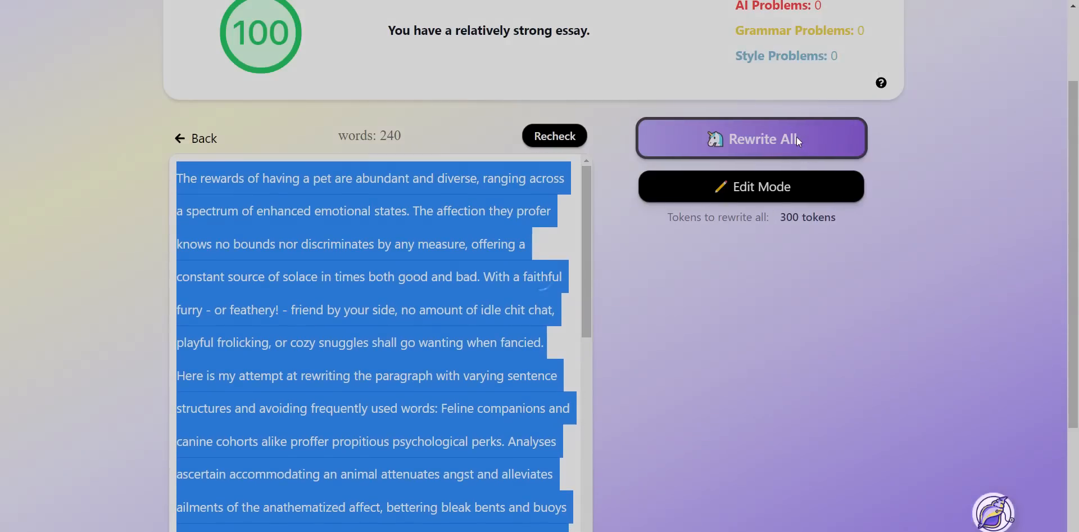
Run Rewrite All again on the 240-word pet essay.
left_click(750, 138)
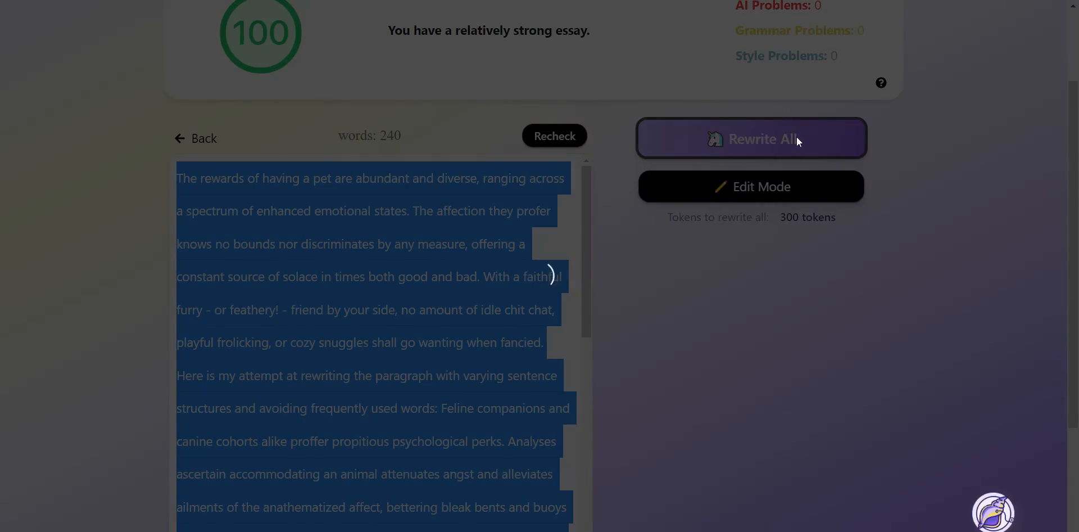
mouse_move(690, 199)
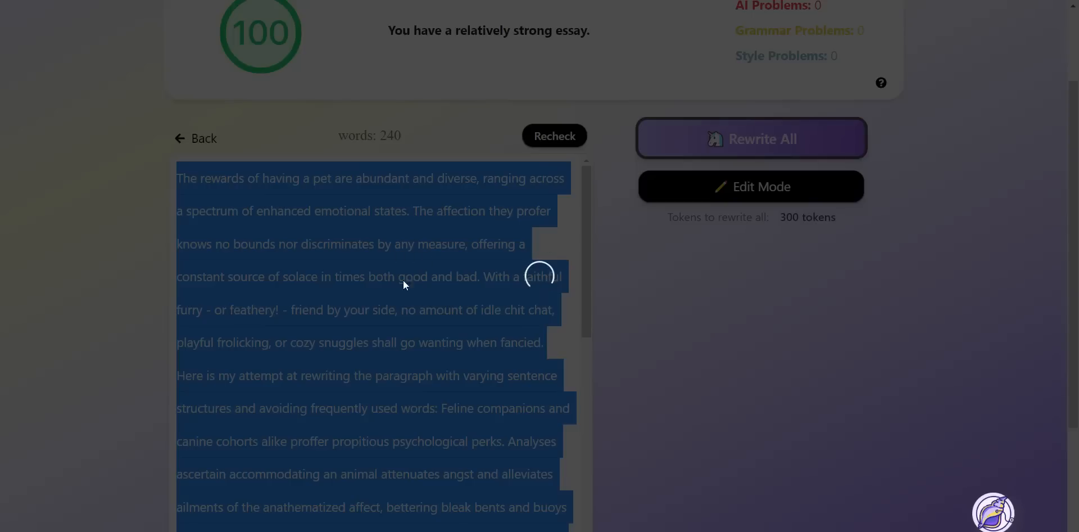
left_click(751, 138)
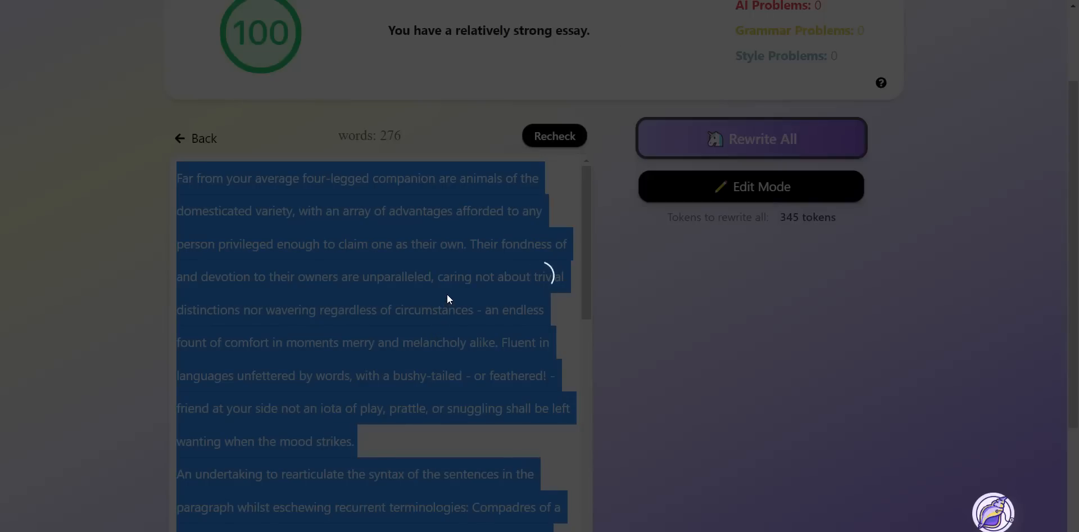
Review the 276-word rewrite scoring 100 and its three grammar suggestions.
left_click(554, 135)
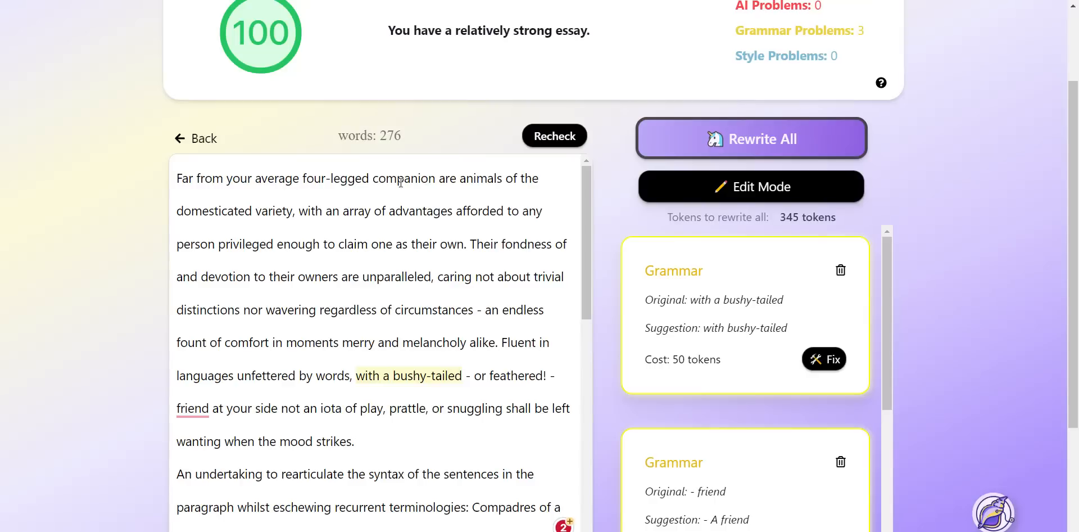
mouse_move(258, 208)
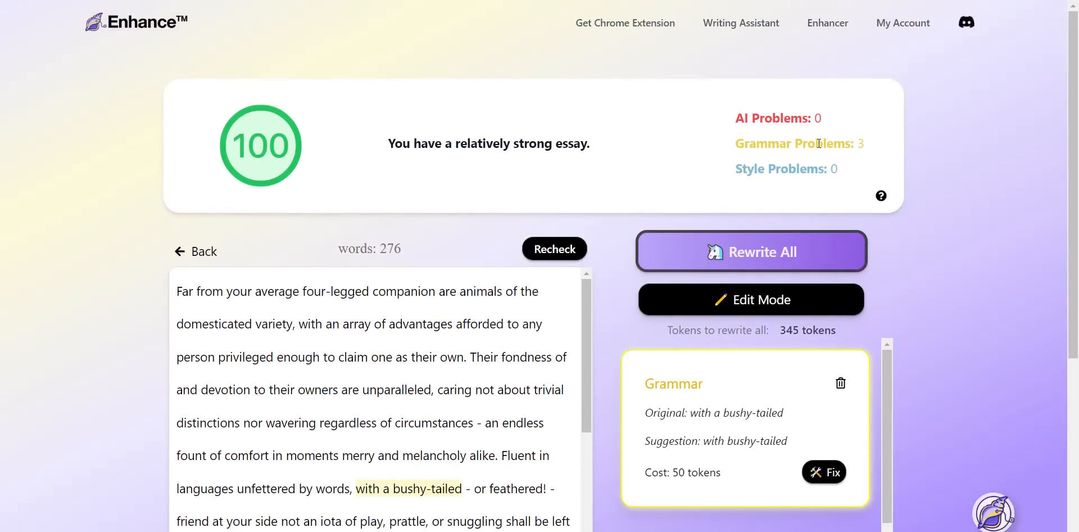
mouse_move(844, 365)
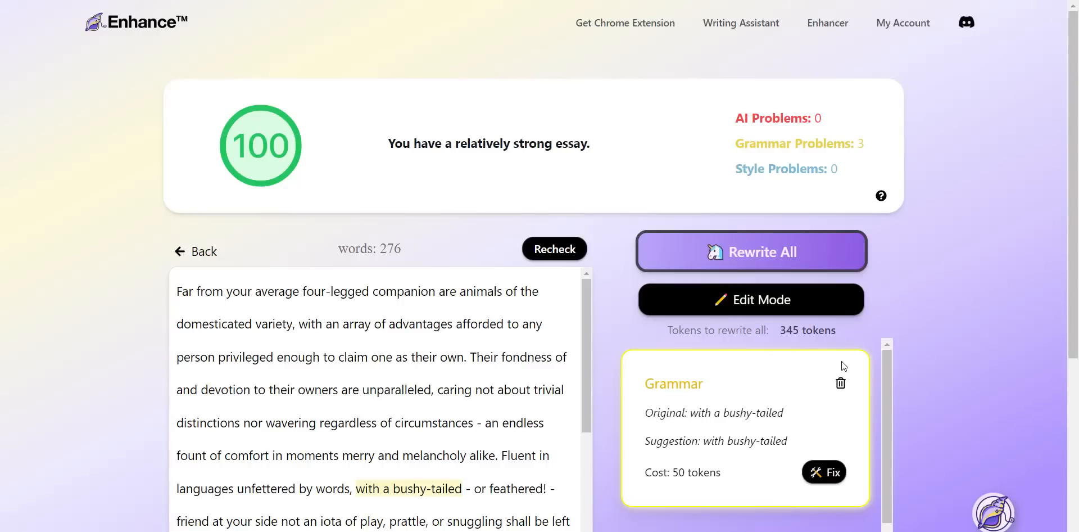
mouse_move(846, 363)
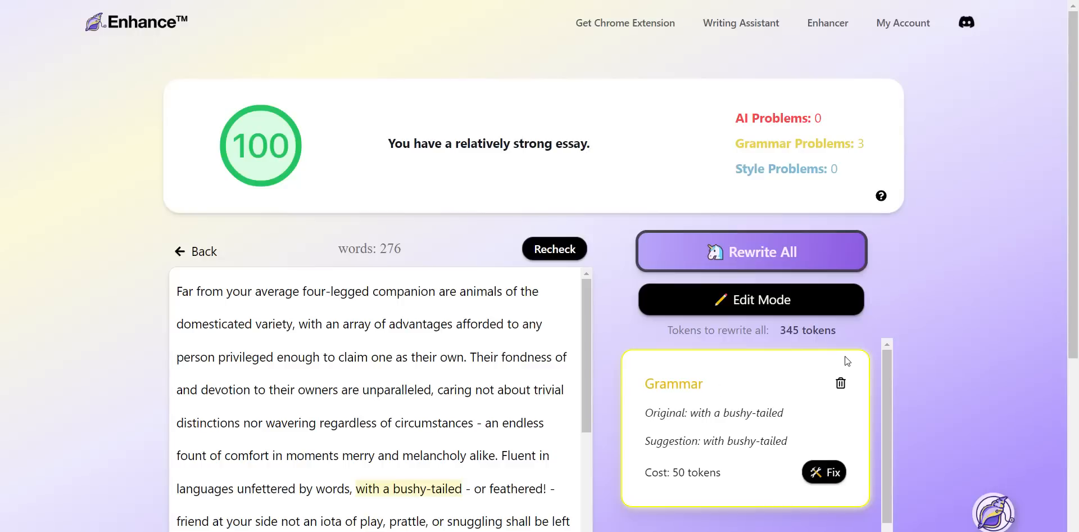
mouse_move(740, 276)
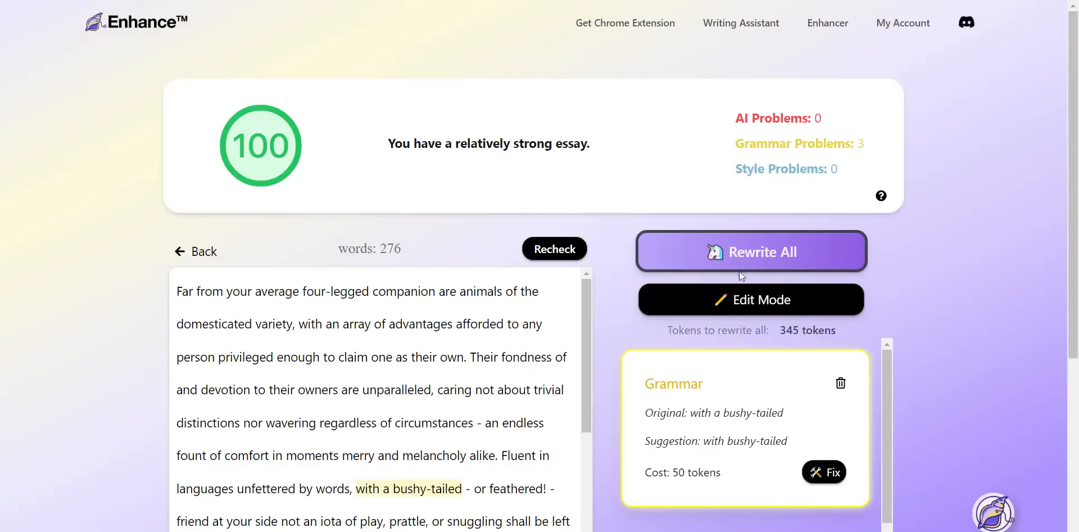
mouse_move(681, 56)
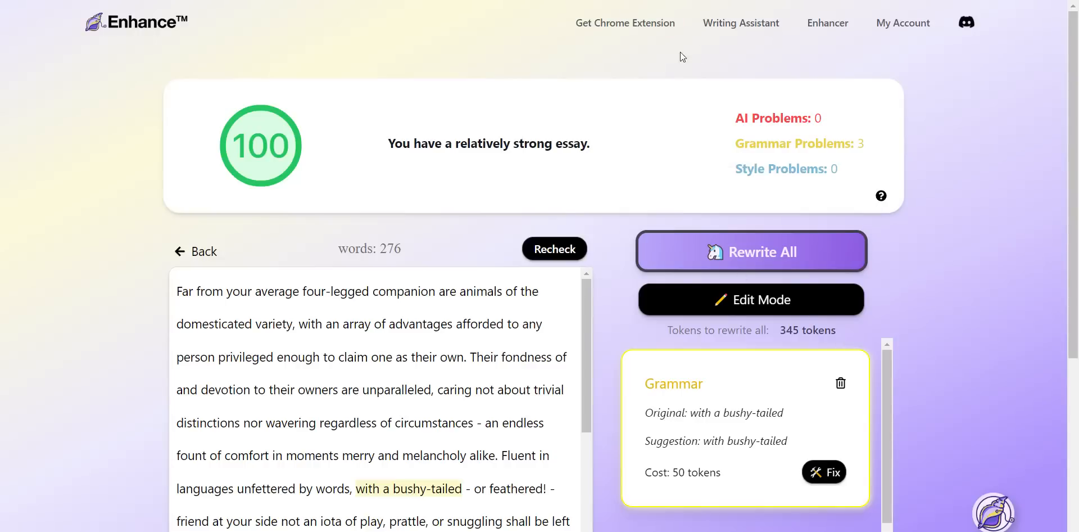
scroll("down", 3)
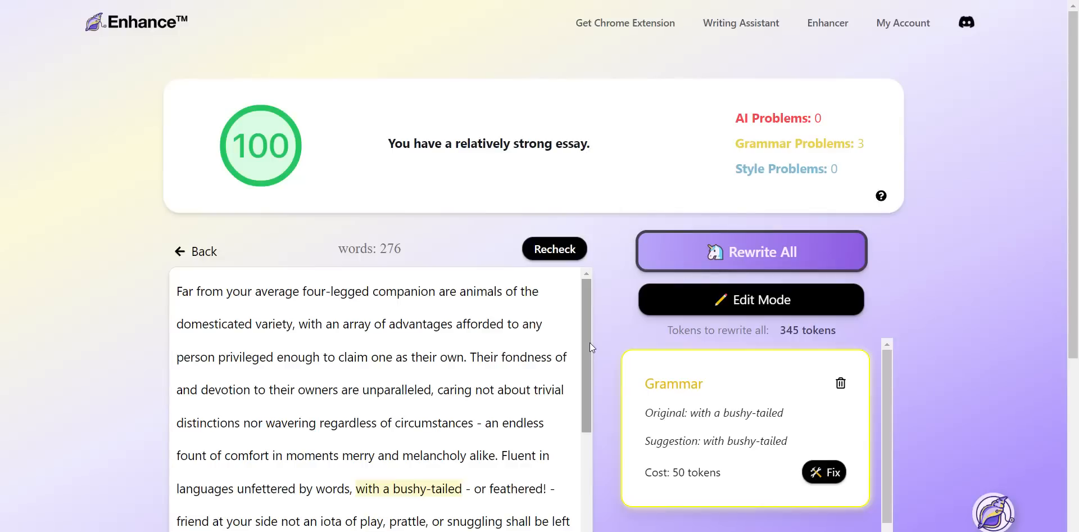
mouse_move(566, 323)
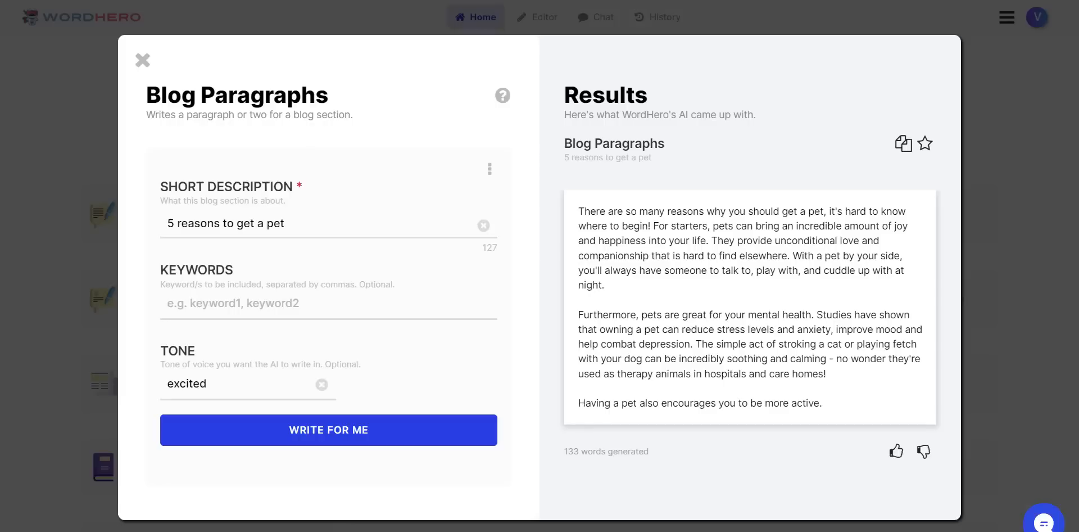
mouse_move(638, 224)
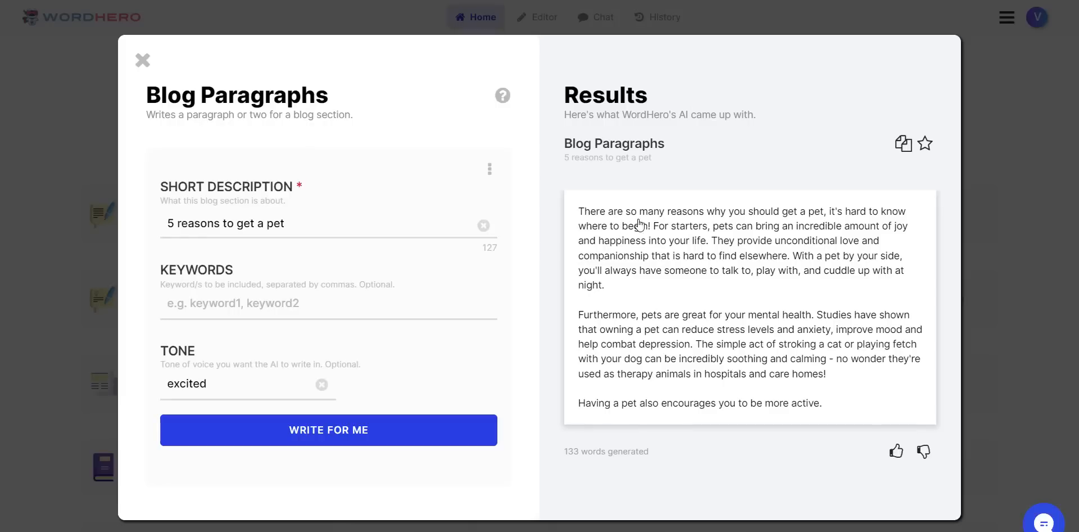
mouse_move(827, 223)
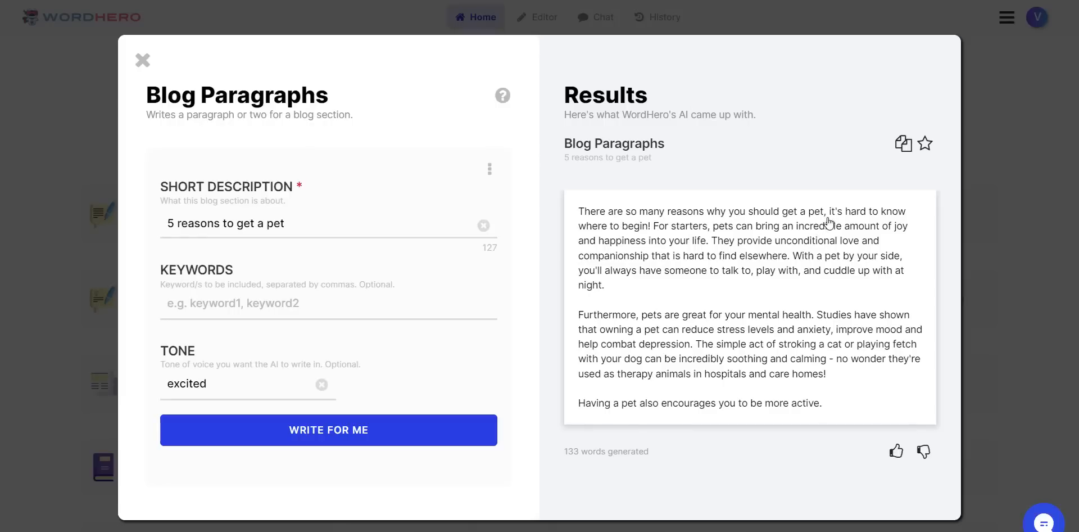
mouse_move(645, 238)
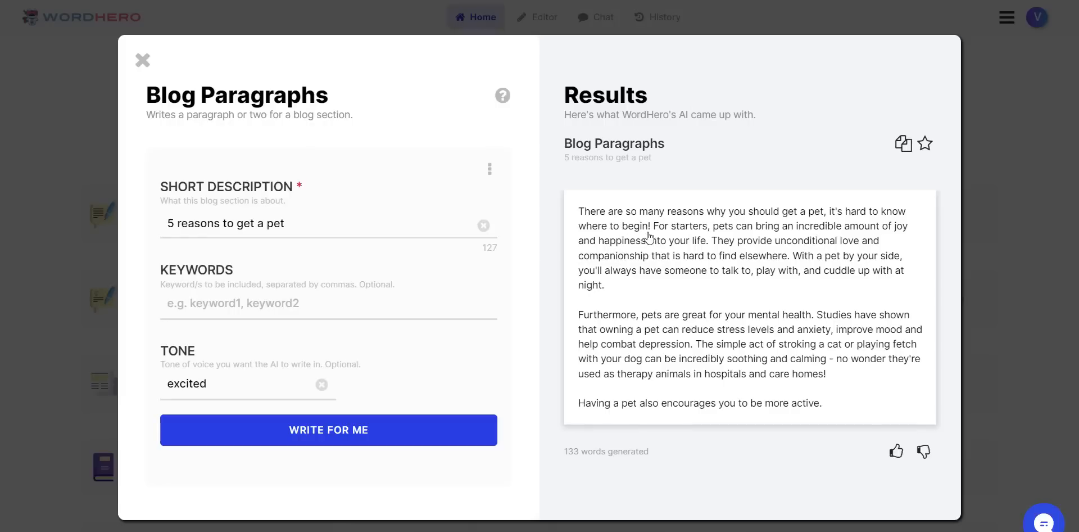
mouse_move(906, 237)
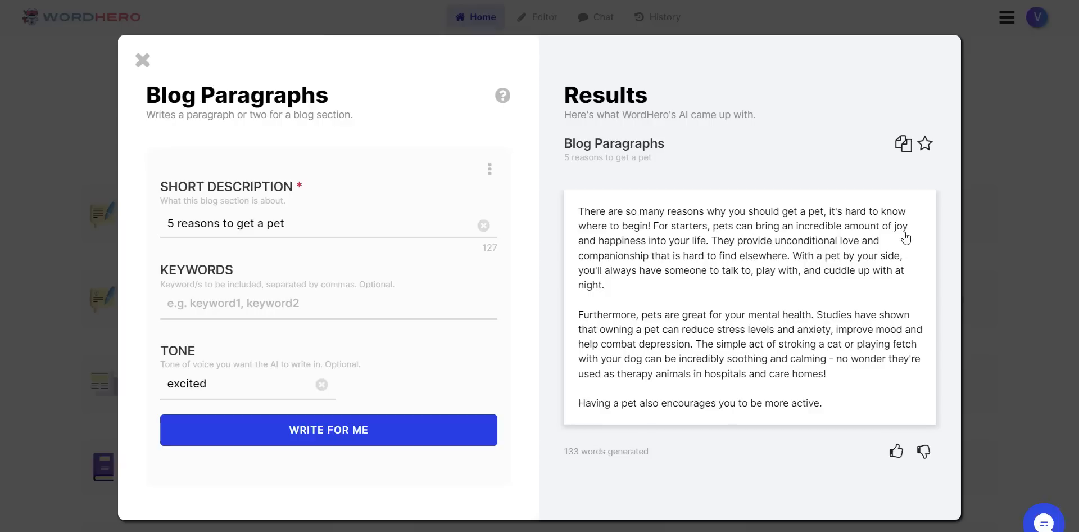
mouse_move(754, 254)
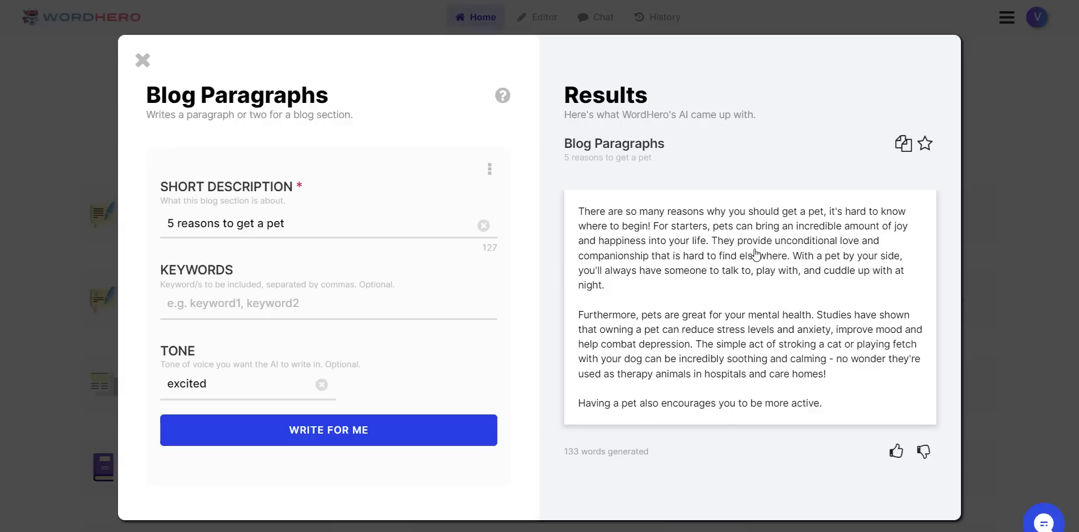
mouse_move(654, 268)
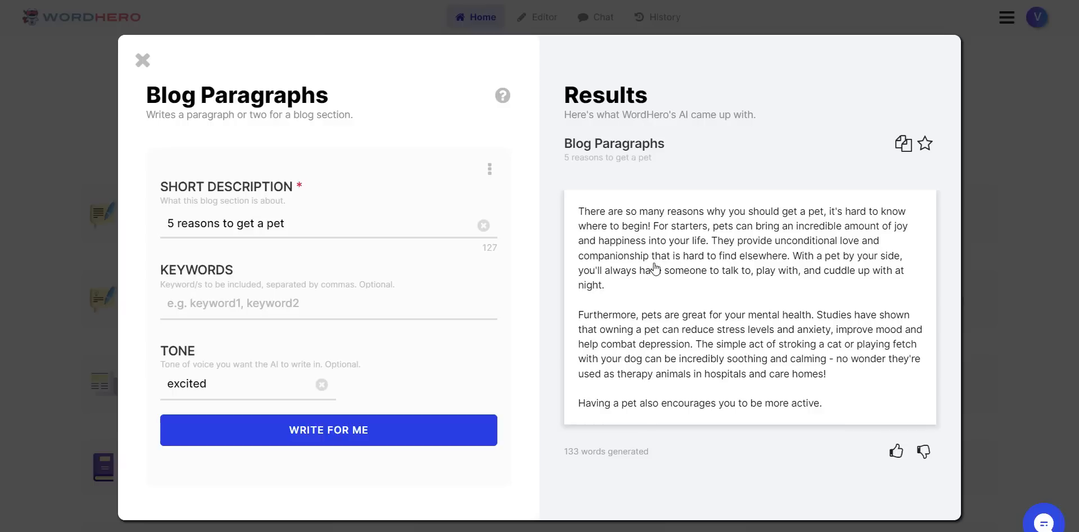
mouse_move(791, 279)
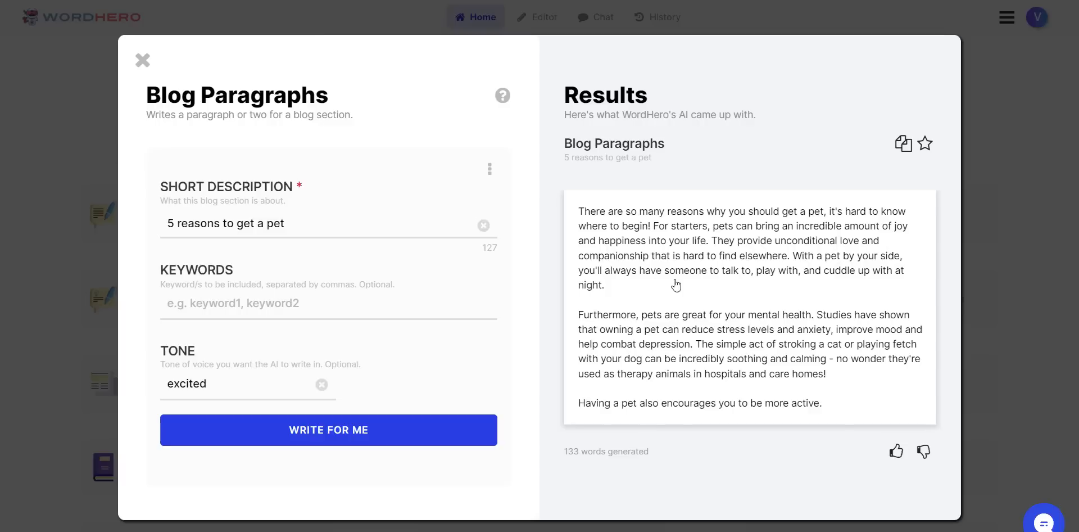
mouse_move(778, 287)
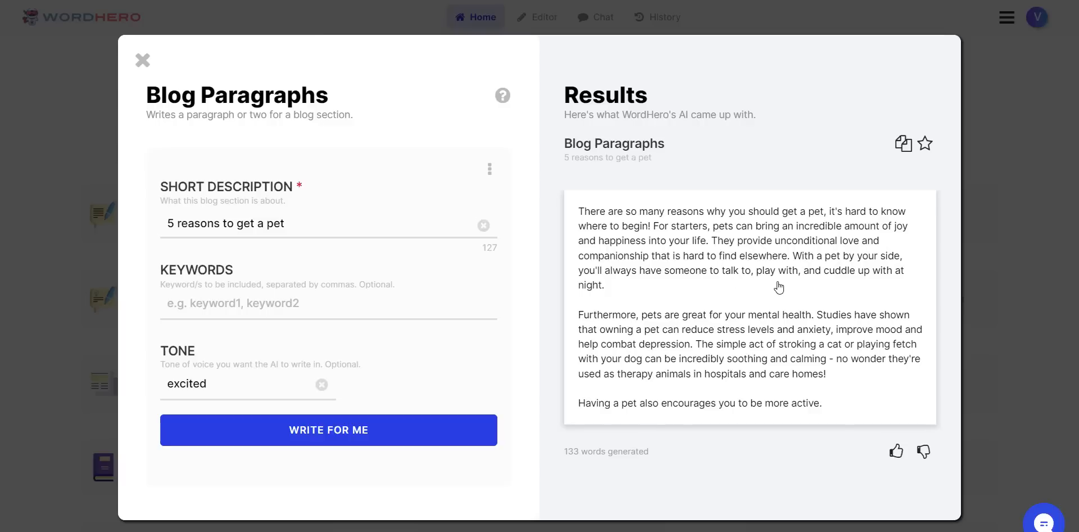
mouse_move(912, 279)
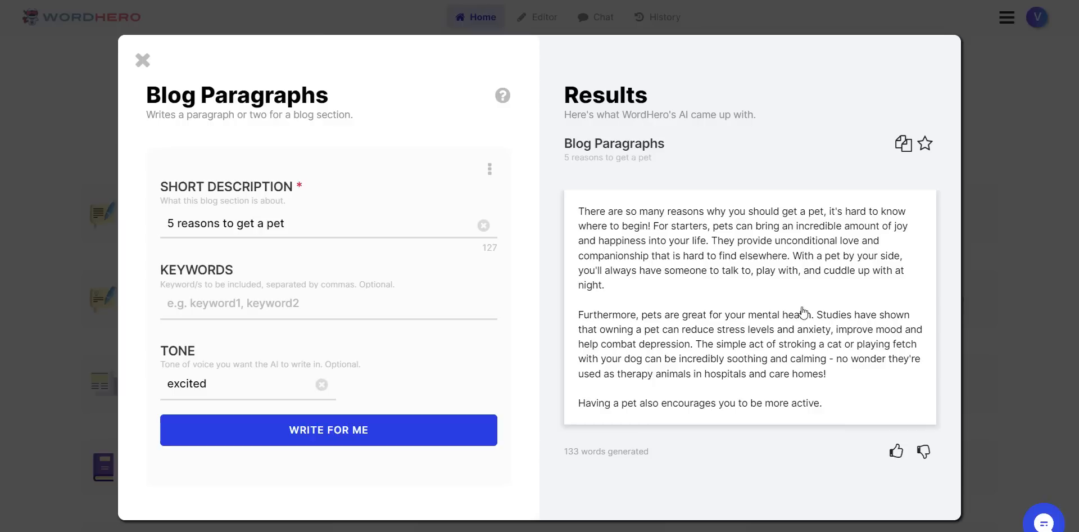
mouse_move(805, 285)
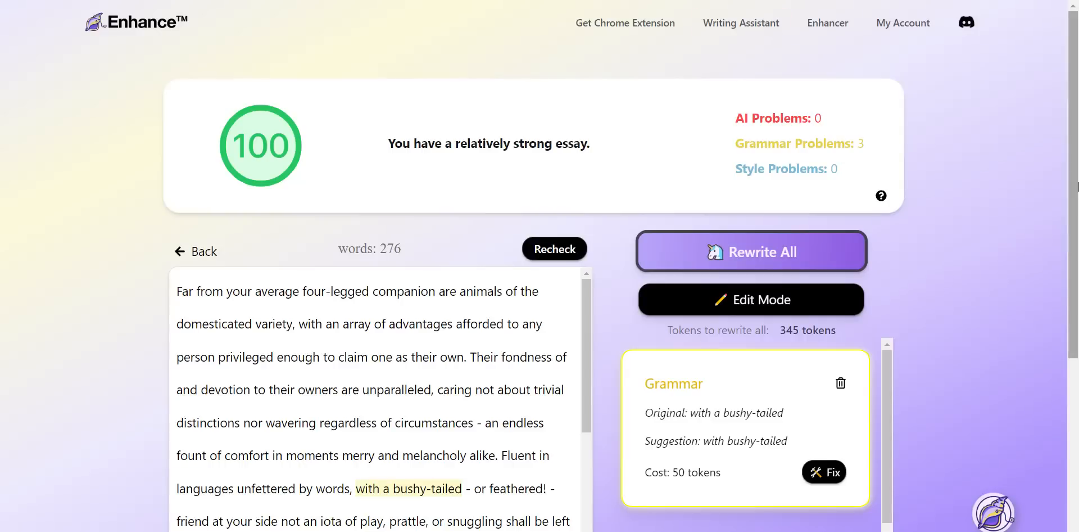
scroll("down", 3)
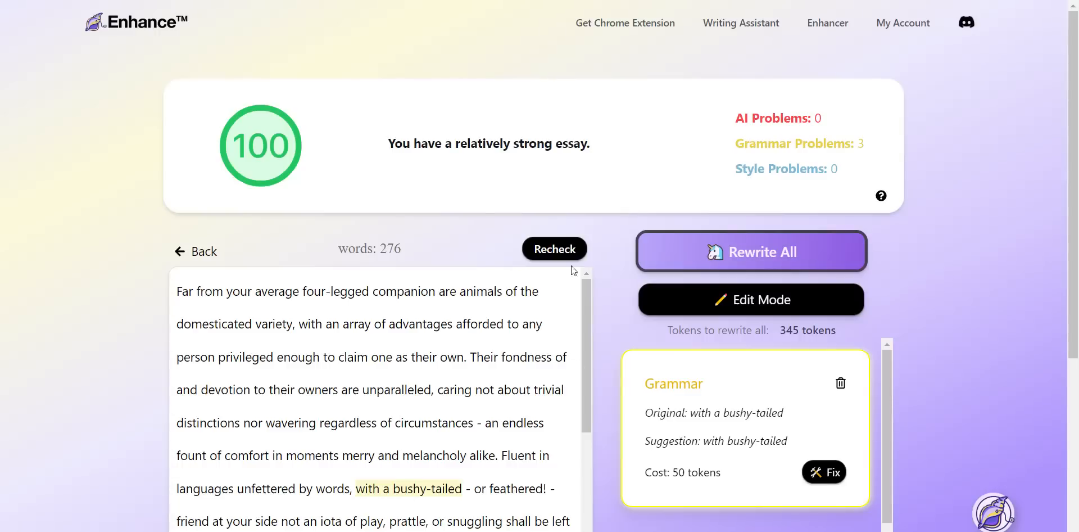
mouse_move(926, 306)
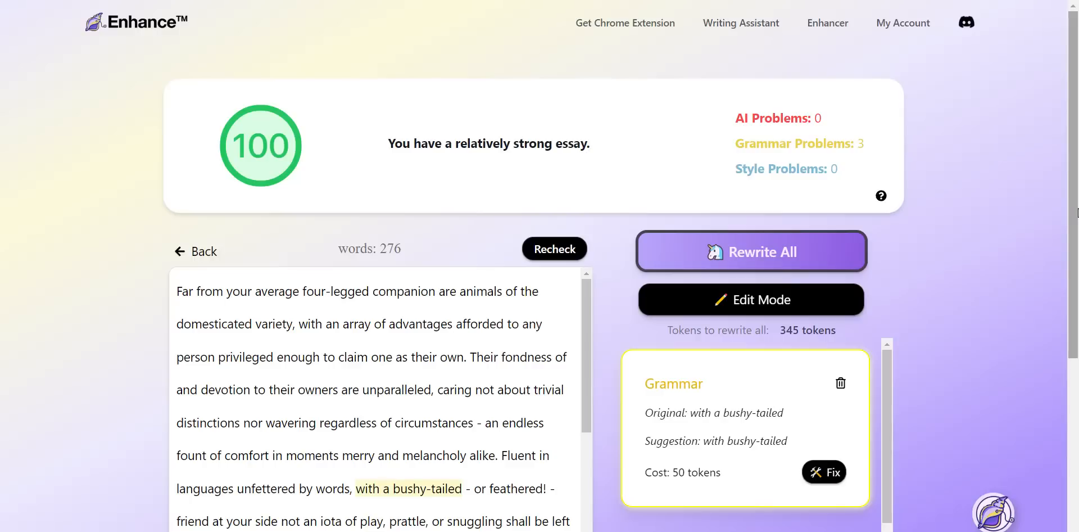
mouse_move(949, 342)
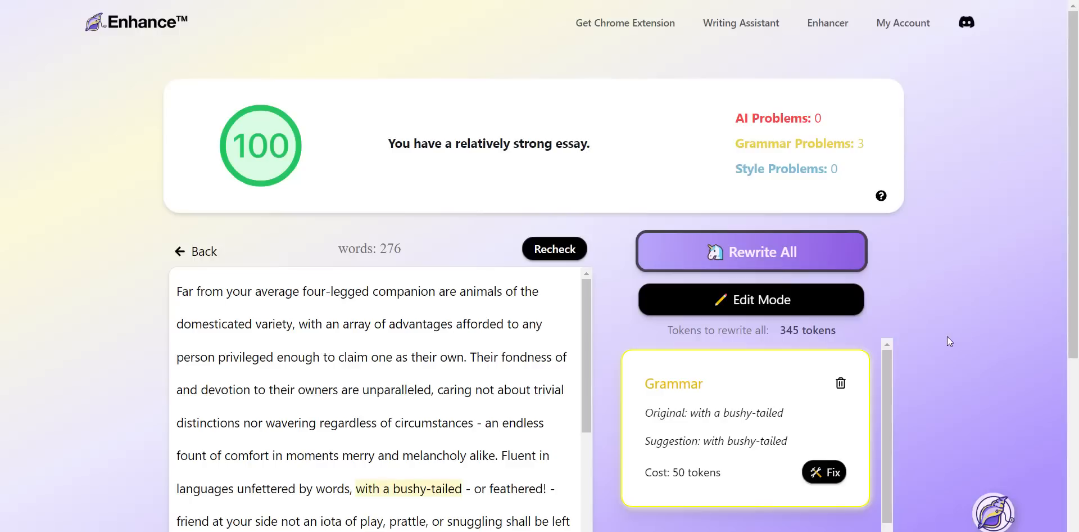
mouse_move(951, 341)
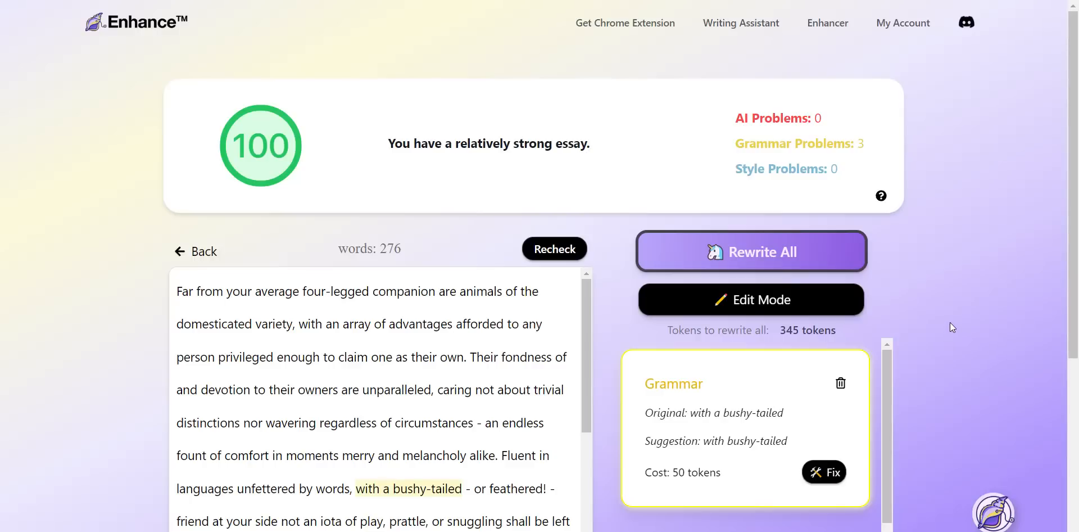